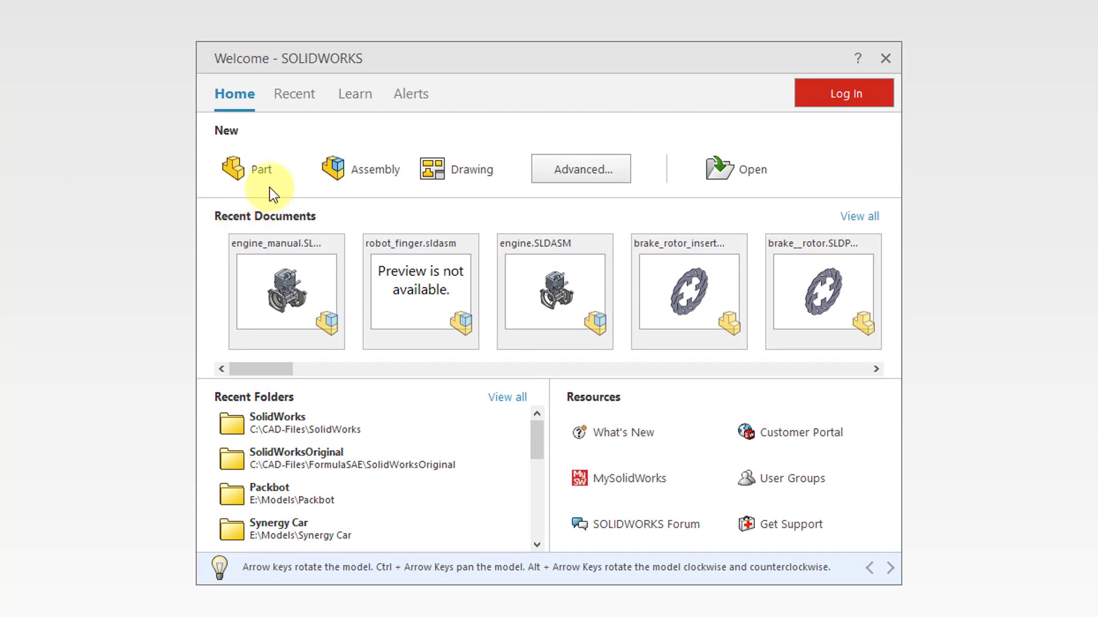
{"action": "mouse_move", "coordinate": [473, 190]}
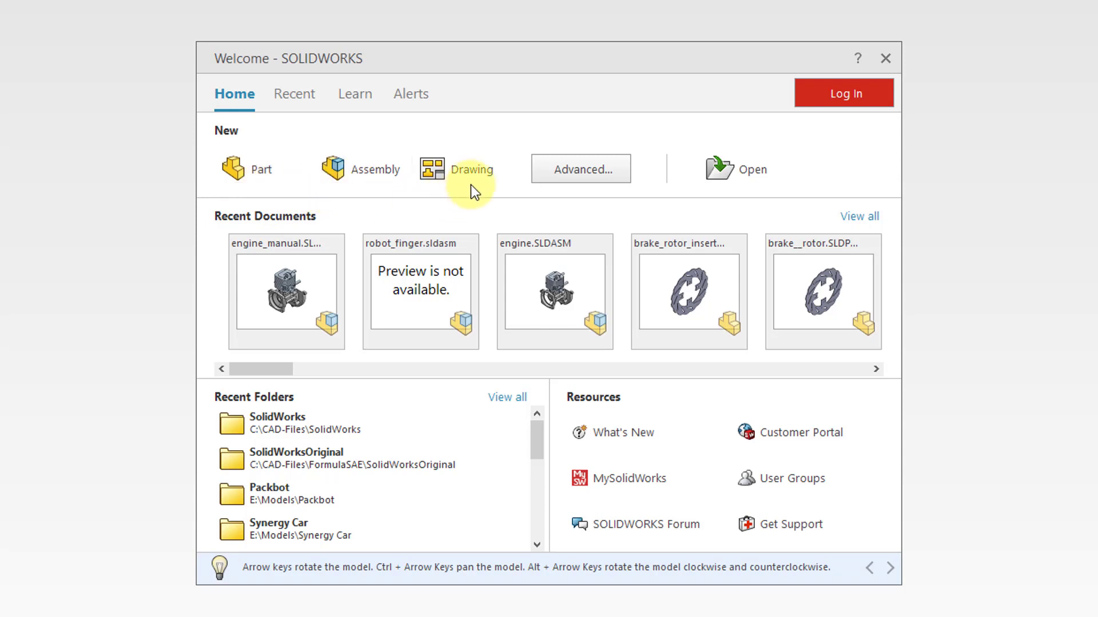
{"action": "mouse_move", "coordinate": [751, 169]}
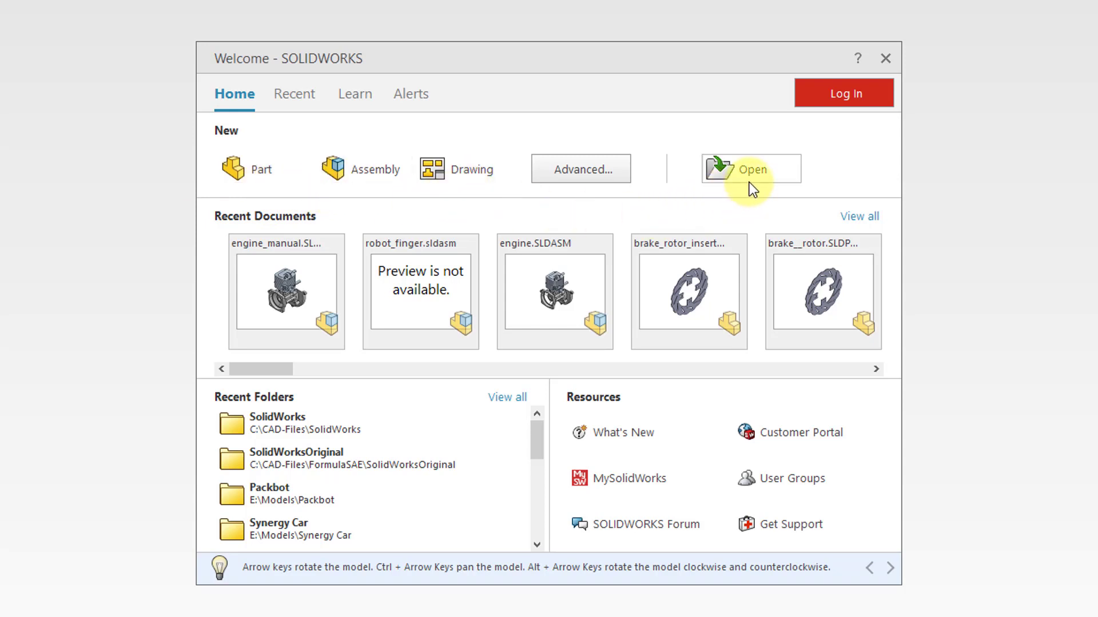
{"action": "mouse_move", "coordinate": [751, 190]}
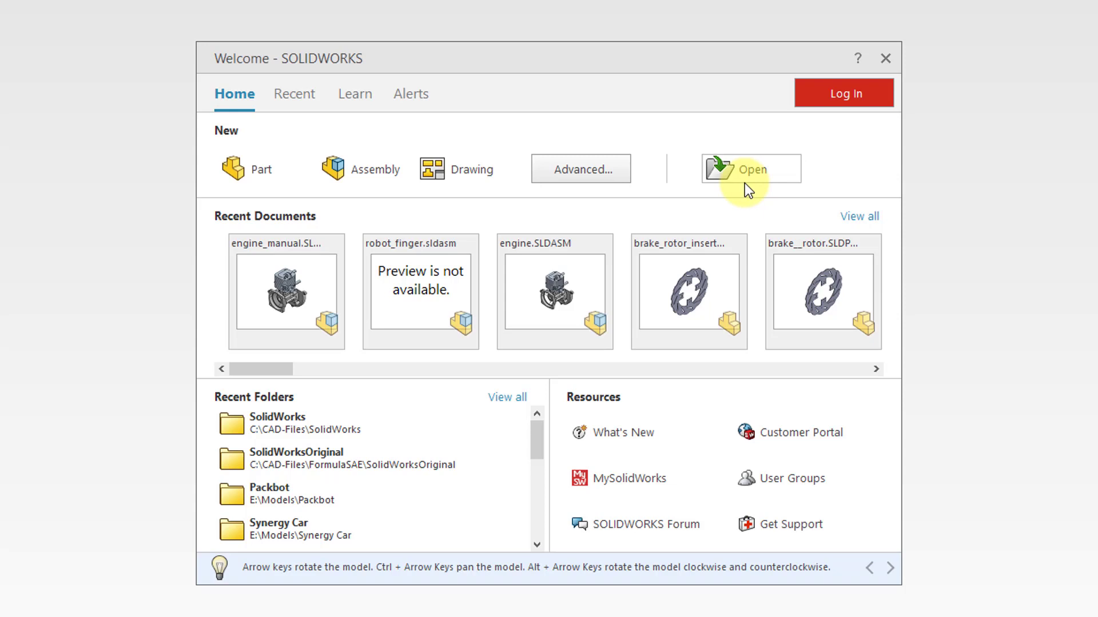
{"action": "mouse_move", "coordinate": [431, 280]}
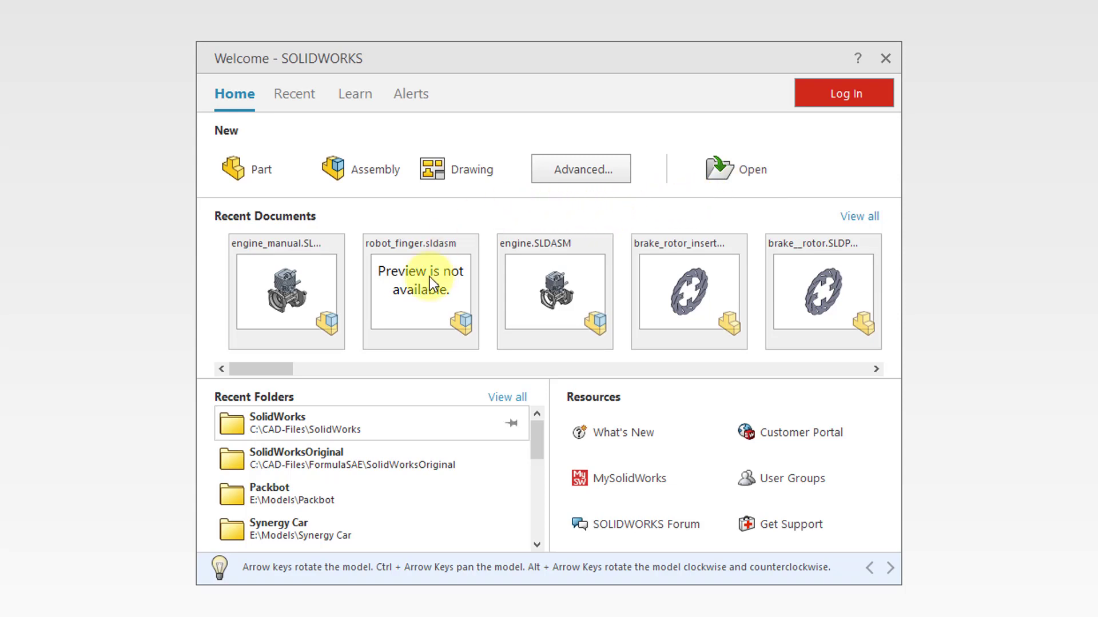
{"action": "mouse_move", "coordinate": [678, 404]}
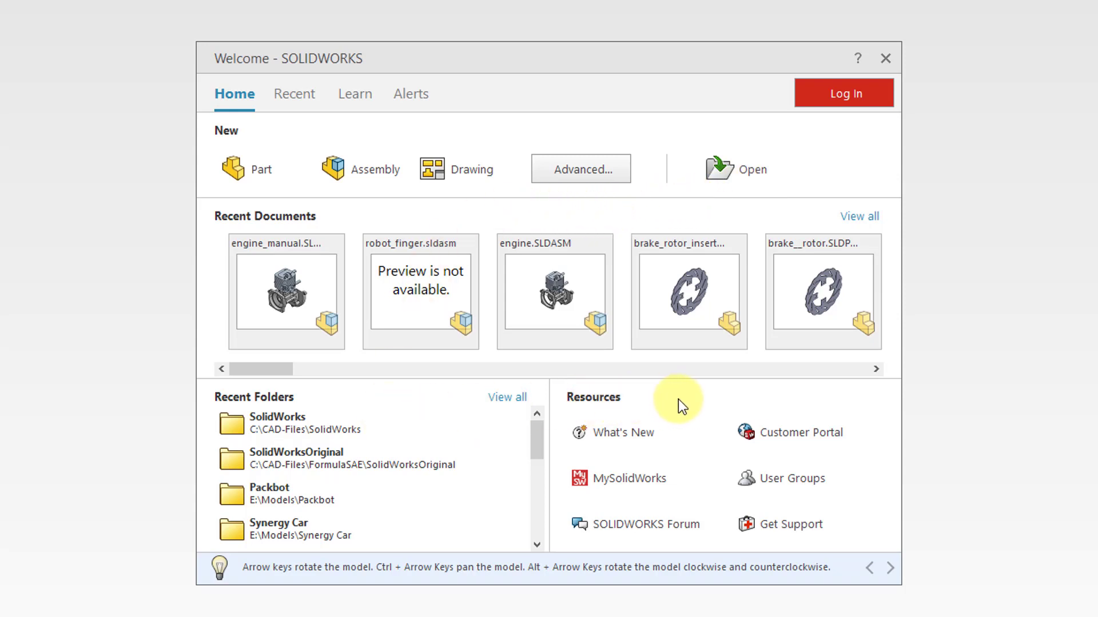
{"action": "mouse_move", "coordinate": [830, 413]}
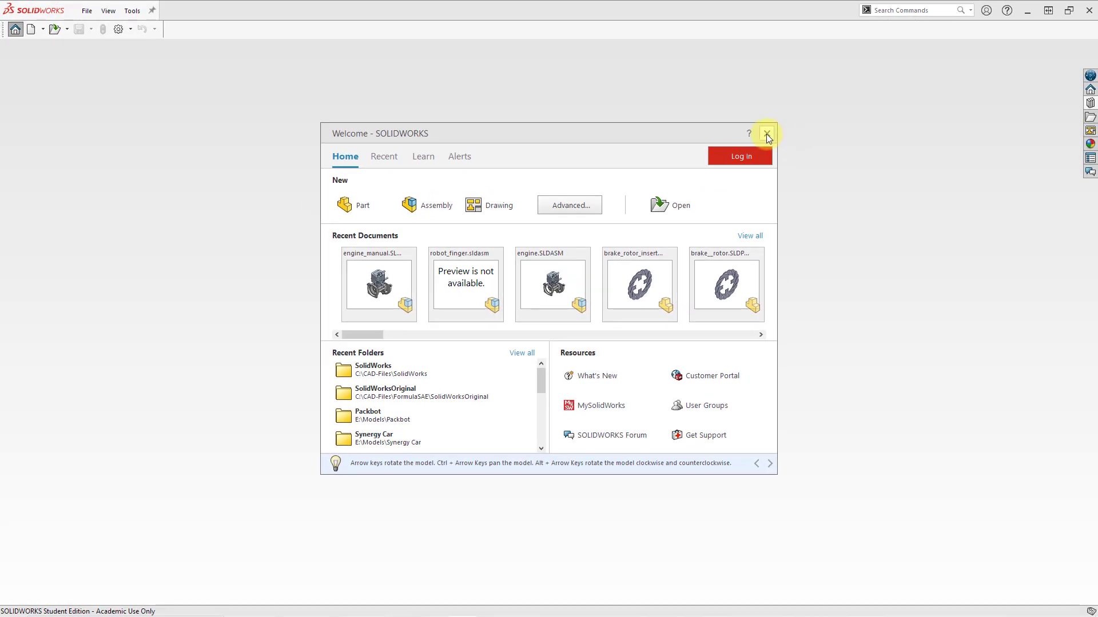
Step: Close the Welcome window, reopen it from the home button, and close it again
{"action": "left_click", "coordinate": [766, 134]}
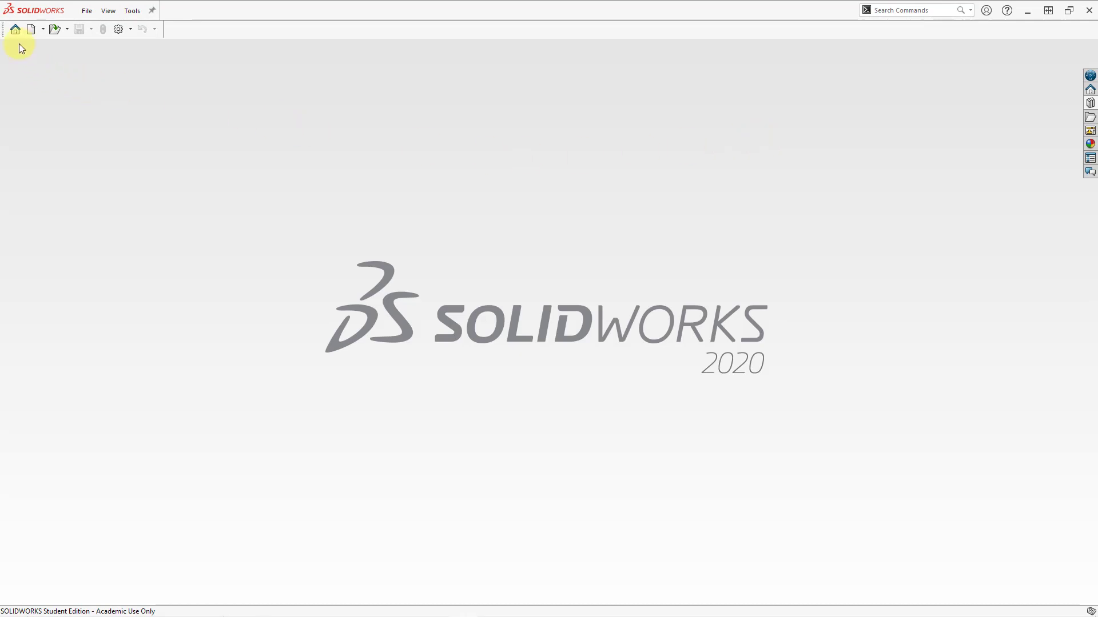
{"action": "mouse_move", "coordinate": [15, 29]}
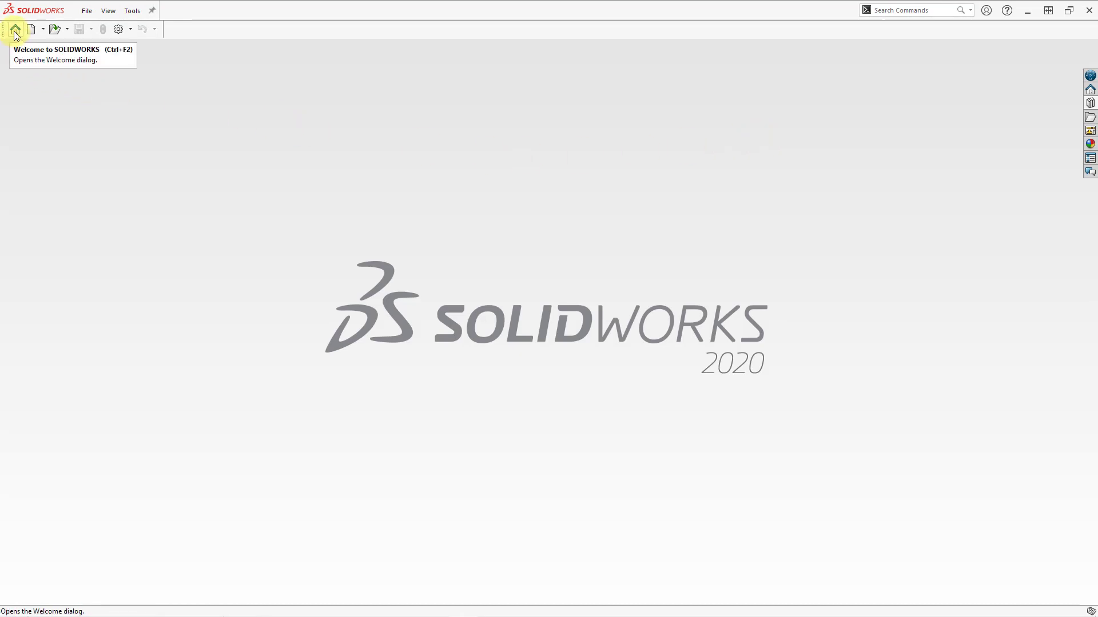
{"action": "left_click", "coordinate": [15, 29]}
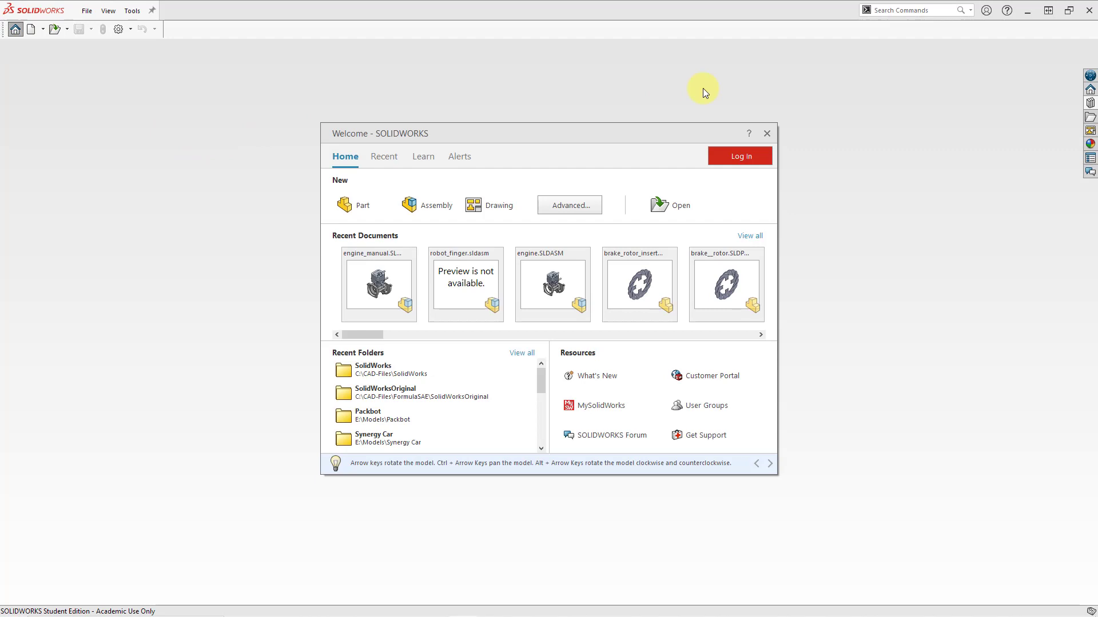
{"action": "mouse_move", "coordinate": [767, 134]}
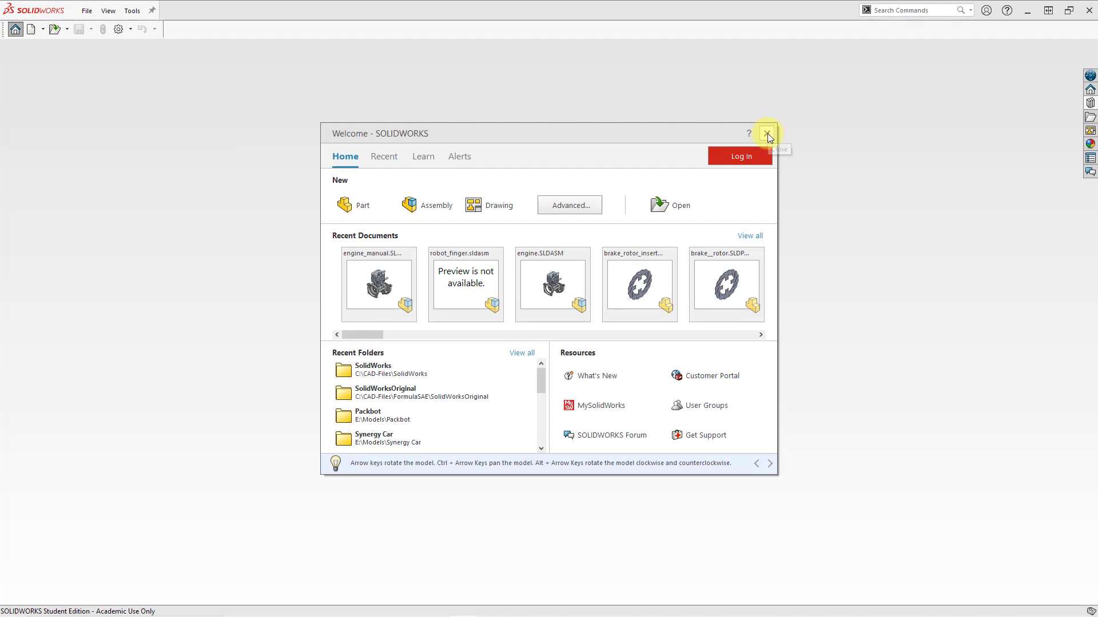
{"action": "left_click", "coordinate": [767, 133]}
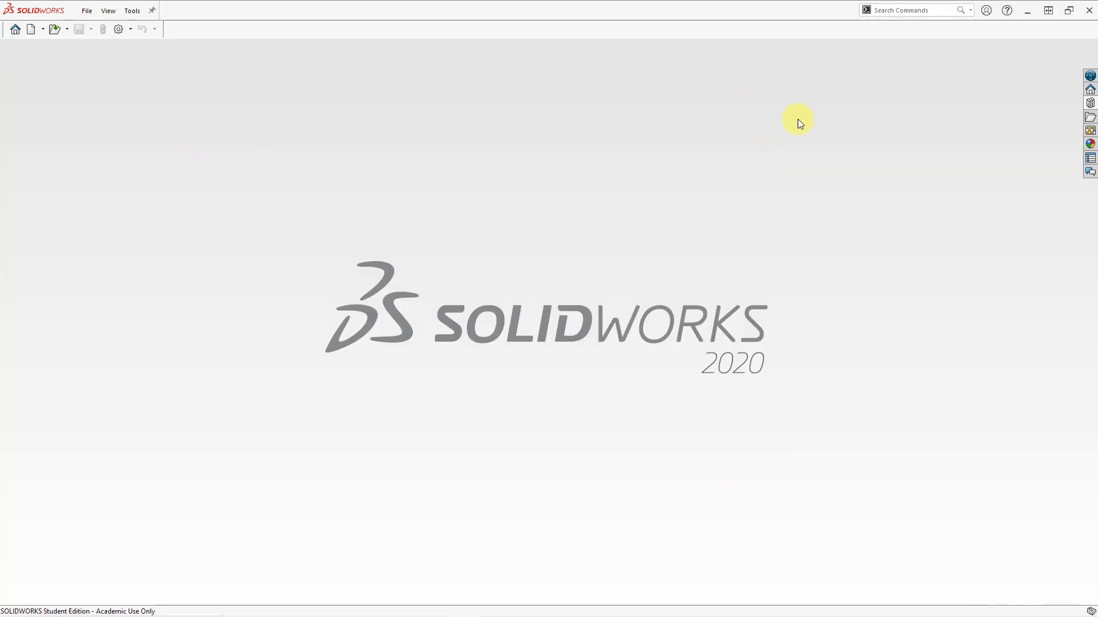
{"action": "mouse_move", "coordinate": [802, 126]}
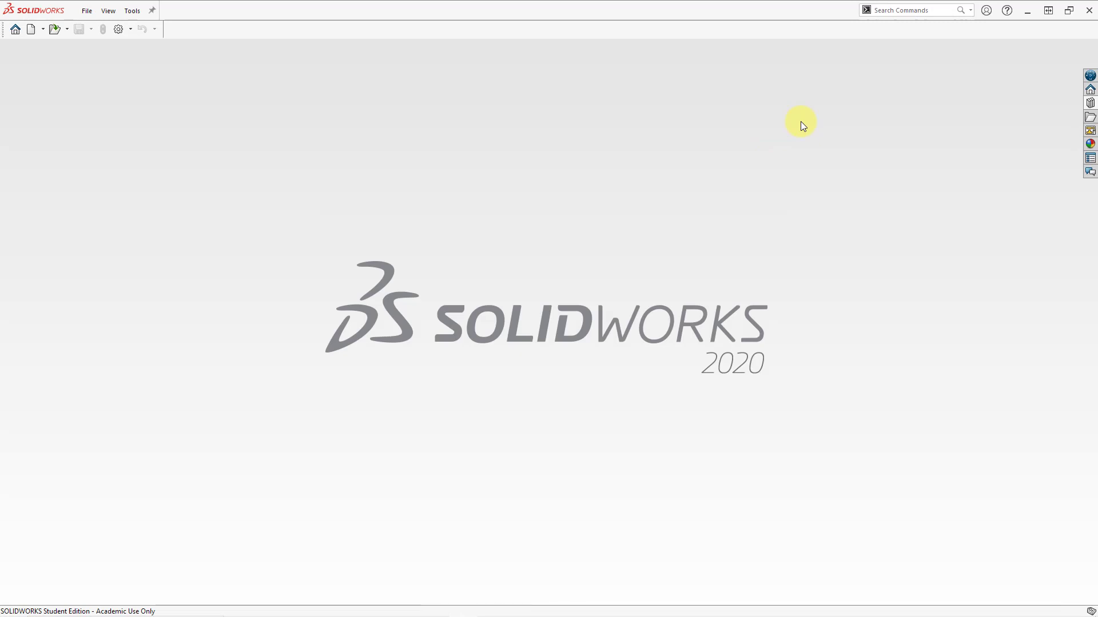
{"action": "mouse_move", "coordinate": [1069, 149]}
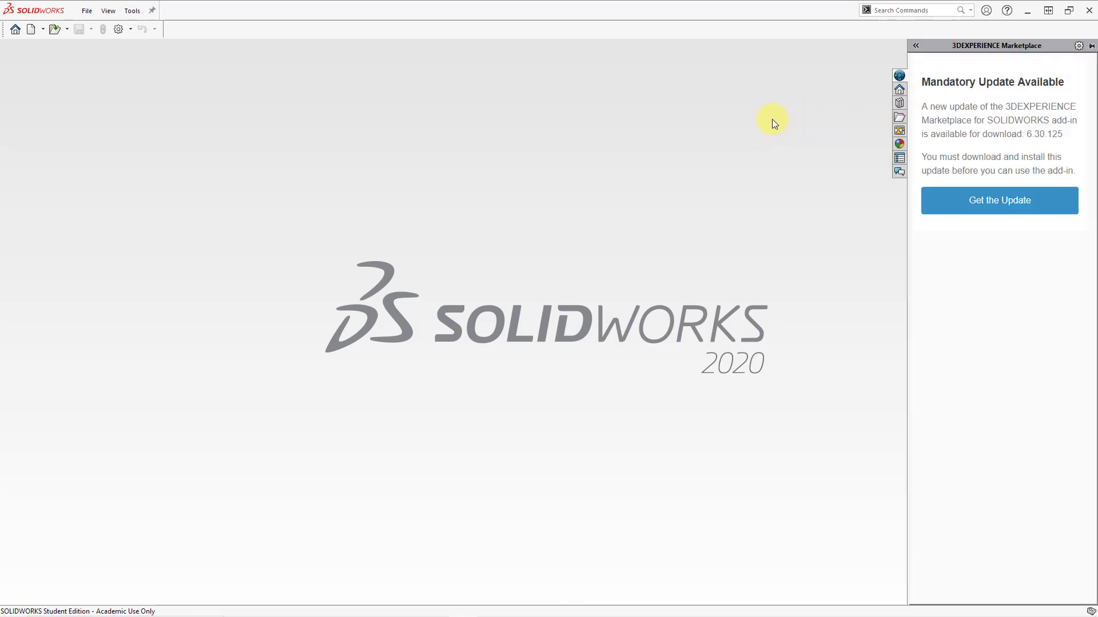
{"action": "mouse_move", "coordinate": [1000, 66]}
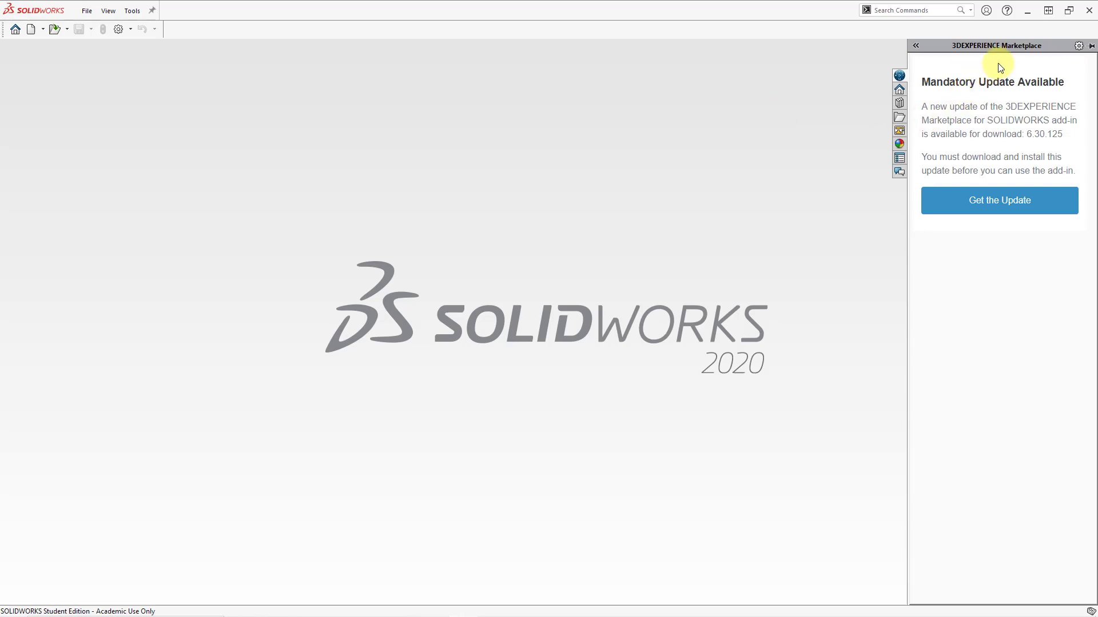
{"action": "mouse_move", "coordinate": [976, 81]}
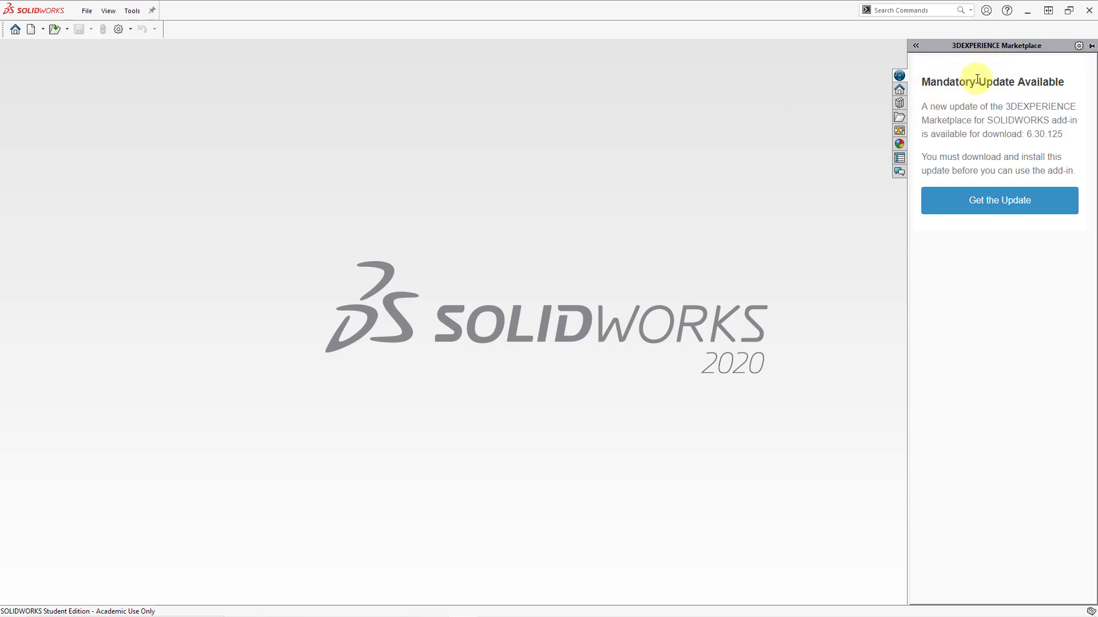
{"action": "mouse_move", "coordinate": [954, 153]}
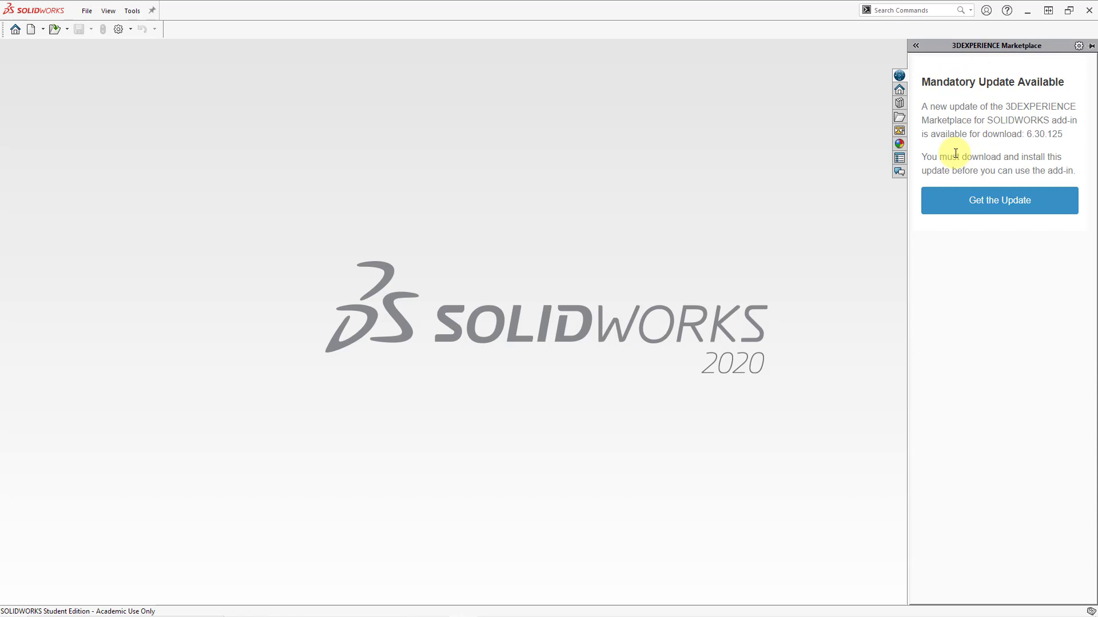
{"action": "mouse_move", "coordinate": [923, 107]}
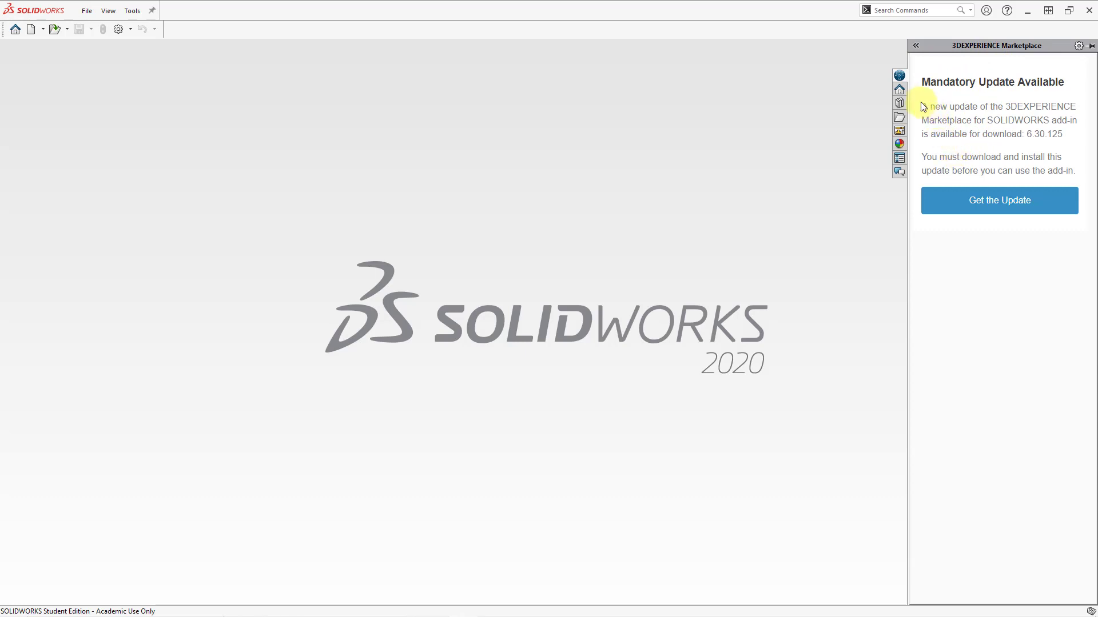
{"action": "mouse_move", "coordinate": [899, 90]}
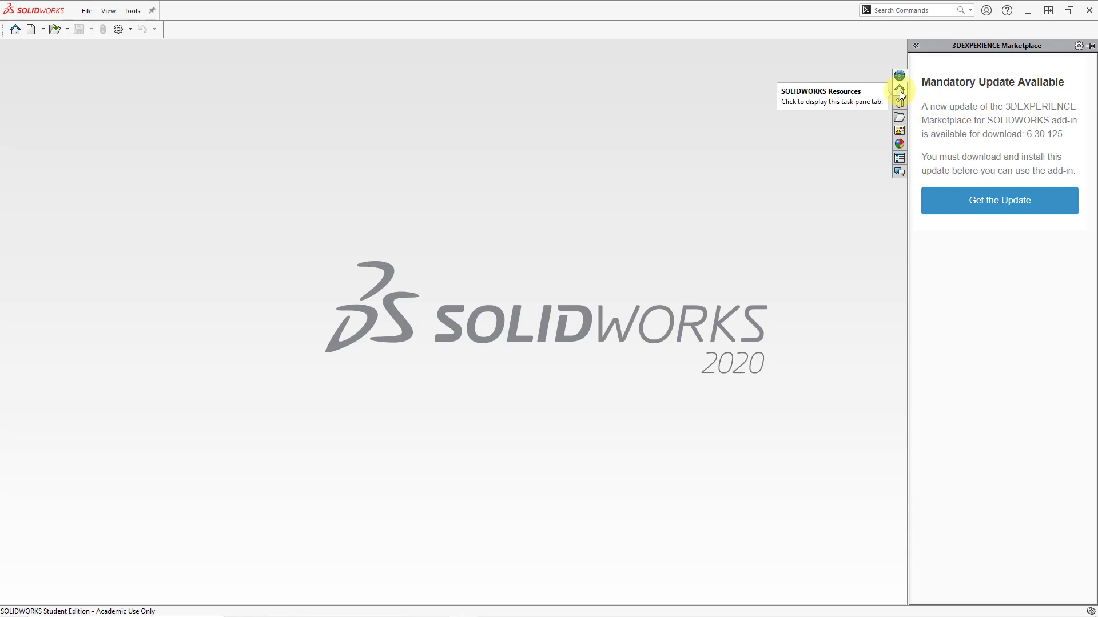
Step: Switch the Task Pane to SOLIDWORKS Resources, then to the Design Library folders
{"action": "left_click", "coordinate": [900, 90]}
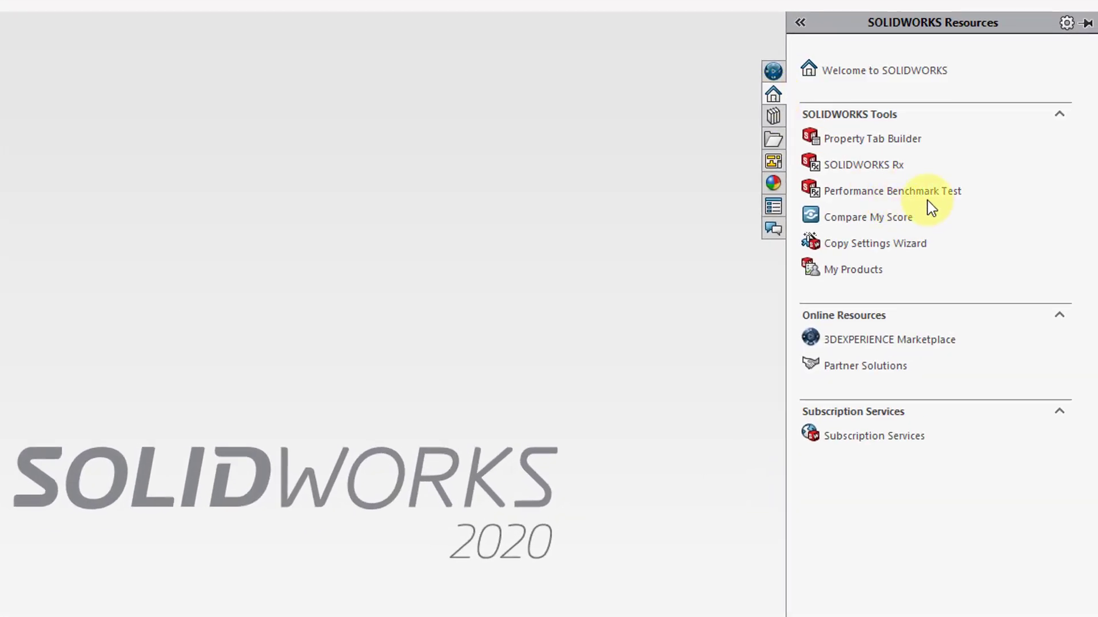
{"action": "mouse_move", "coordinate": [983, 271]}
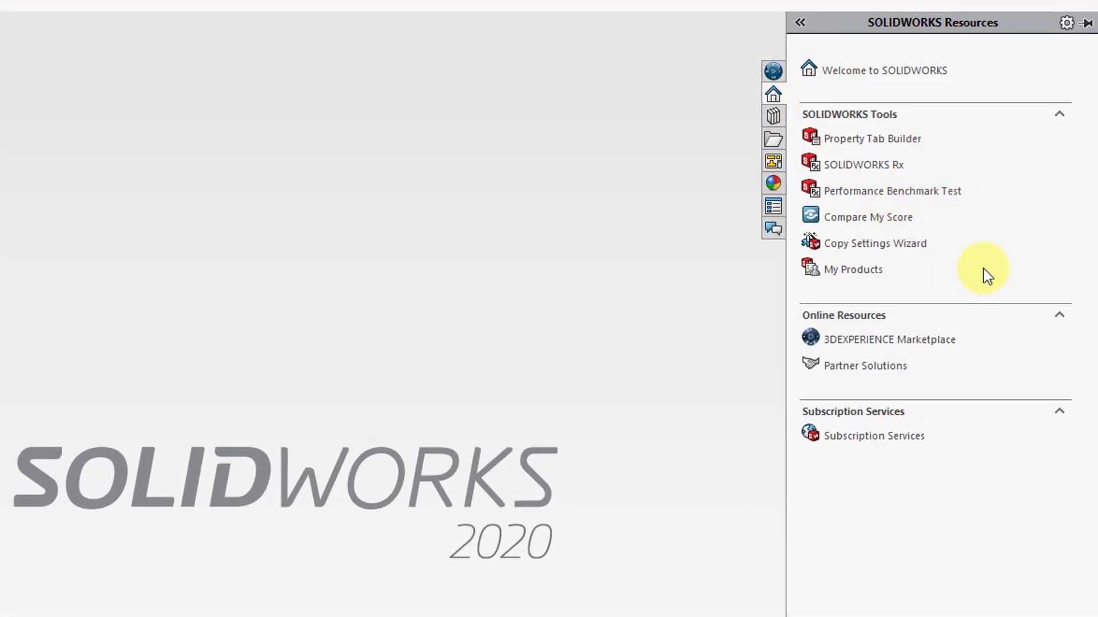
{"action": "mouse_move", "coordinate": [799, 134]}
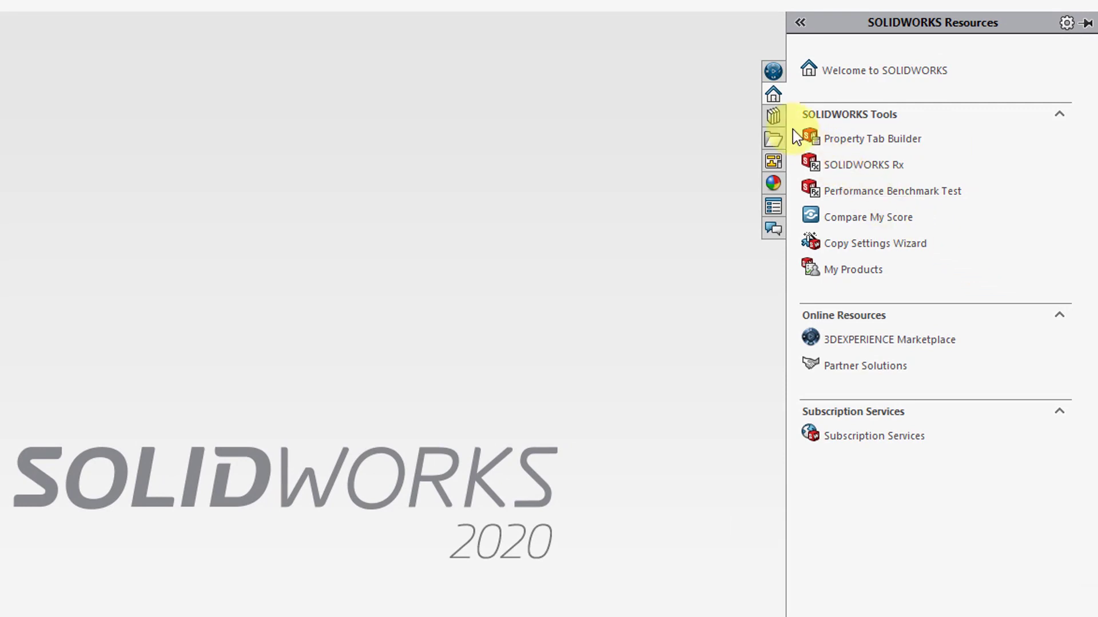
{"action": "mouse_move", "coordinate": [773, 116]}
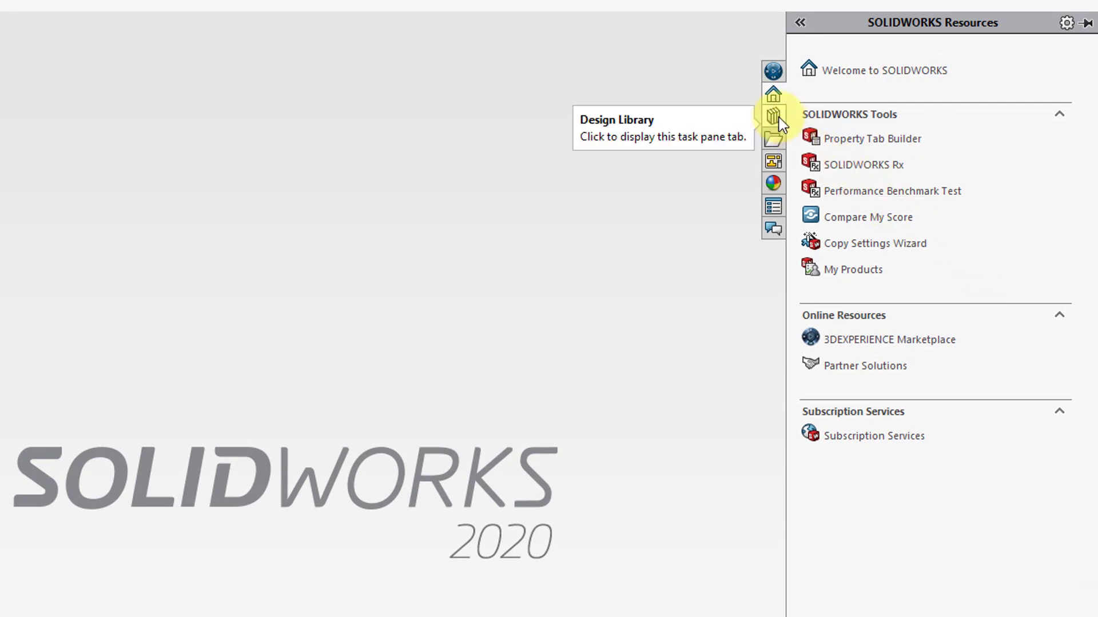
{"action": "left_click", "coordinate": [773, 116]}
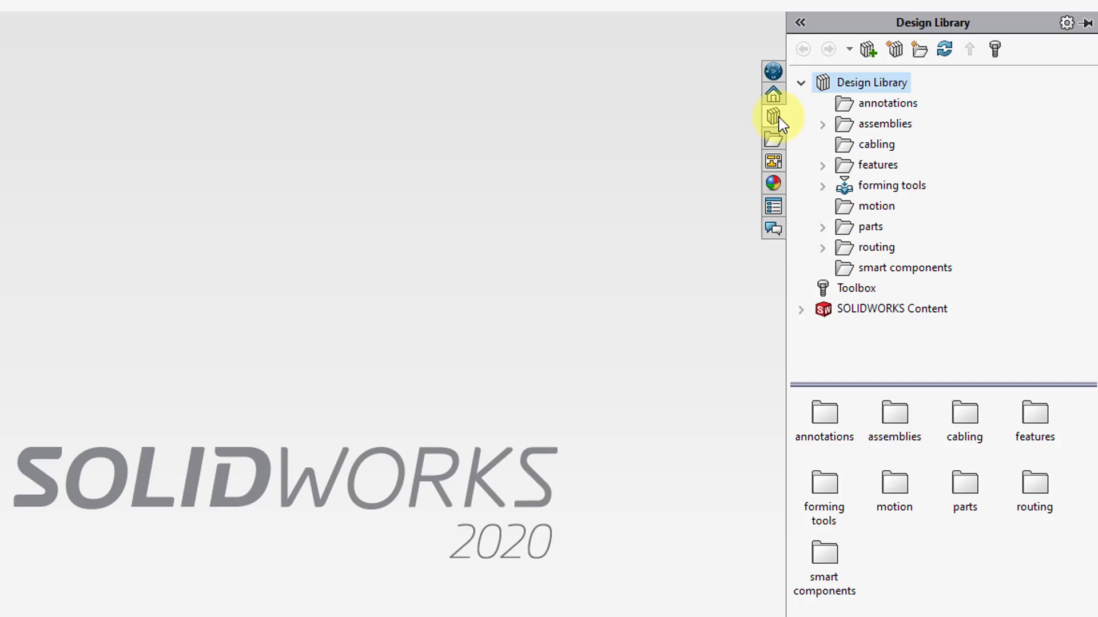
{"action": "mouse_move", "coordinate": [935, 268]}
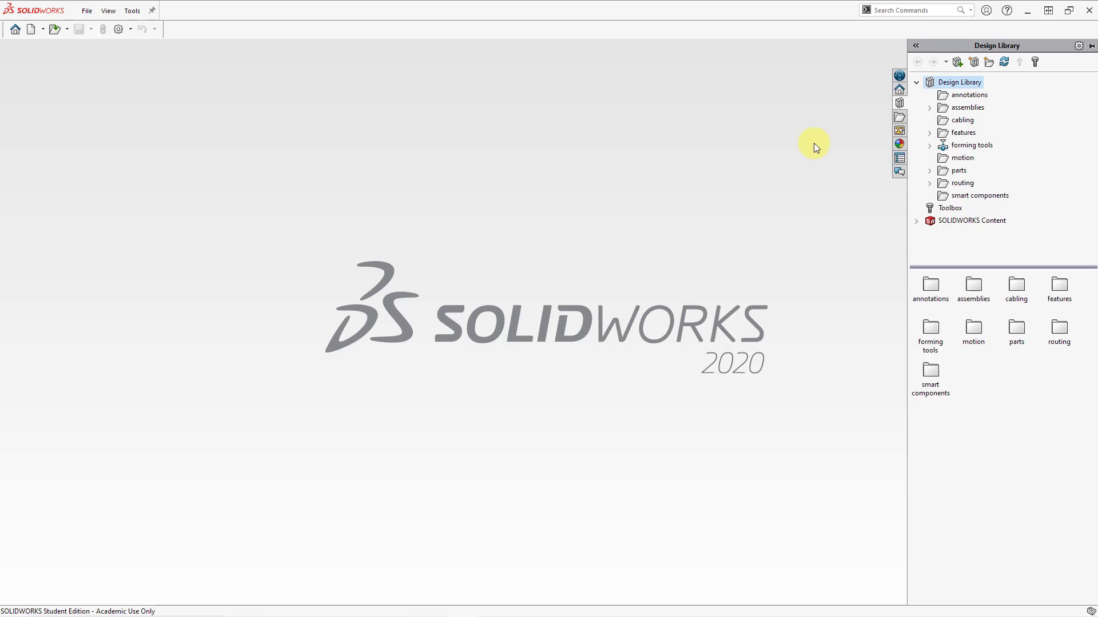
Step: Collapse the Design Library task pane by clicking the empty graphics area
{"action": "left_click", "coordinate": [915, 46]}
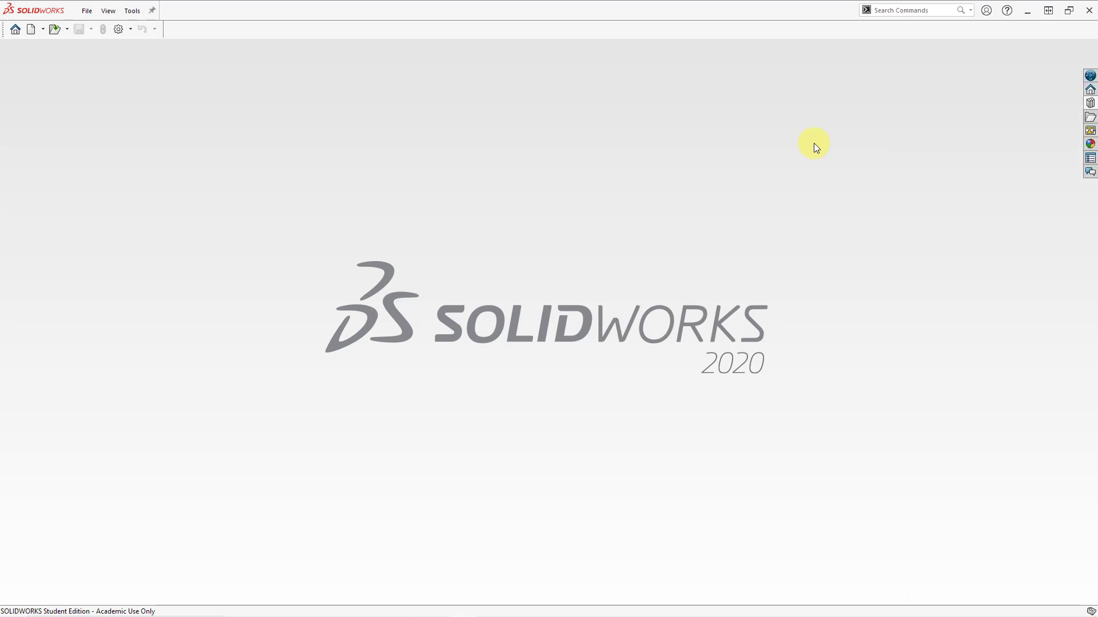
{"action": "mouse_move", "coordinate": [334, 249]}
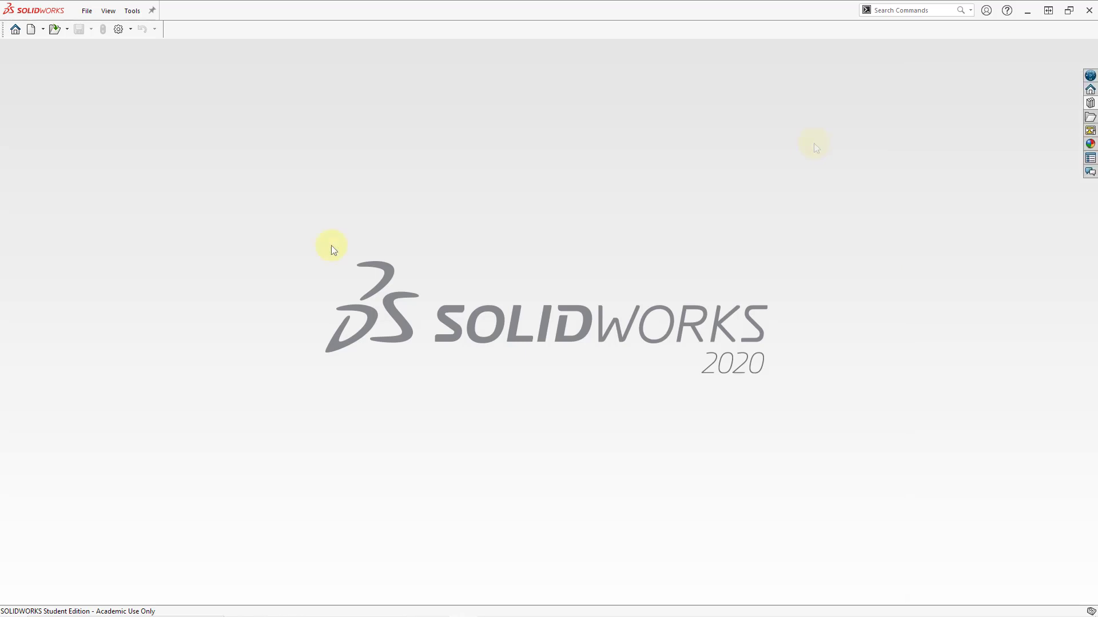
{"action": "mouse_move", "coordinate": [143, 170]}
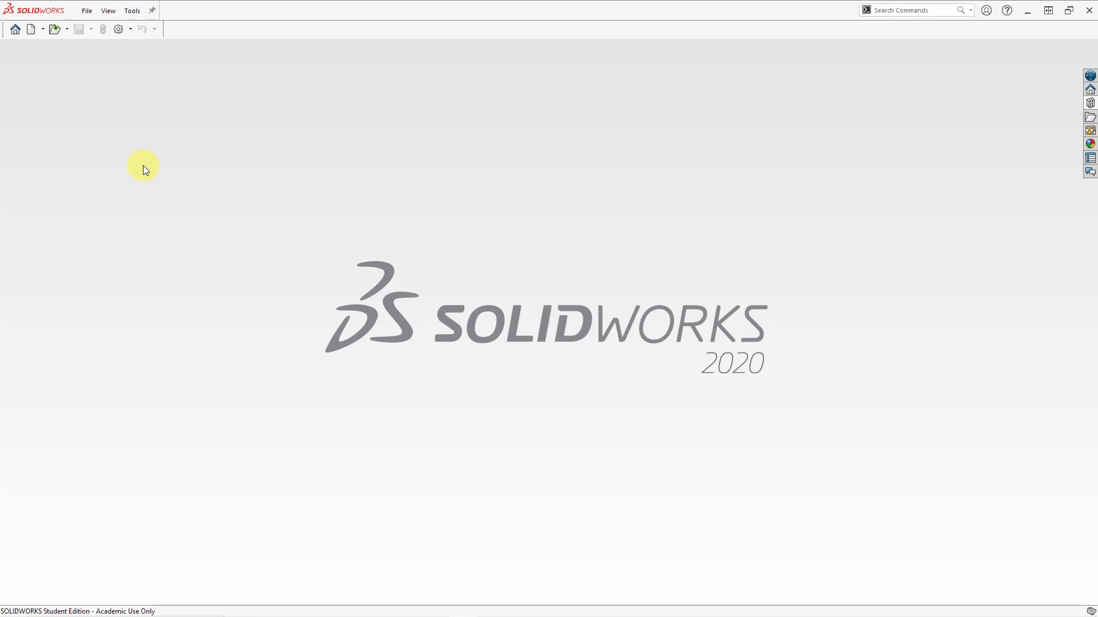
{"action": "mouse_move", "coordinate": [55, 29]}
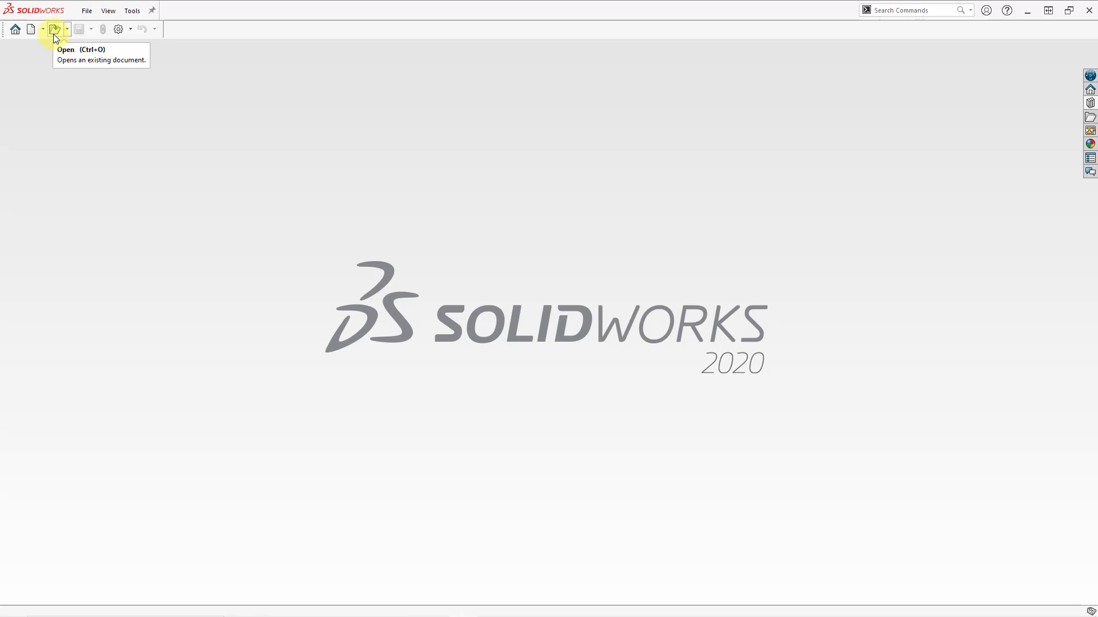
{"action": "mouse_move", "coordinate": [54, 29]}
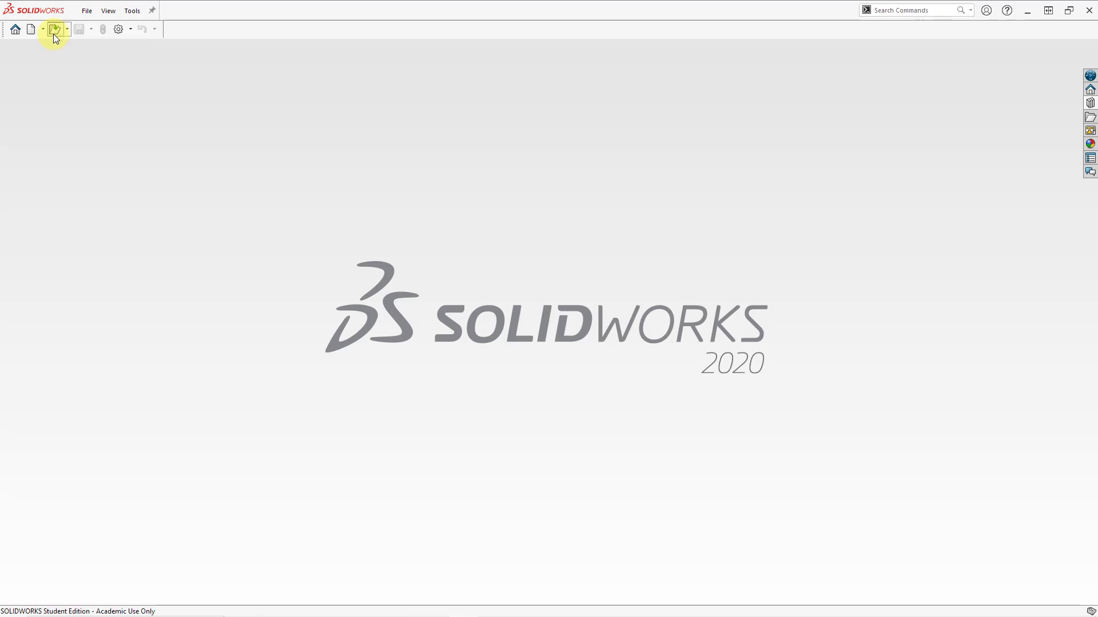
{"action": "left_click", "coordinate": [55, 29]}
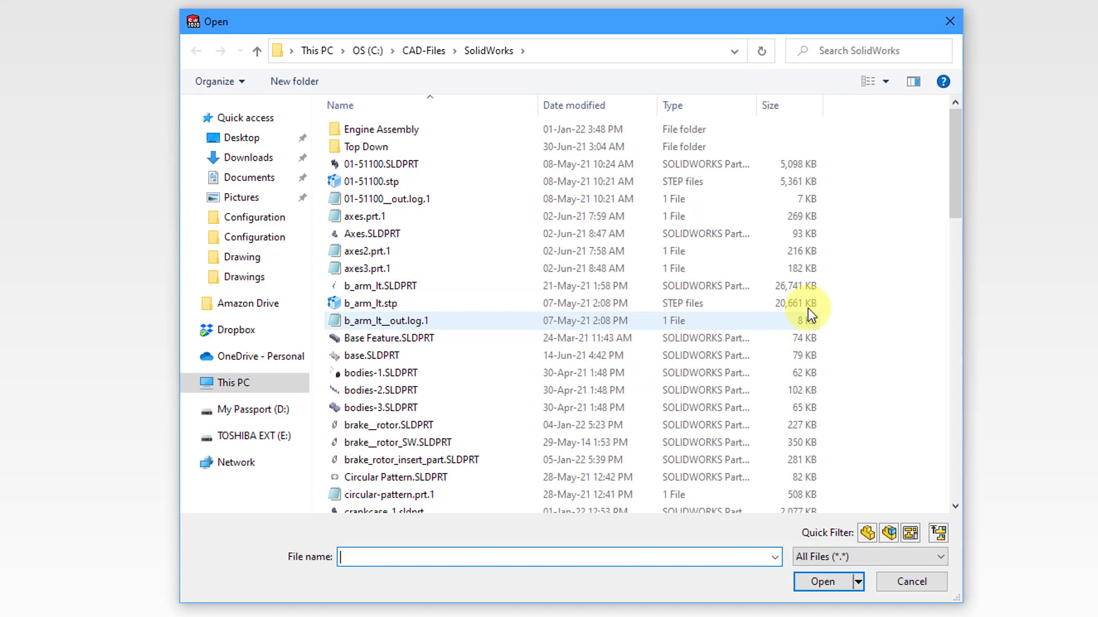
{"action": "mouse_move", "coordinate": [889, 311]}
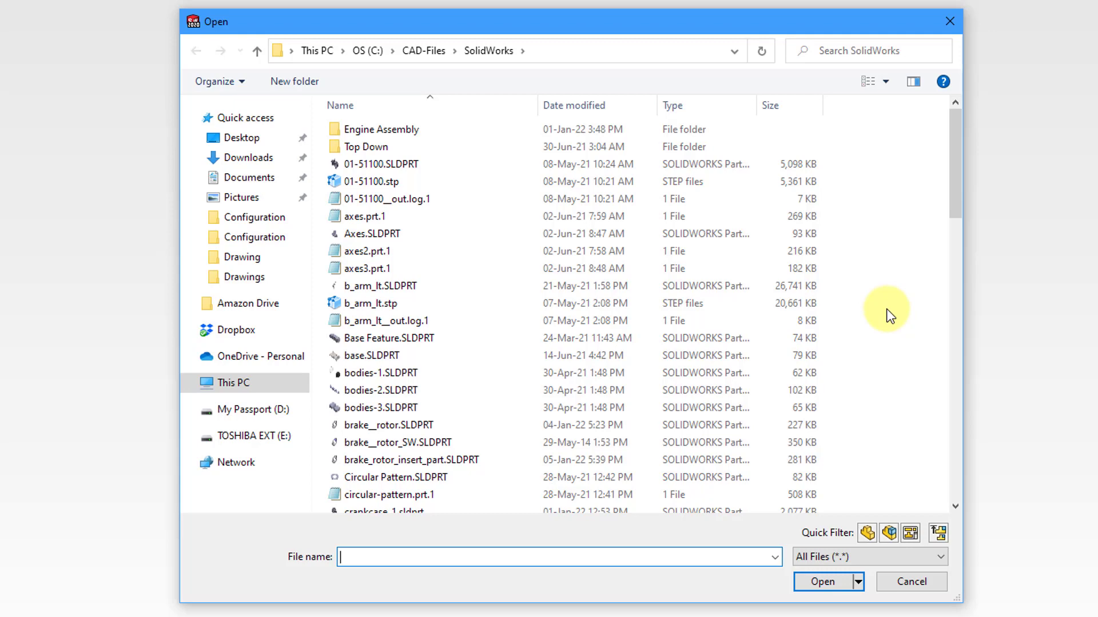
{"action": "scroll", "scroll_direction": "down", "scroll_amount": 3}
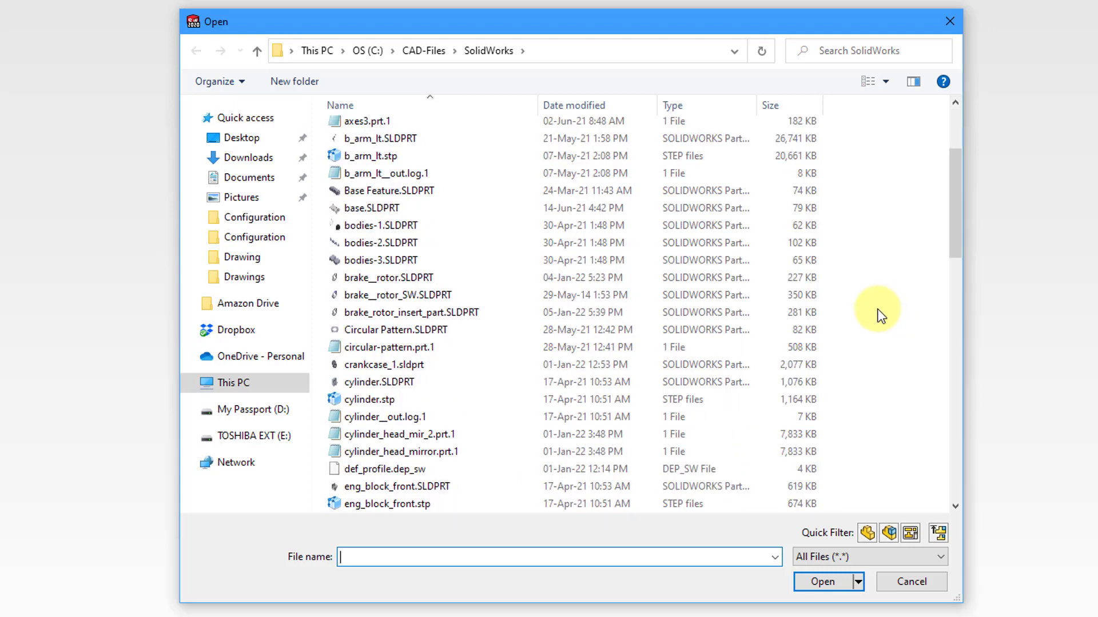
{"action": "scroll", "scroll_direction": "down", "scroll_amount": 3}
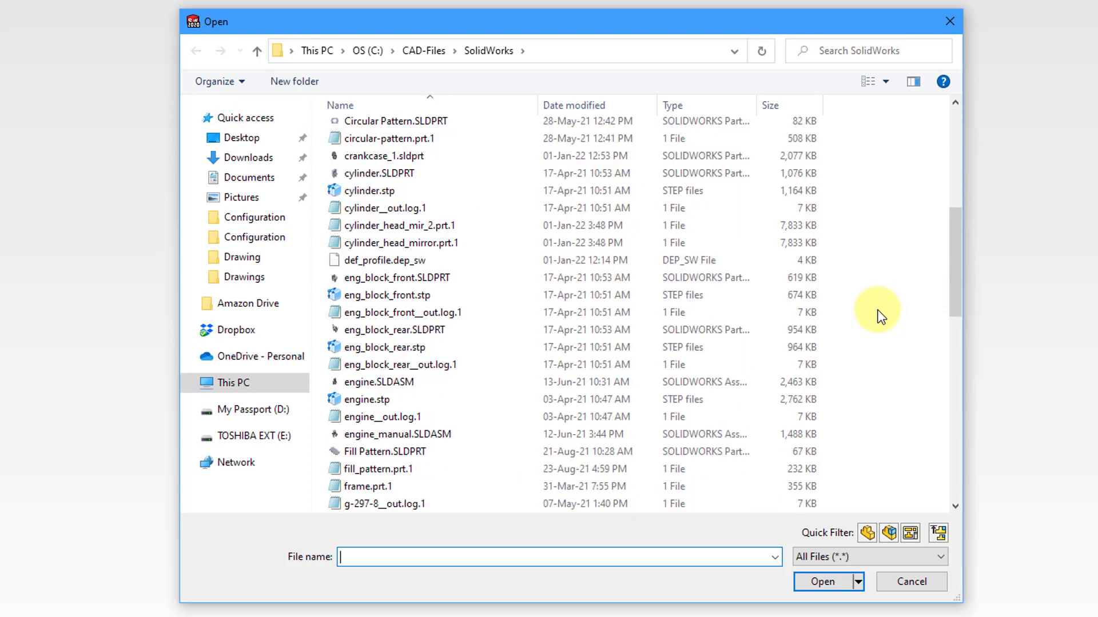
{"action": "scroll", "scroll_direction": "down", "scroll_amount": 3}
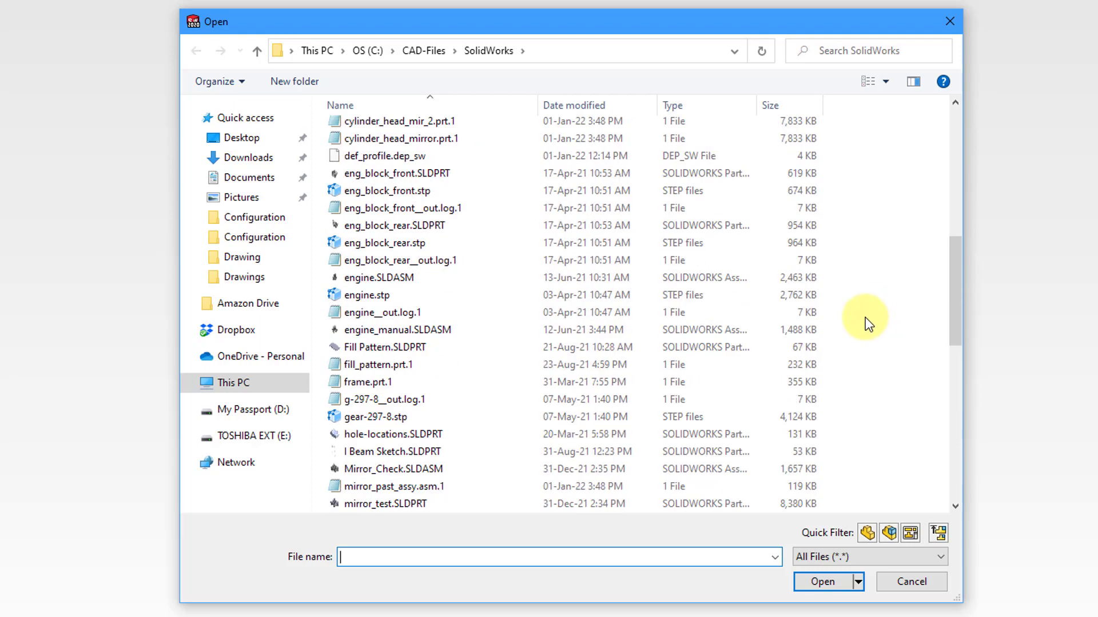
{"action": "scroll", "scroll_direction": "up", "scroll_amount": 3}
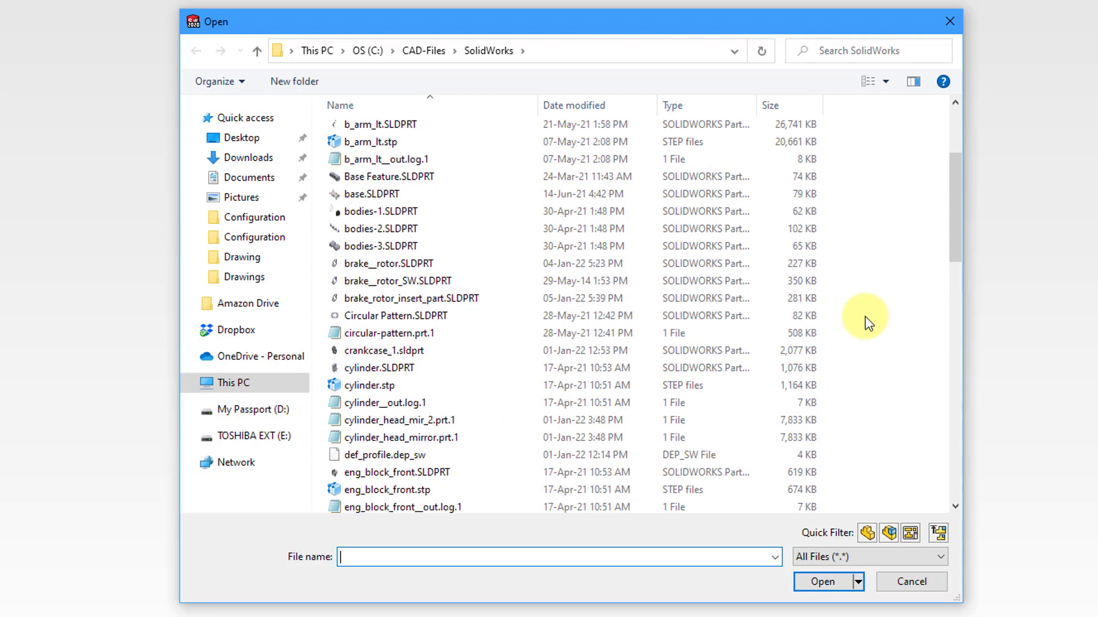
{"action": "scroll", "scroll_direction": "down", "scroll_amount": 3}
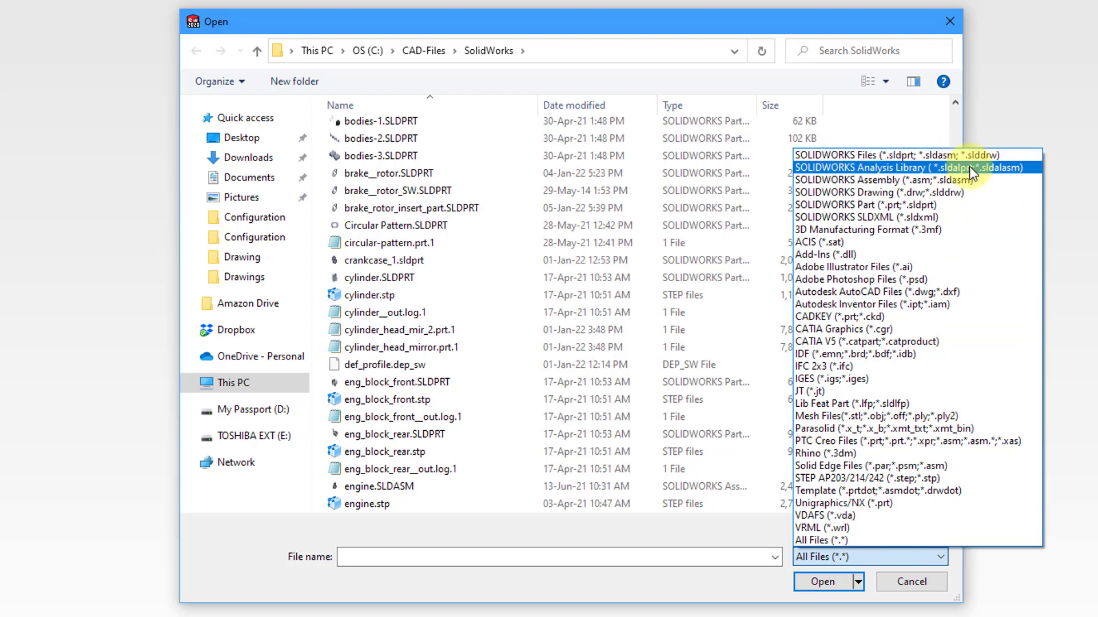
{"action": "mouse_move", "coordinate": [987, 180]}
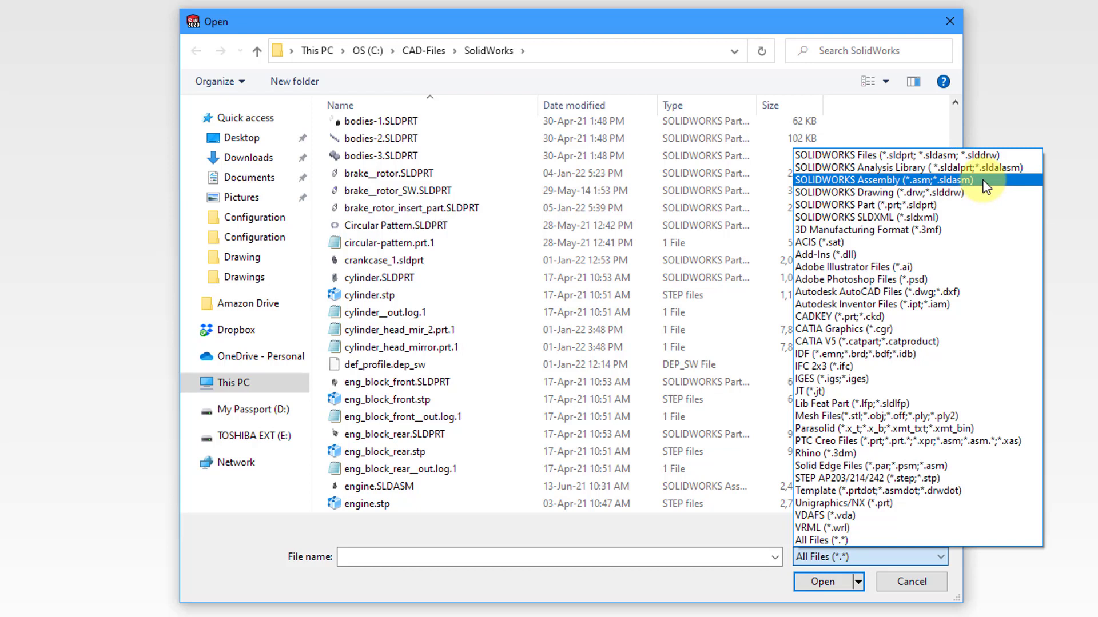
{"action": "mouse_move", "coordinate": [987, 194]}
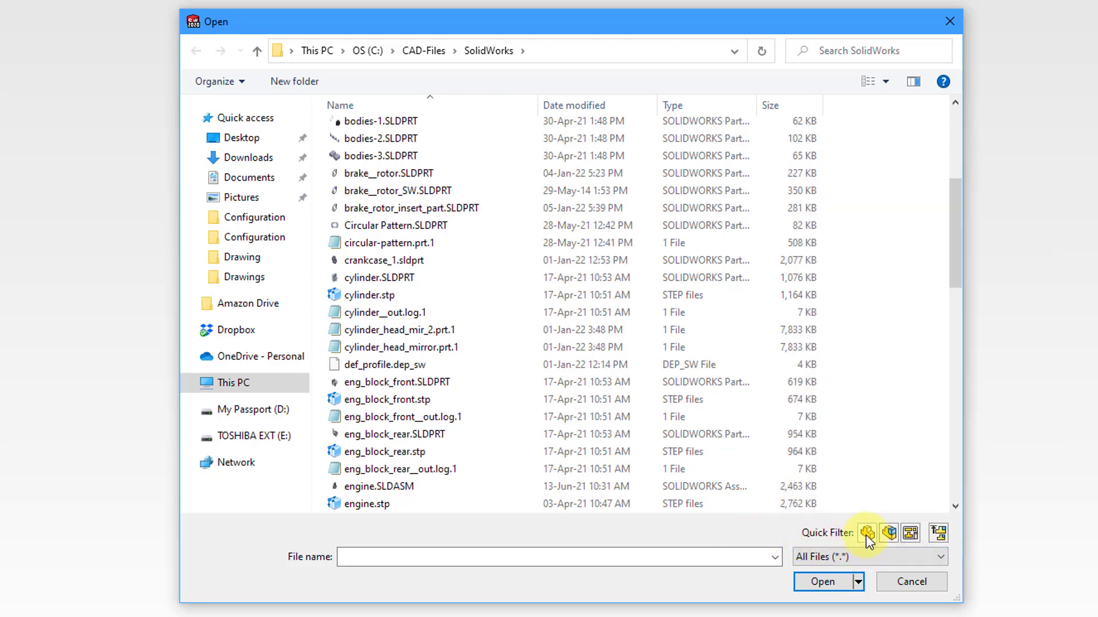
Step: Try the Parts and Assemblies quick filters, then drop Parts so only assemblies list
{"action": "left_click", "coordinate": [866, 533]}
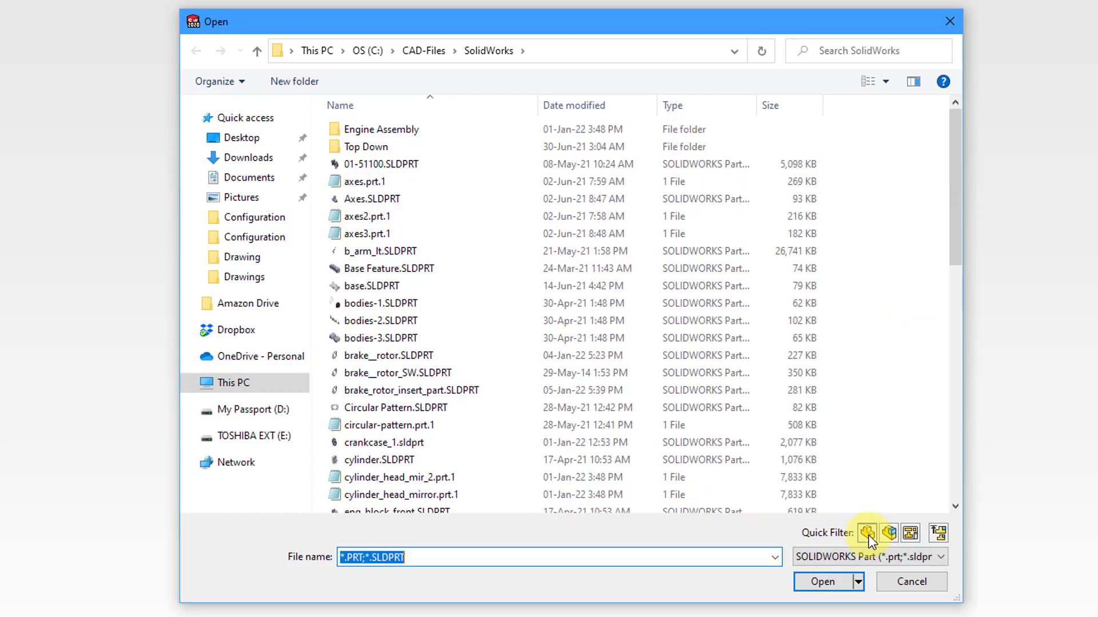
{"action": "mouse_move", "coordinate": [886, 546]}
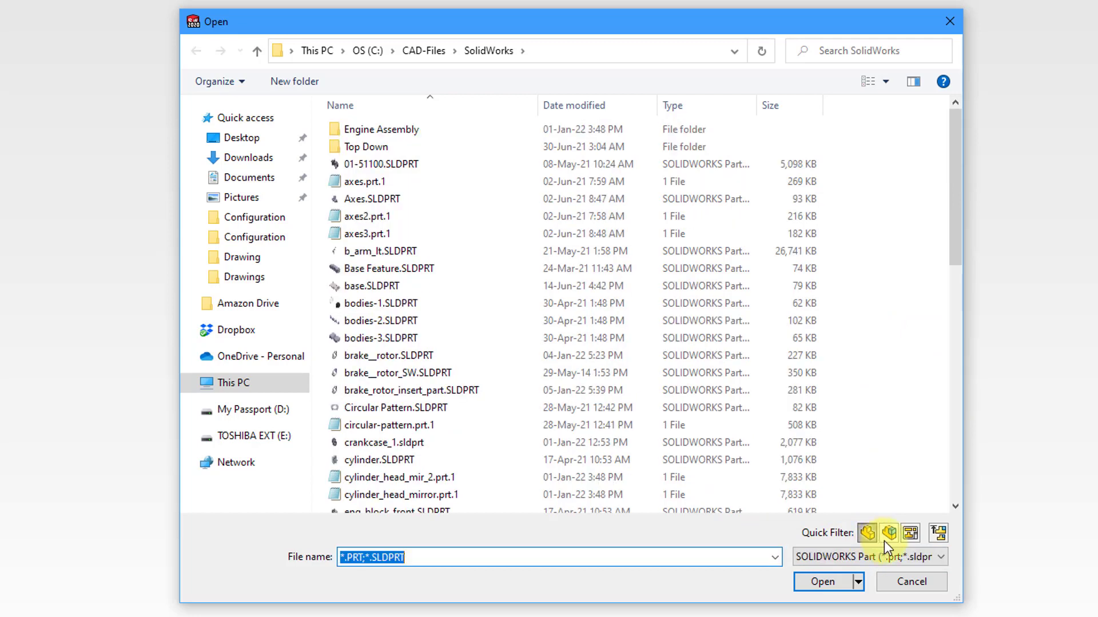
{"action": "mouse_move", "coordinate": [910, 532]}
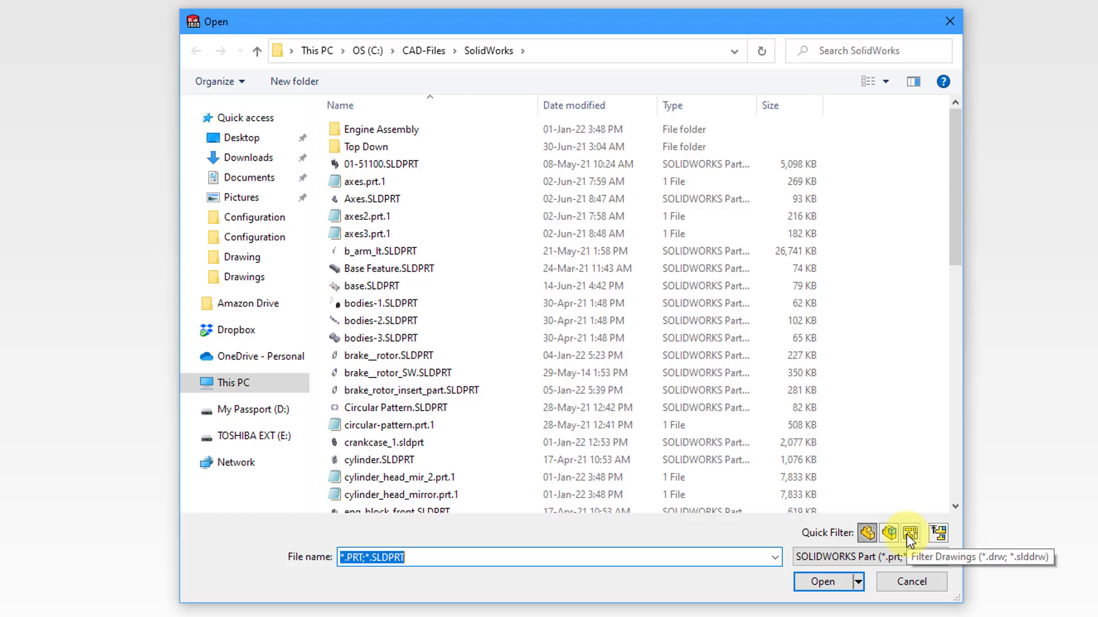
{"action": "mouse_move", "coordinate": [892, 538]}
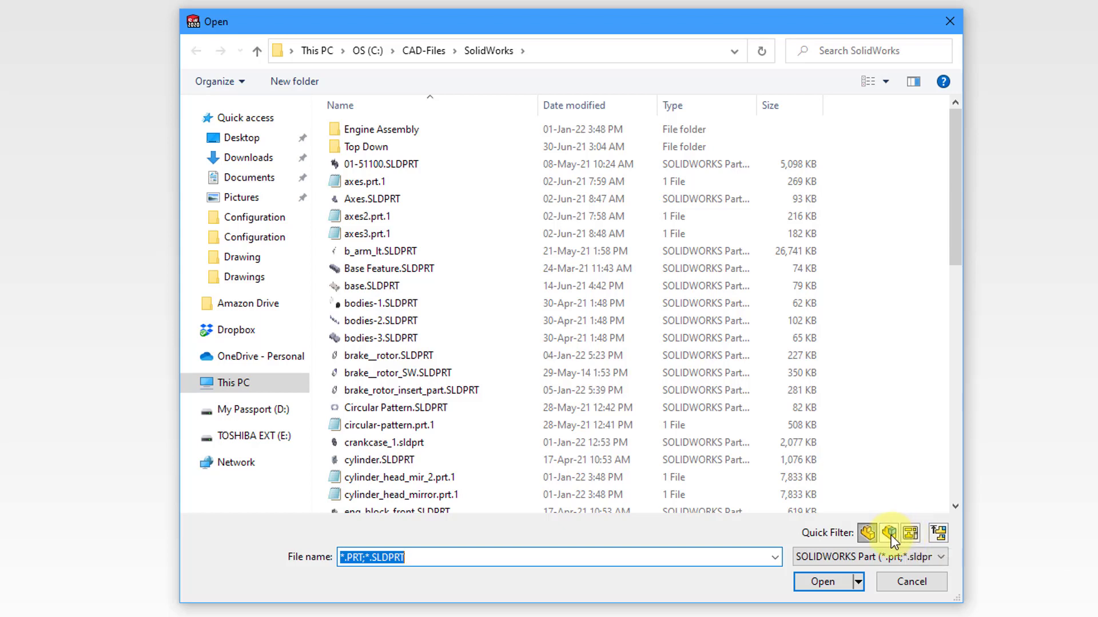
{"action": "left_click", "coordinate": [889, 533]}
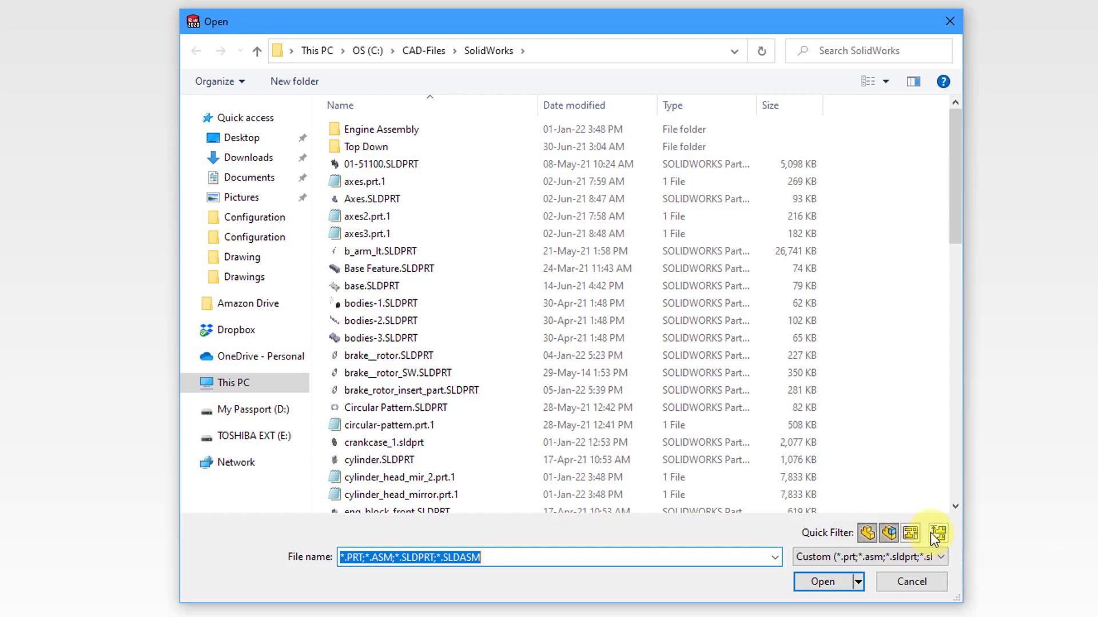
{"action": "mouse_move", "coordinate": [936, 533]}
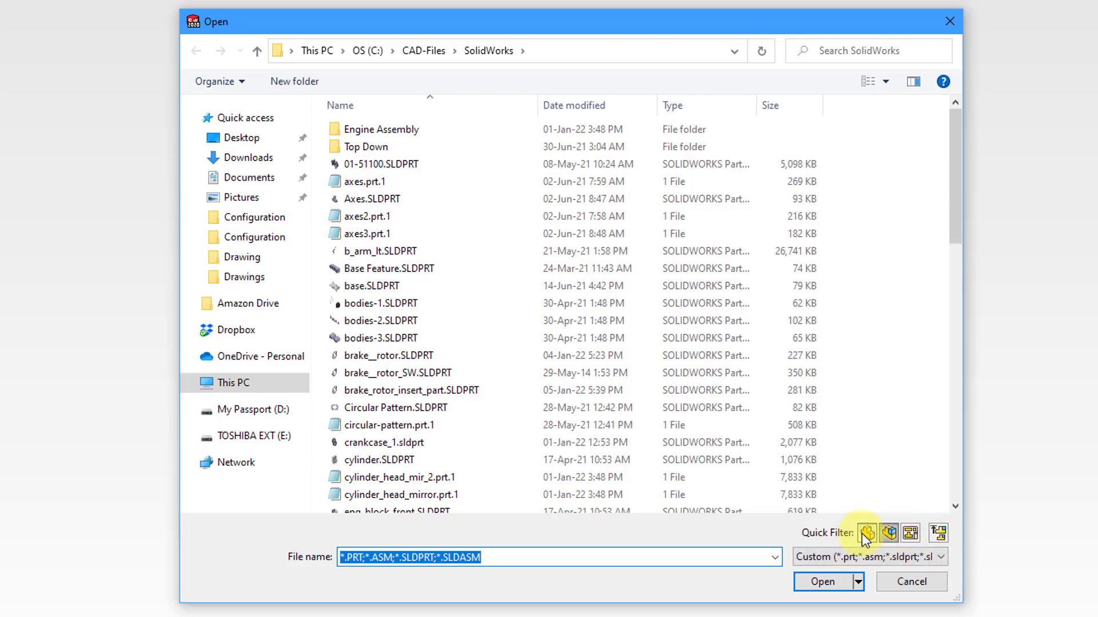
{"action": "left_click", "coordinate": [866, 533]}
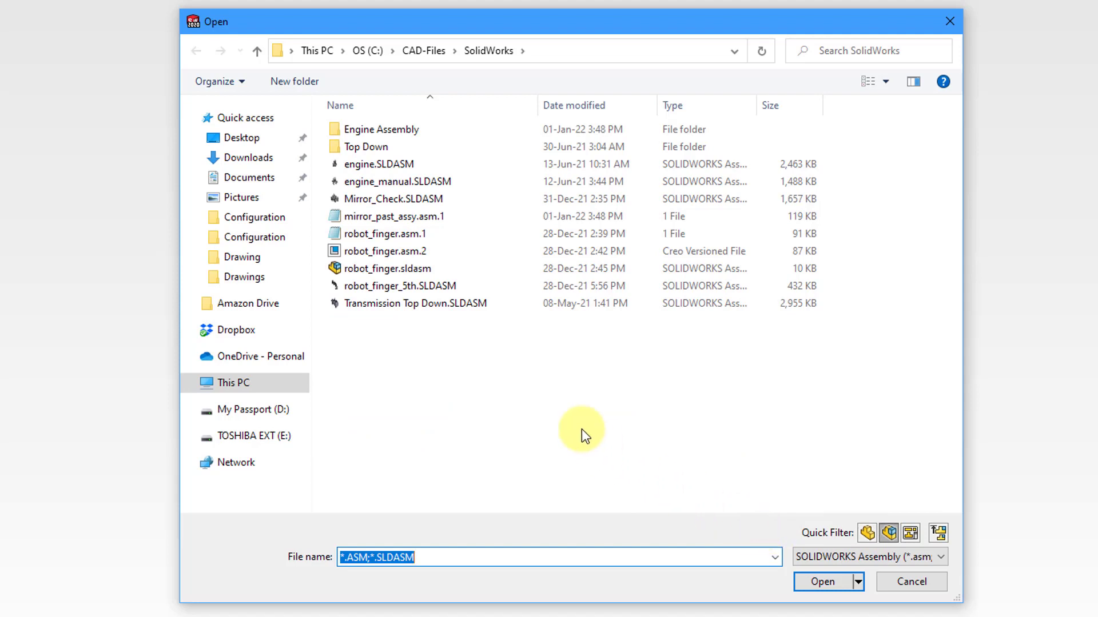
Step: Select engine_manual.SLDASM in the CAD-Files SolidWorks folder, with Resolved mode
{"action": "left_click", "coordinate": [396, 181]}
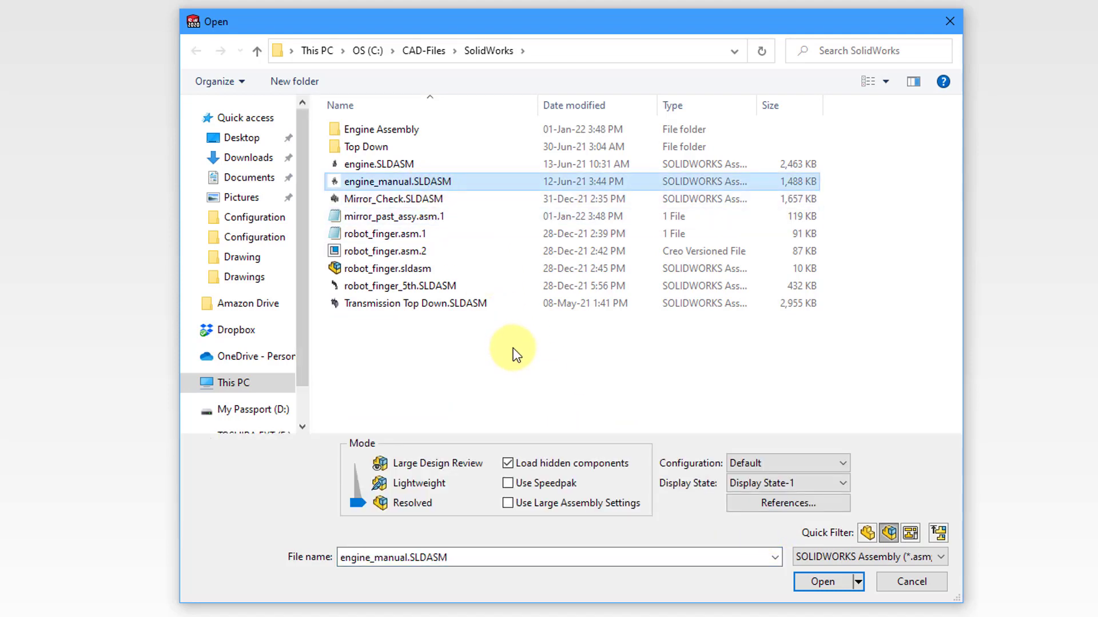
{"action": "mouse_move", "coordinate": [489, 233]}
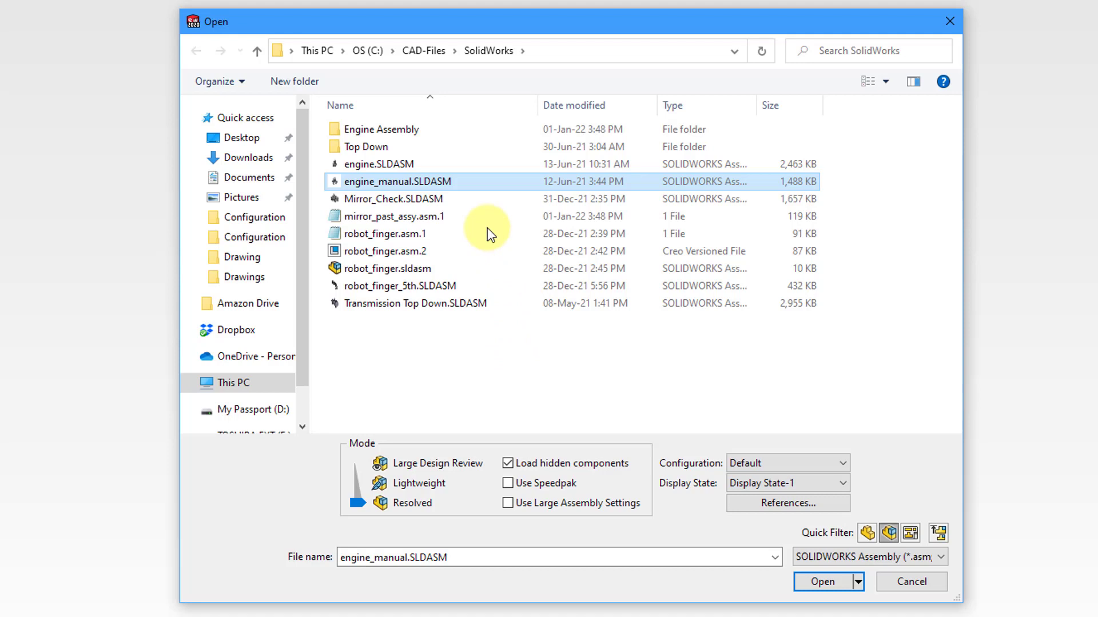
{"action": "mouse_move", "coordinate": [526, 397]}
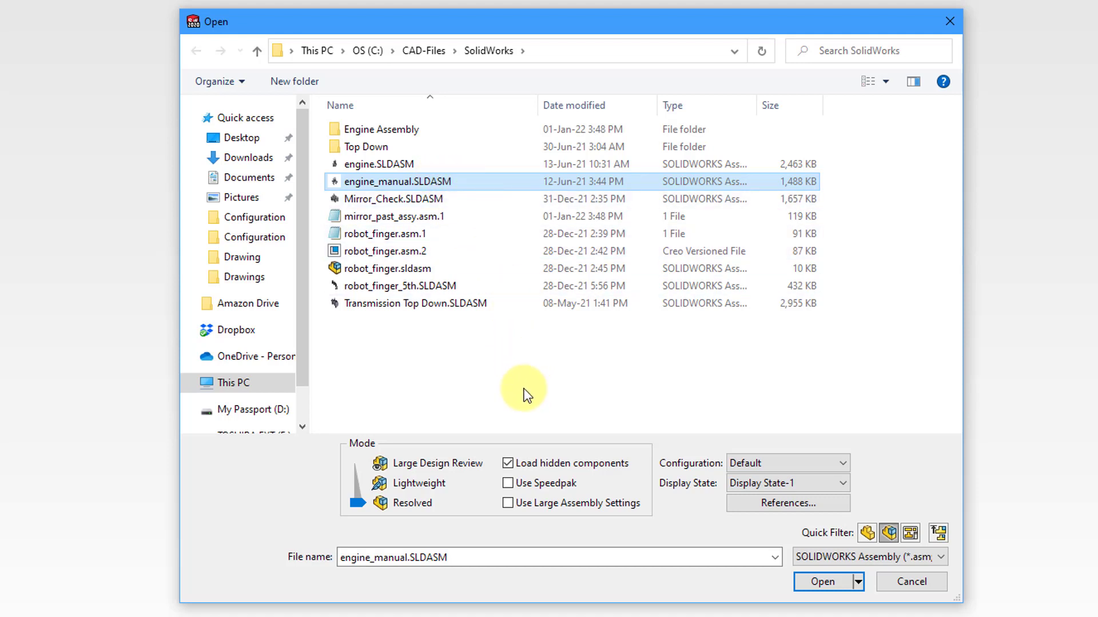
{"action": "mouse_move", "coordinate": [480, 525]}
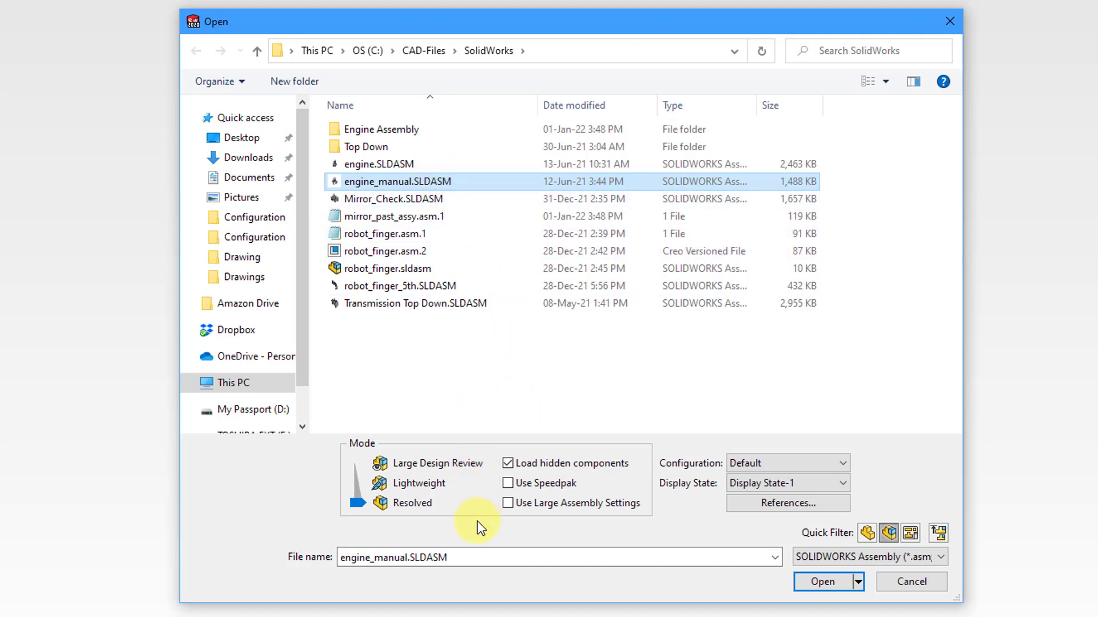
{"action": "mouse_move", "coordinate": [467, 530]}
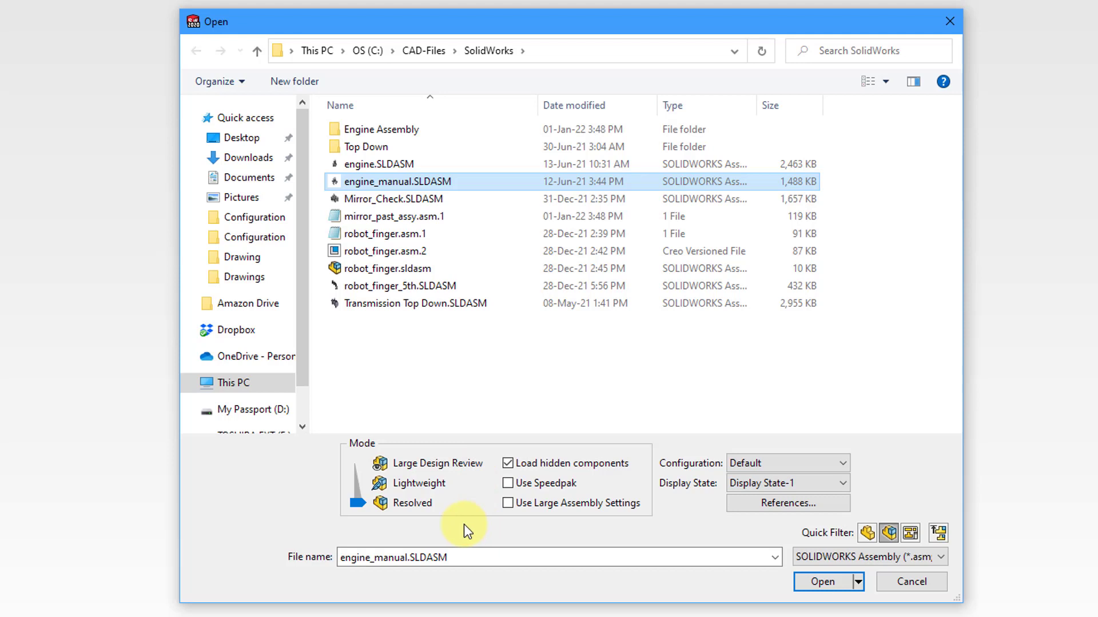
{"action": "mouse_move", "coordinate": [450, 509]}
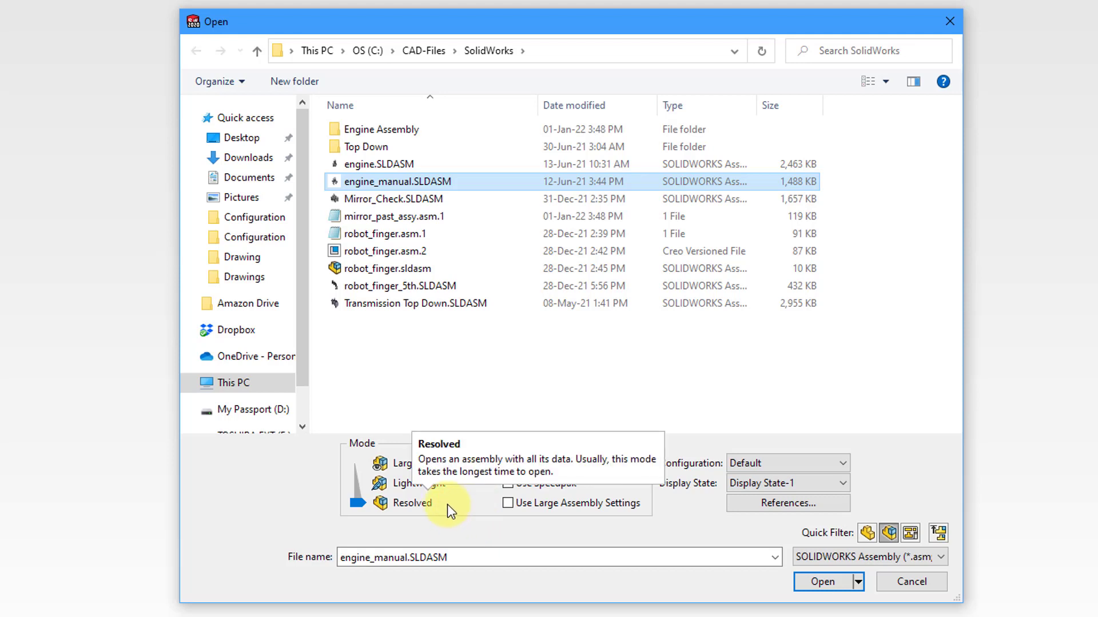
{"action": "mouse_move", "coordinate": [399, 531]}
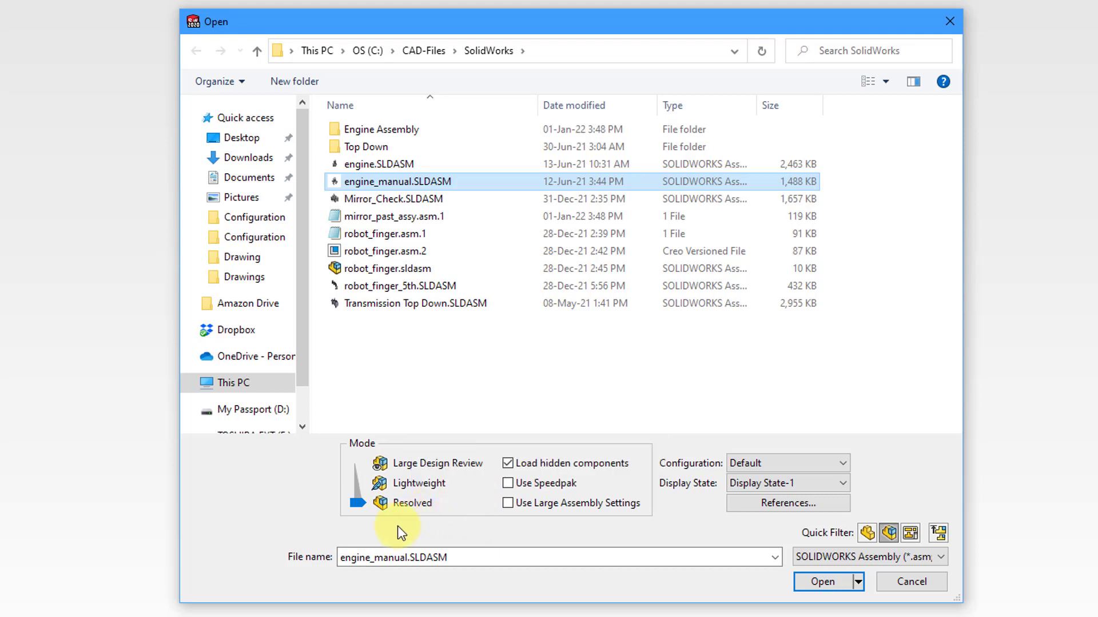
{"action": "mouse_move", "coordinate": [391, 534]}
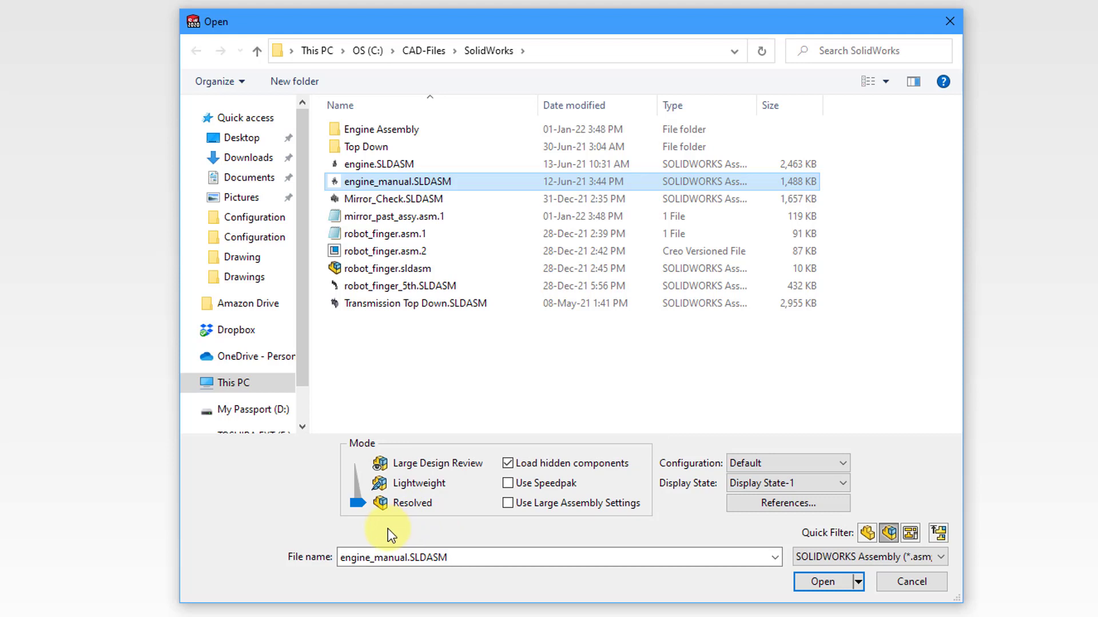
{"action": "mouse_move", "coordinate": [469, 511]}
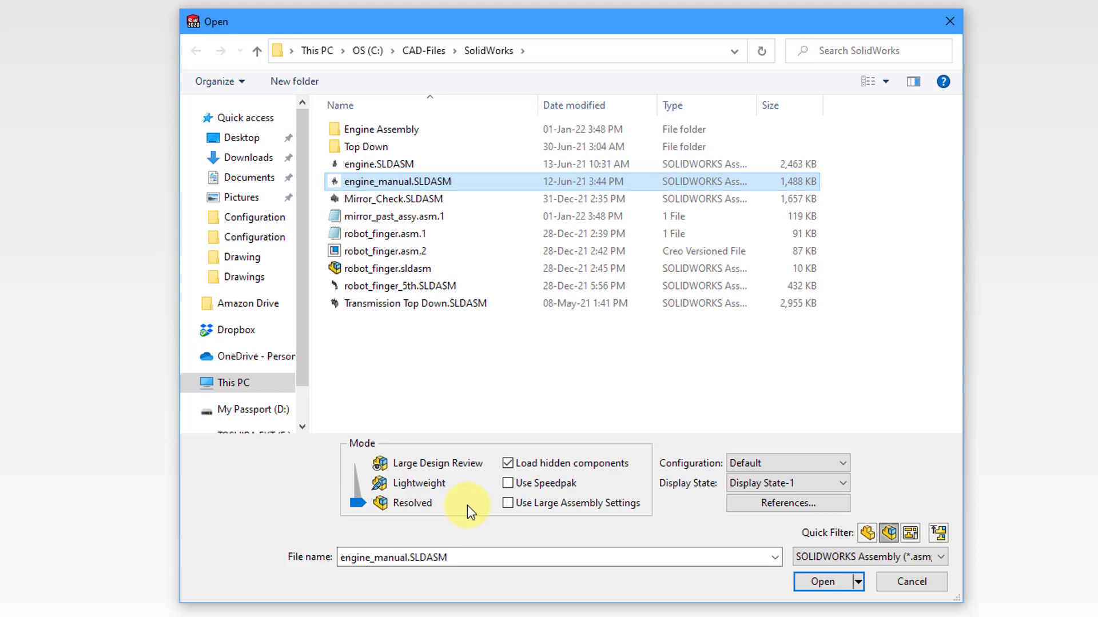
{"action": "mouse_move", "coordinate": [439, 483]}
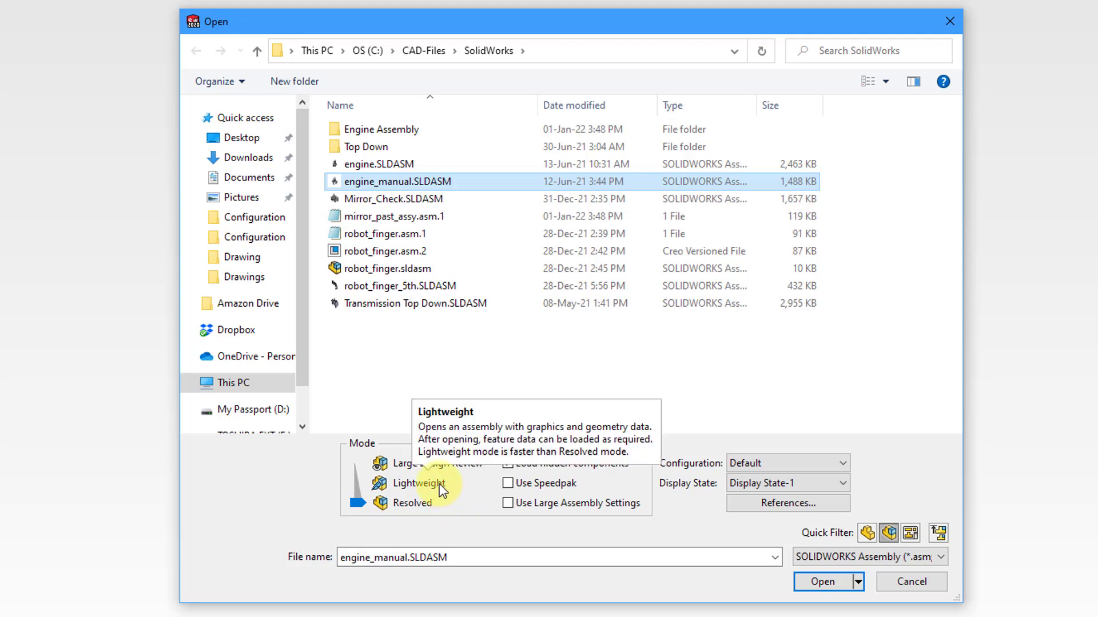
{"action": "mouse_move", "coordinate": [277, 486]}
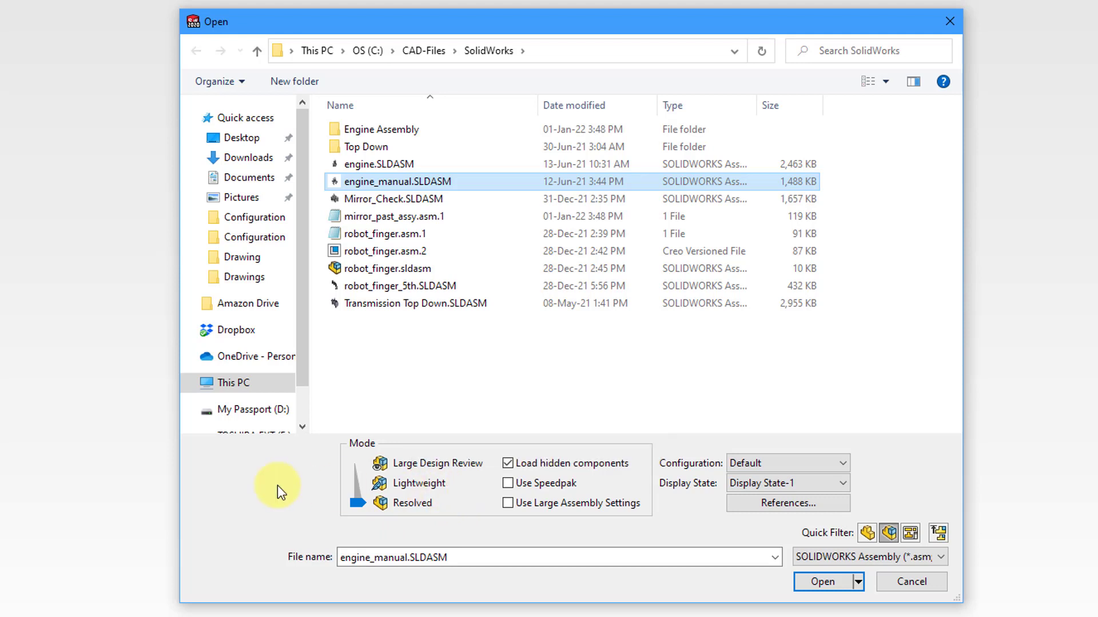
{"action": "mouse_move", "coordinate": [272, 493]}
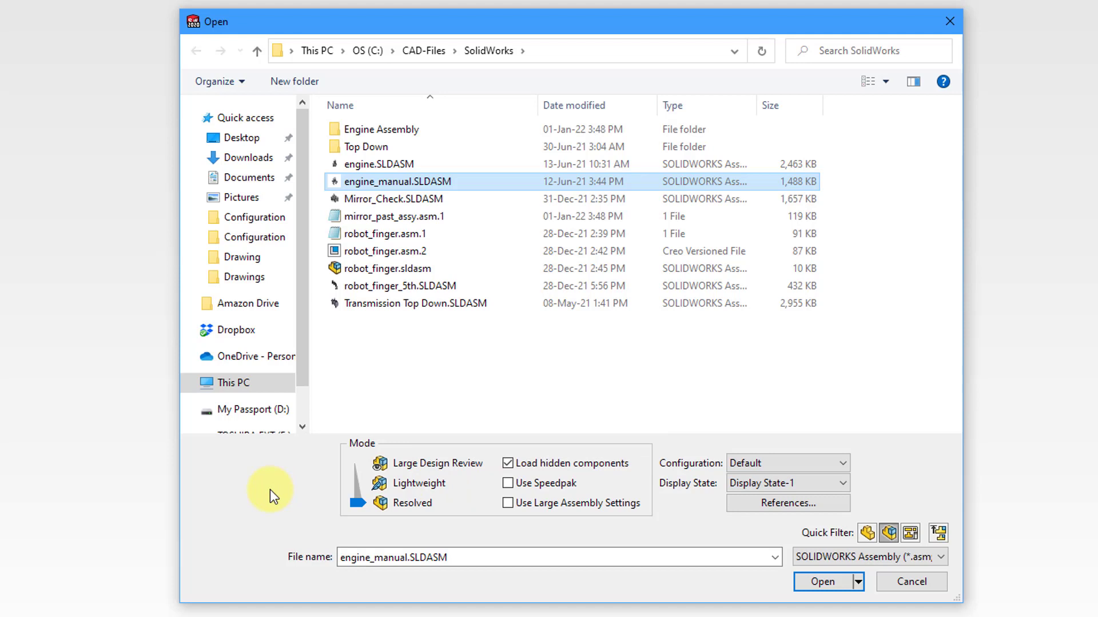
{"action": "mouse_move", "coordinate": [439, 473]}
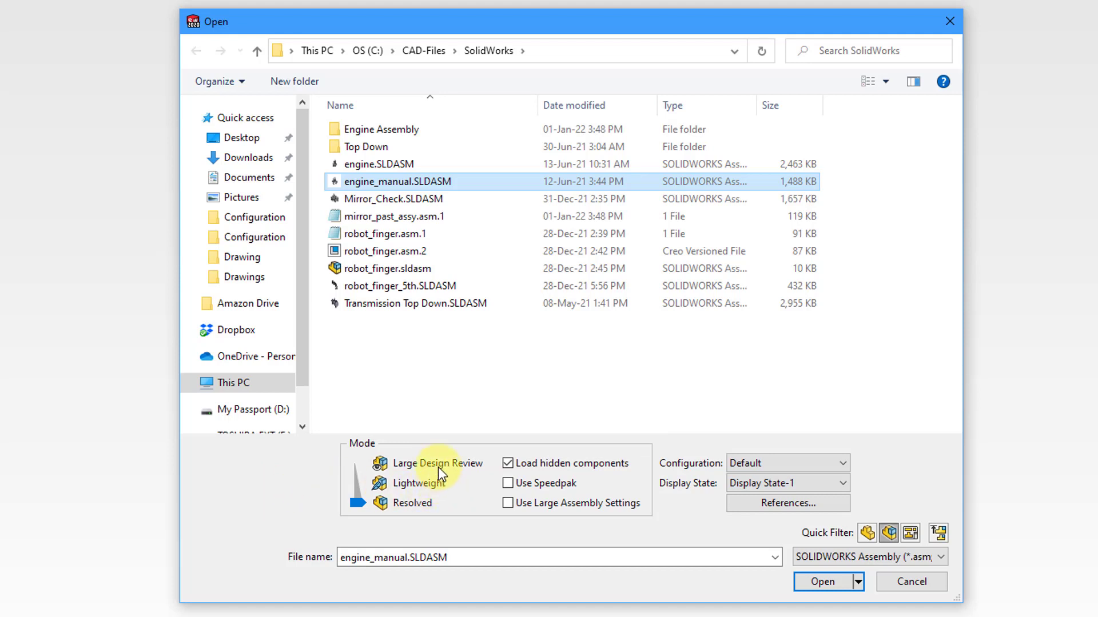
{"action": "mouse_move", "coordinate": [439, 462]}
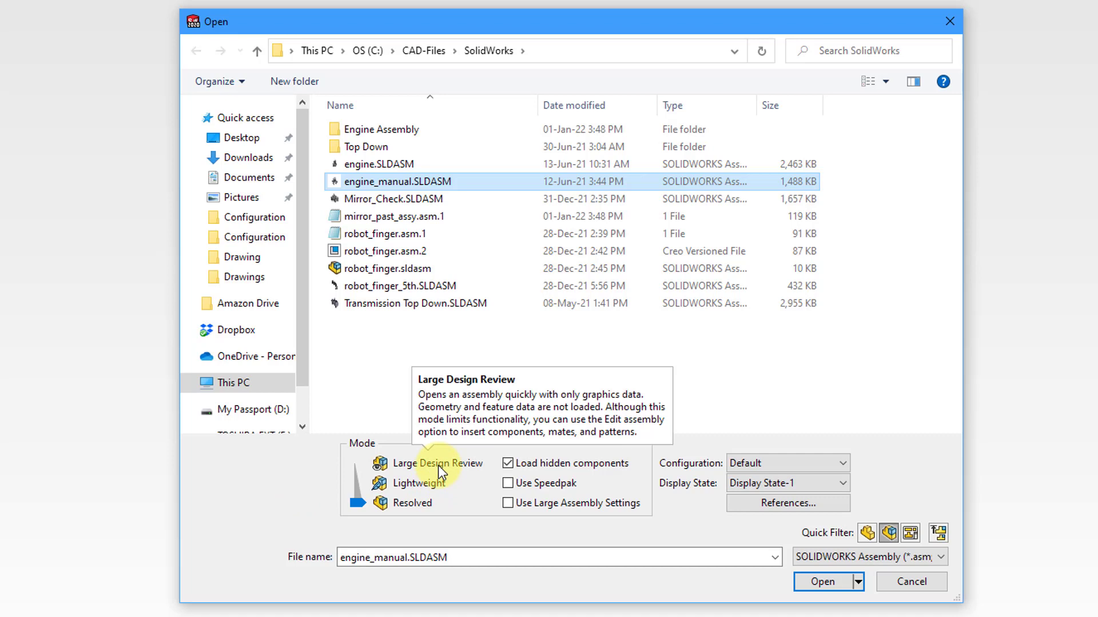
{"action": "mouse_move", "coordinate": [574, 567]}
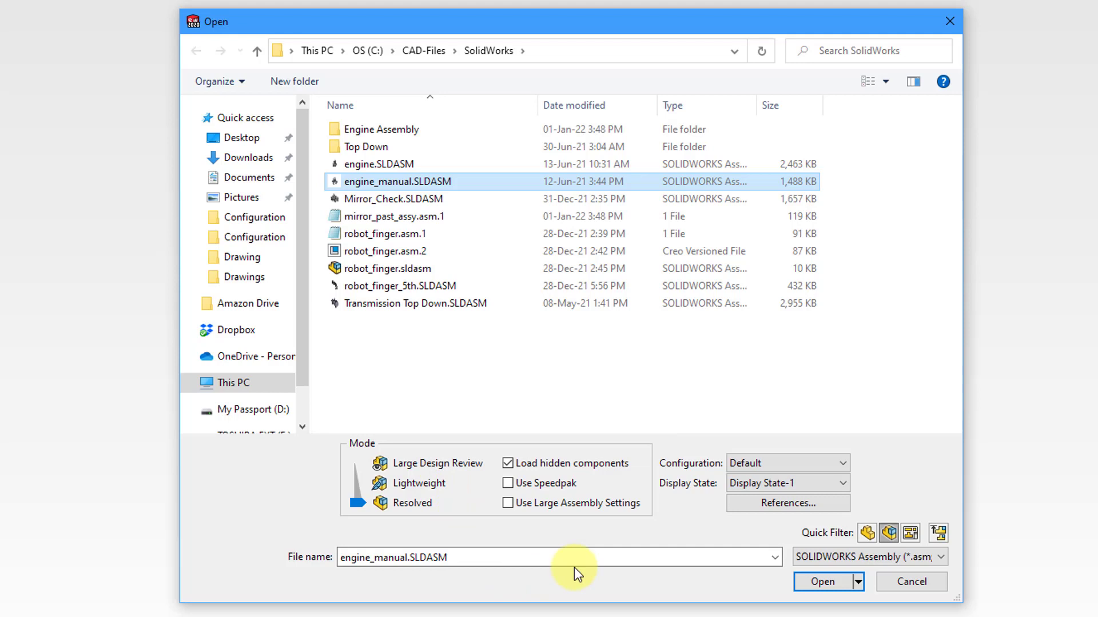
{"action": "mouse_move", "coordinate": [585, 487]}
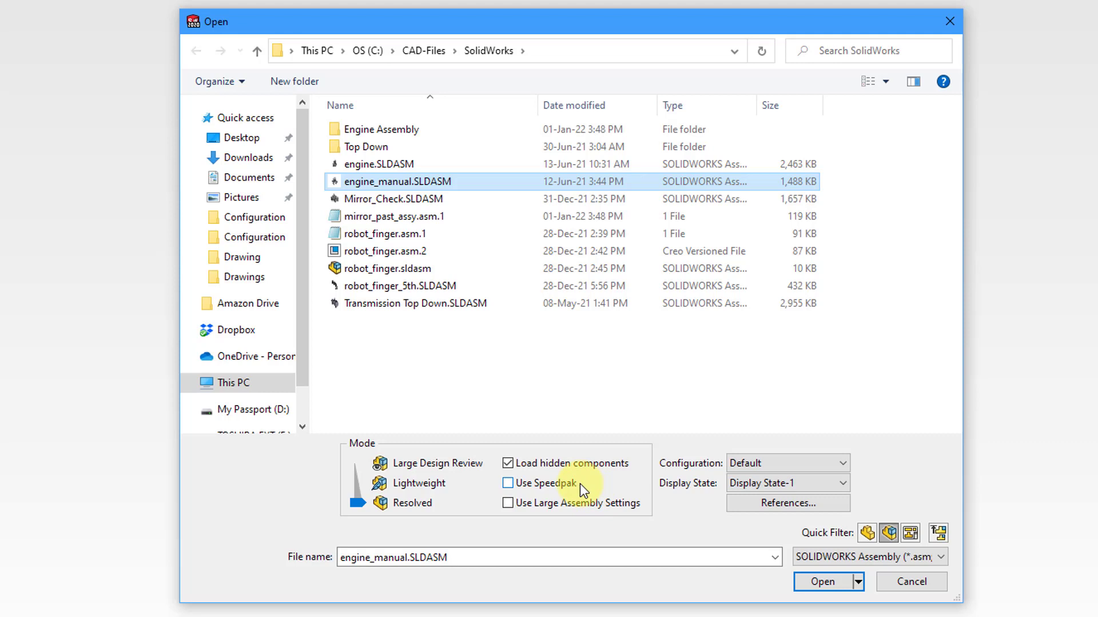
{"action": "mouse_move", "coordinate": [587, 521]}
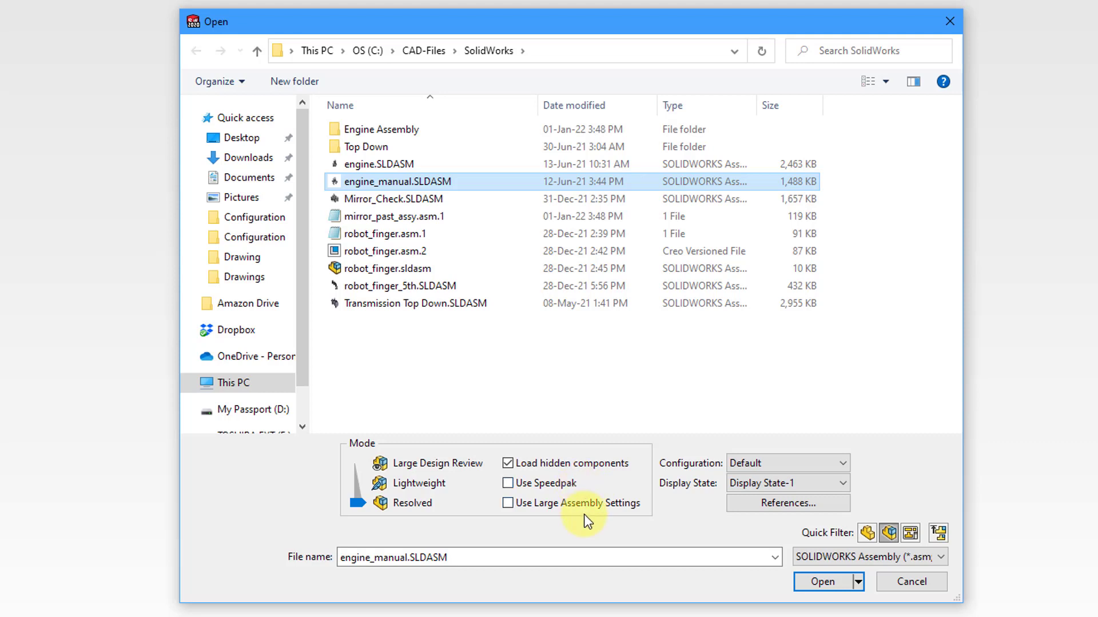
{"action": "mouse_move", "coordinate": [493, 545]}
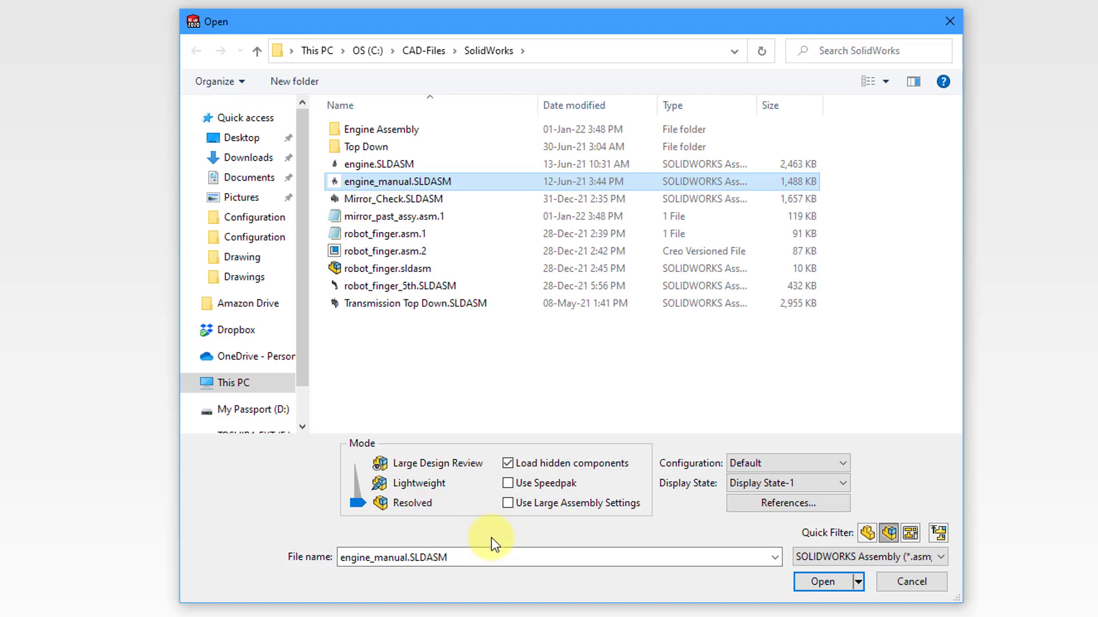
{"action": "left_click", "coordinate": [822, 581]}
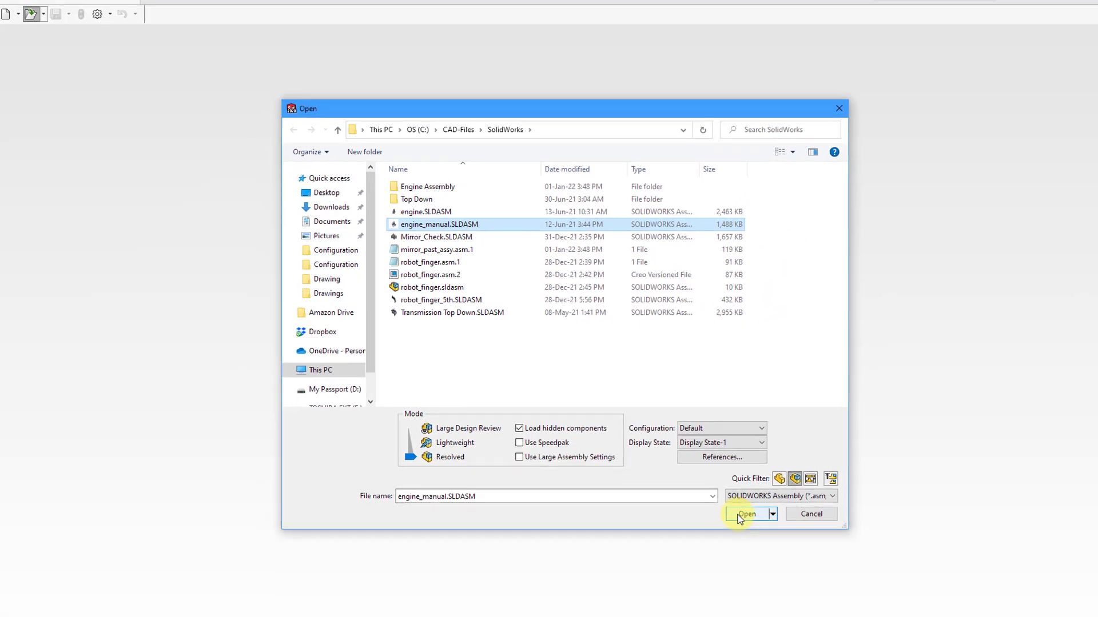
Step: Load the selected engine_manual.SLDASM assembly from the Open dialog
{"action": "left_click", "coordinate": [746, 514]}
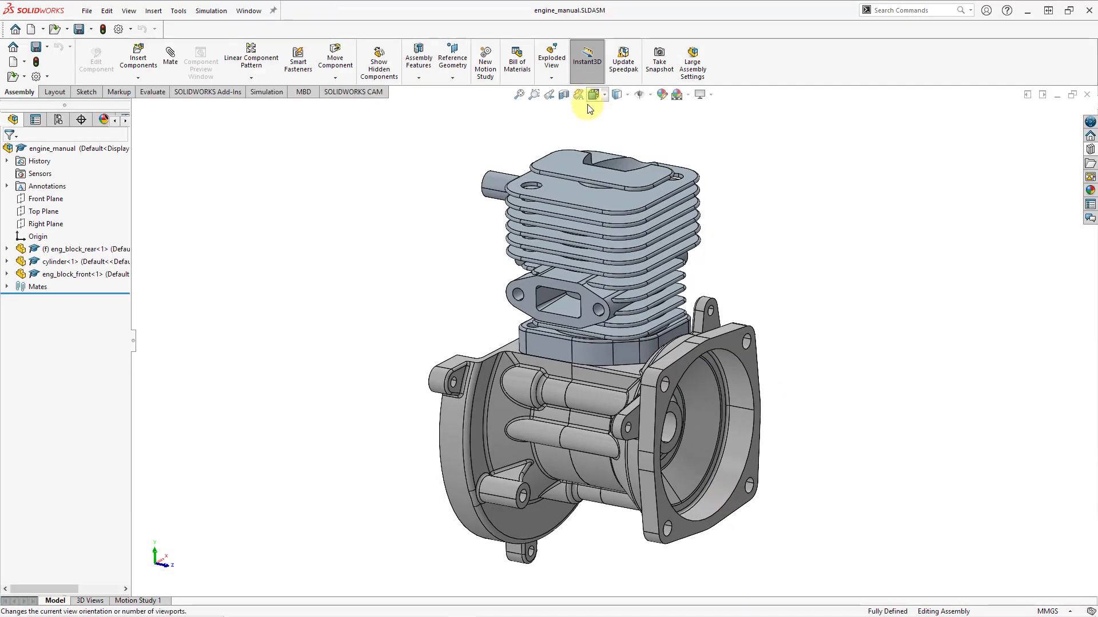
{"action": "mouse_move", "coordinate": [452, 133]}
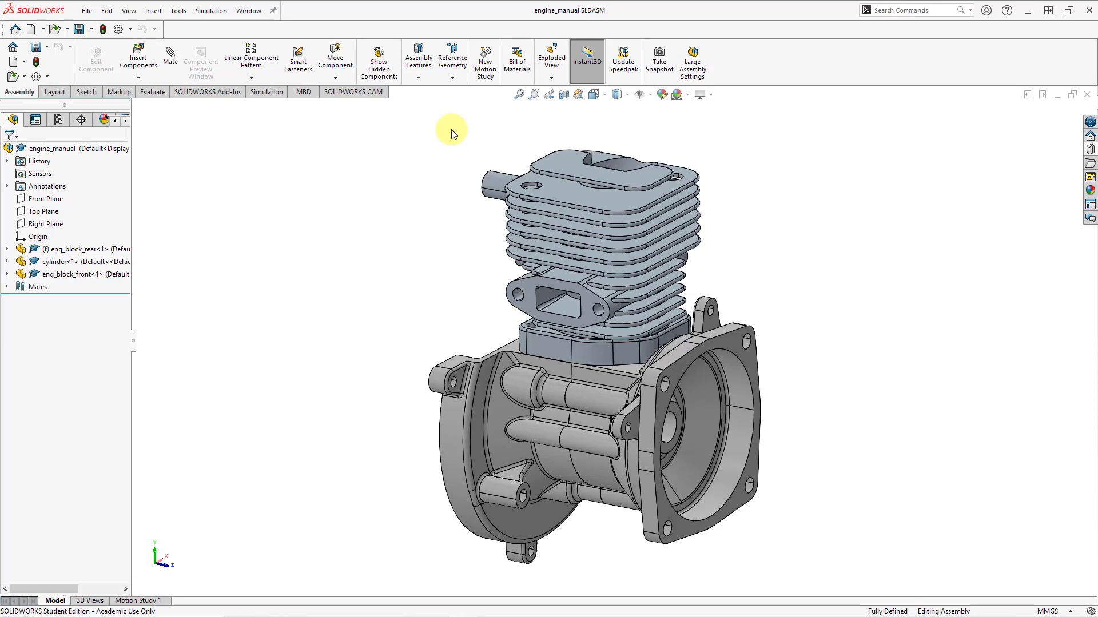
{"action": "mouse_move", "coordinate": [482, 327]}
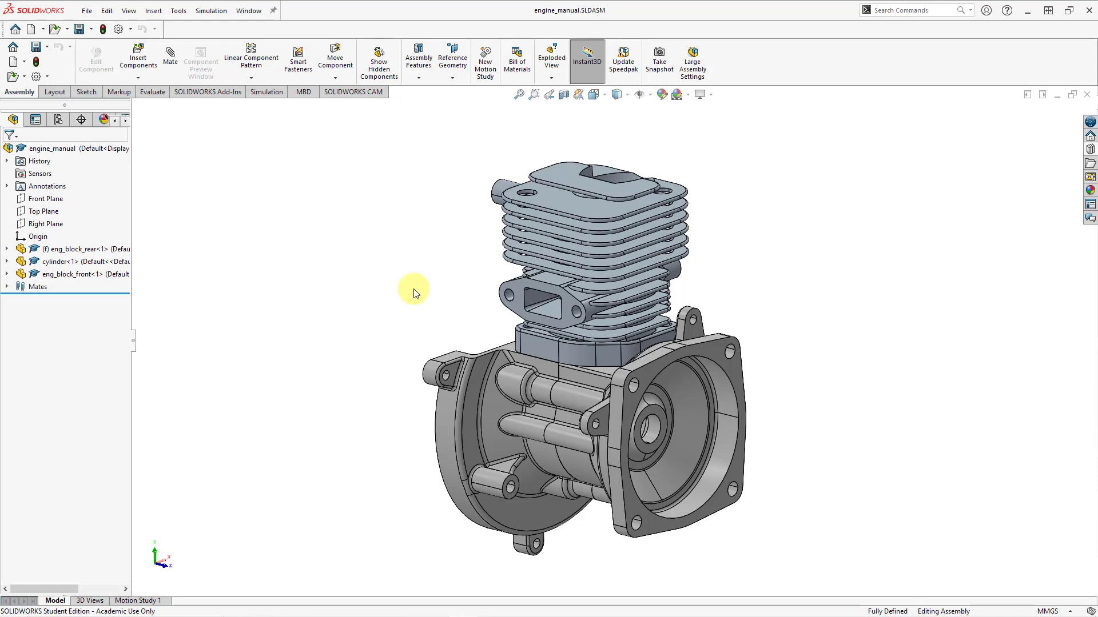
{"action": "mouse_move", "coordinate": [371, 302]}
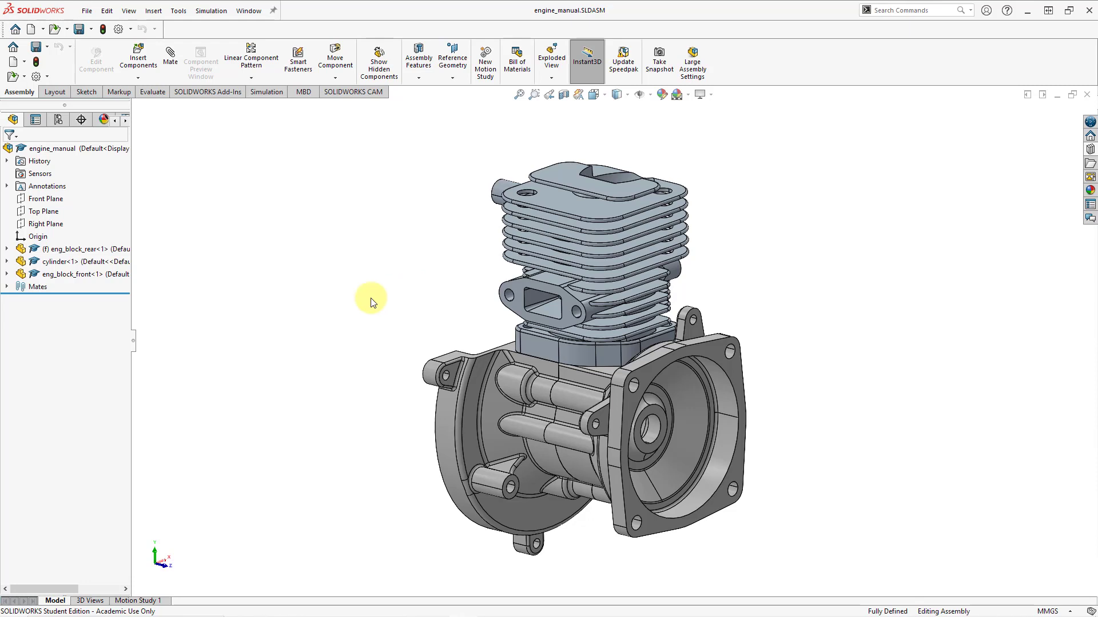
{"action": "mouse_move", "coordinate": [596, 138]}
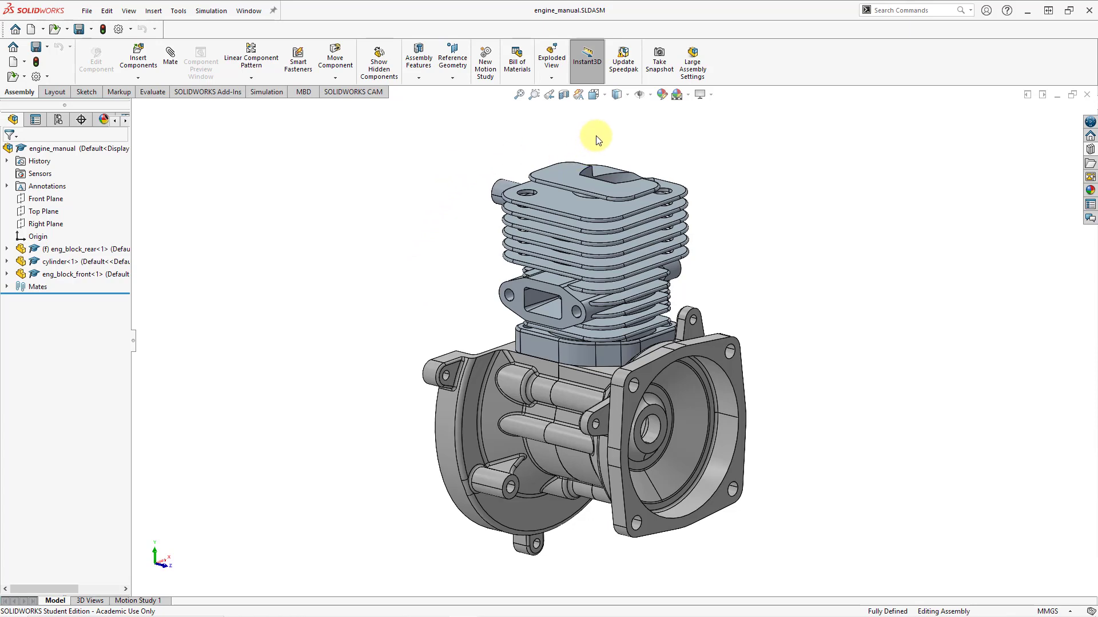
Step: Show the view orientation cube, then bring up System Options on its General page
{"action": "left_click", "coordinate": [596, 94]}
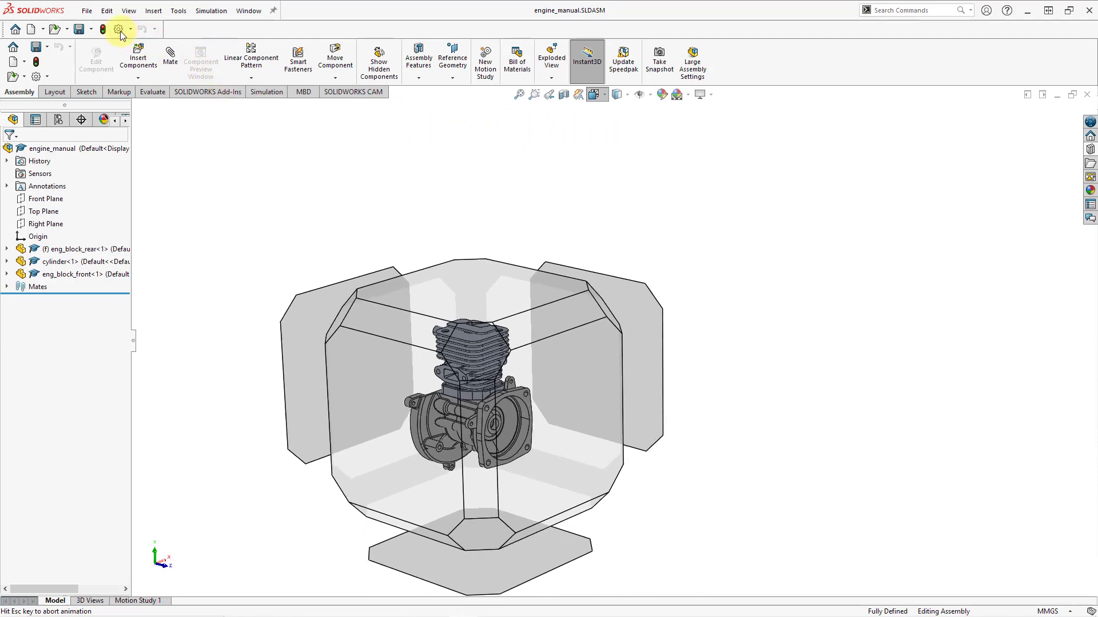
{"action": "left_click", "coordinate": [117, 29]}
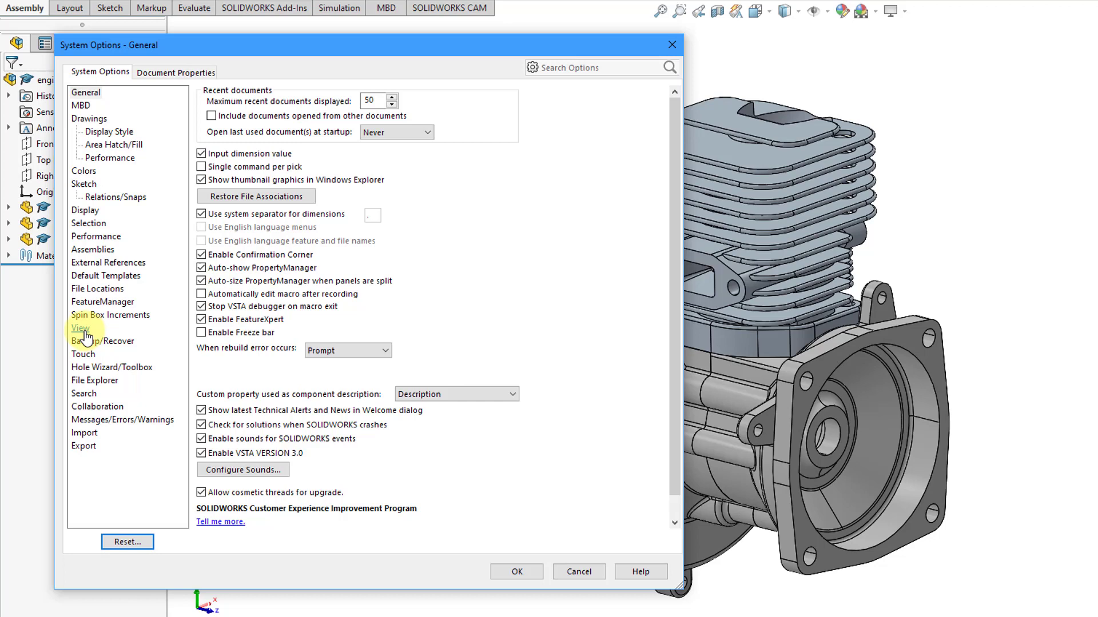
Step: Review the View page's rotation and transition sliders, then confirm System Options with OK
{"action": "left_click", "coordinate": [81, 328]}
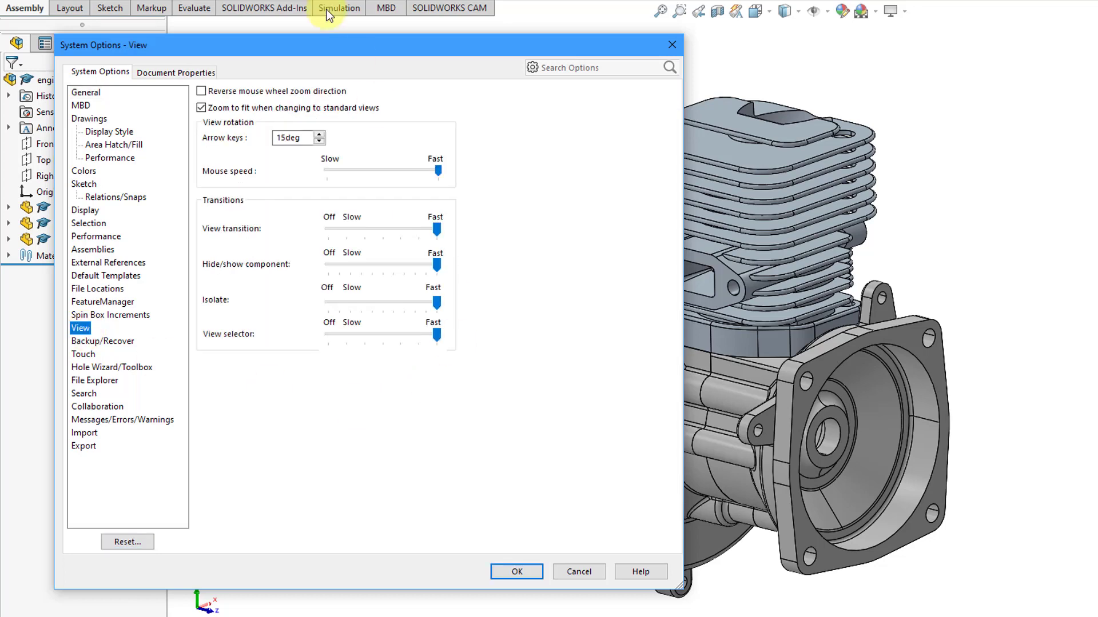
{"action": "mouse_move", "coordinate": [314, 388]}
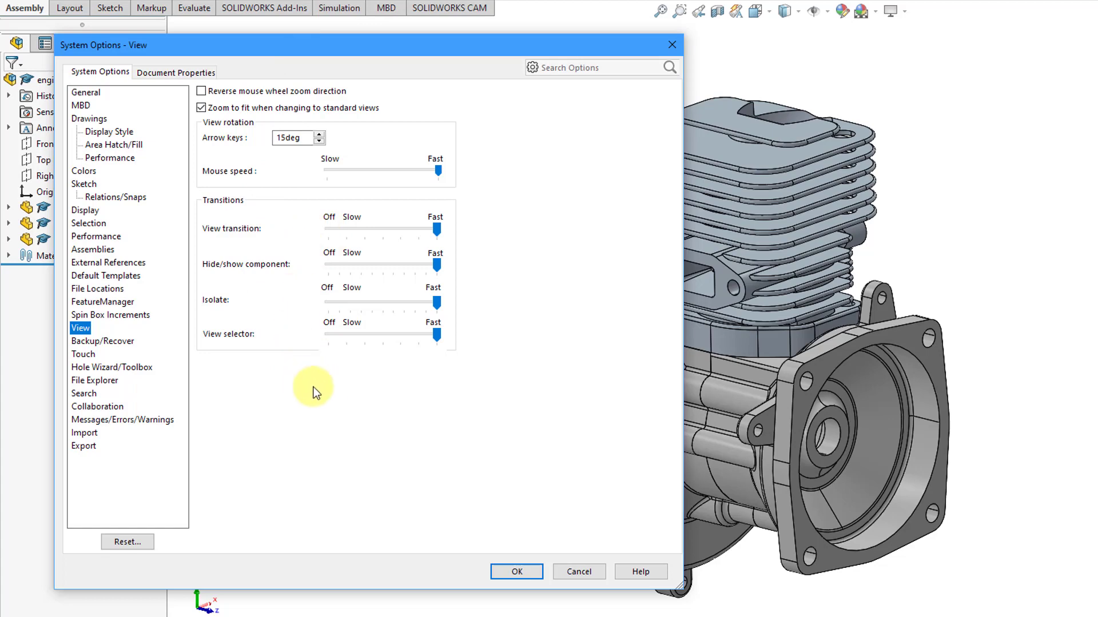
{"action": "mouse_move", "coordinate": [253, 345]}
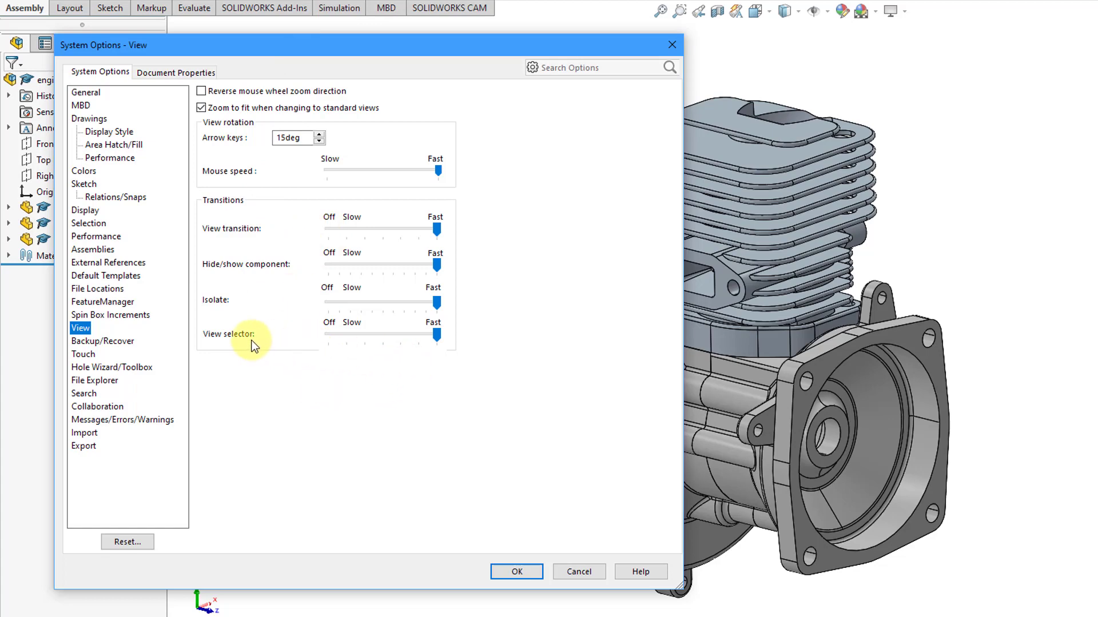
{"action": "mouse_move", "coordinate": [537, 490]}
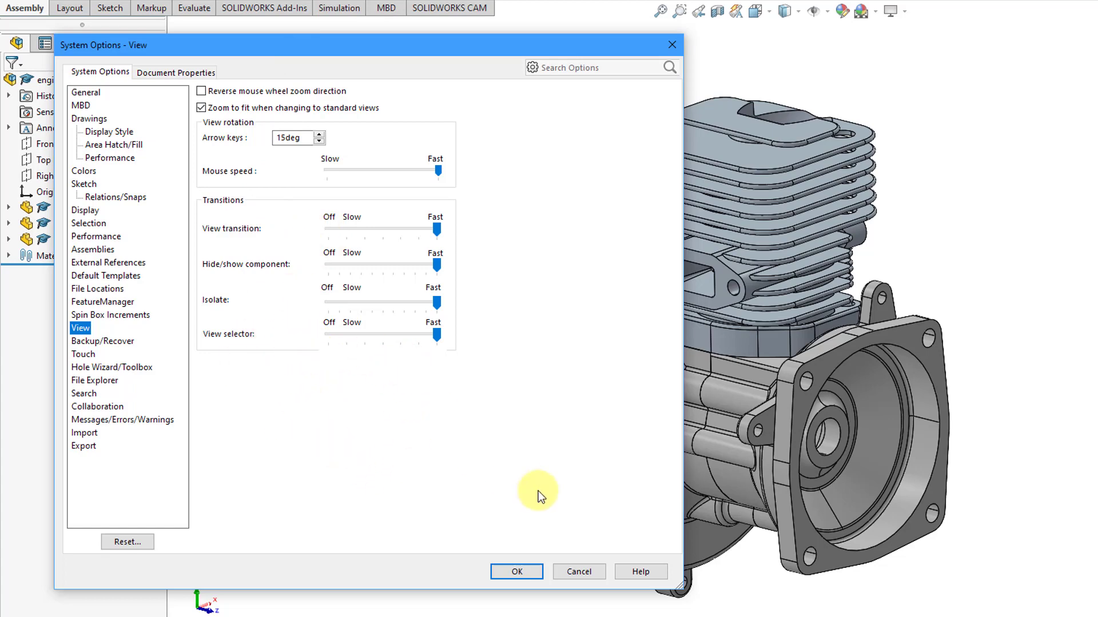
{"action": "left_click", "coordinate": [516, 571]}
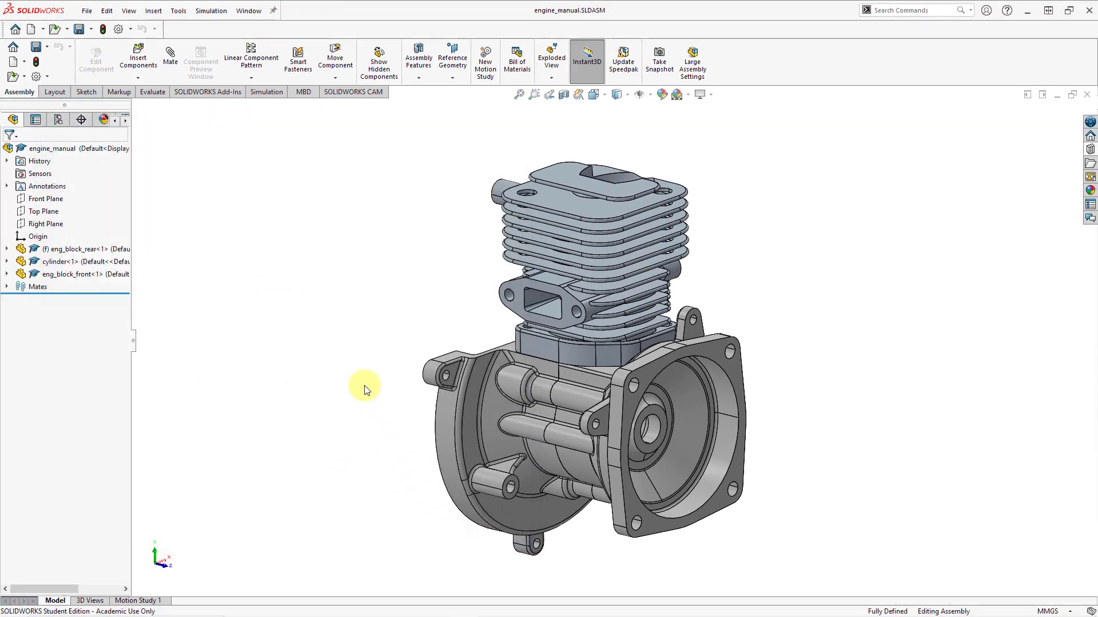
{"action": "mouse_move", "coordinate": [602, 94]}
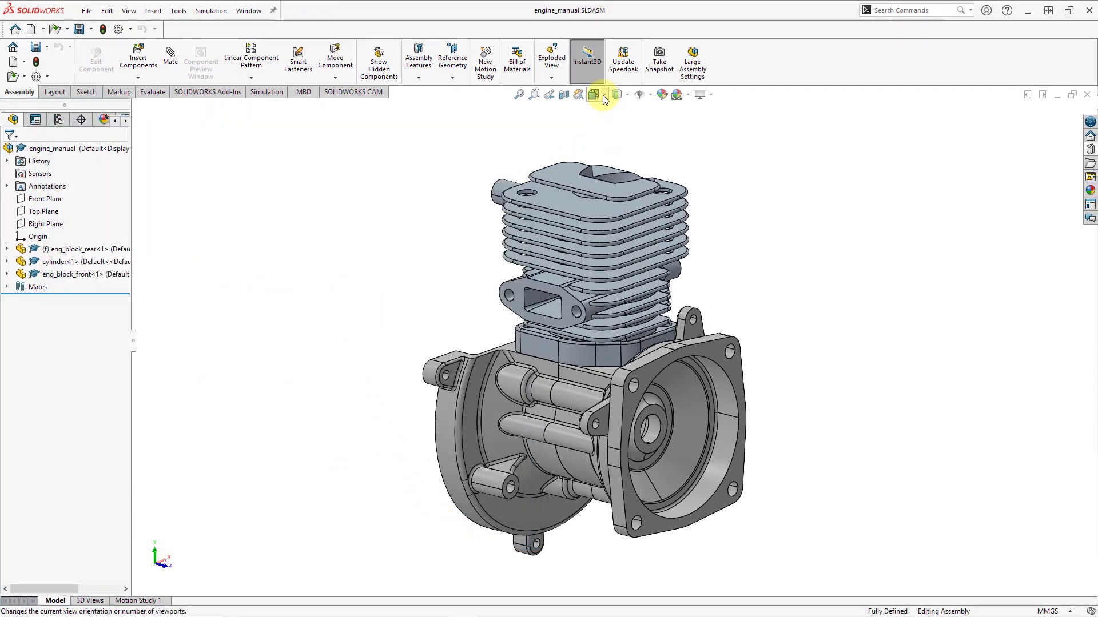
Step: Use the view orientation cube to switch the engine through standard views such as Top
{"action": "left_click", "coordinate": [593, 95]}
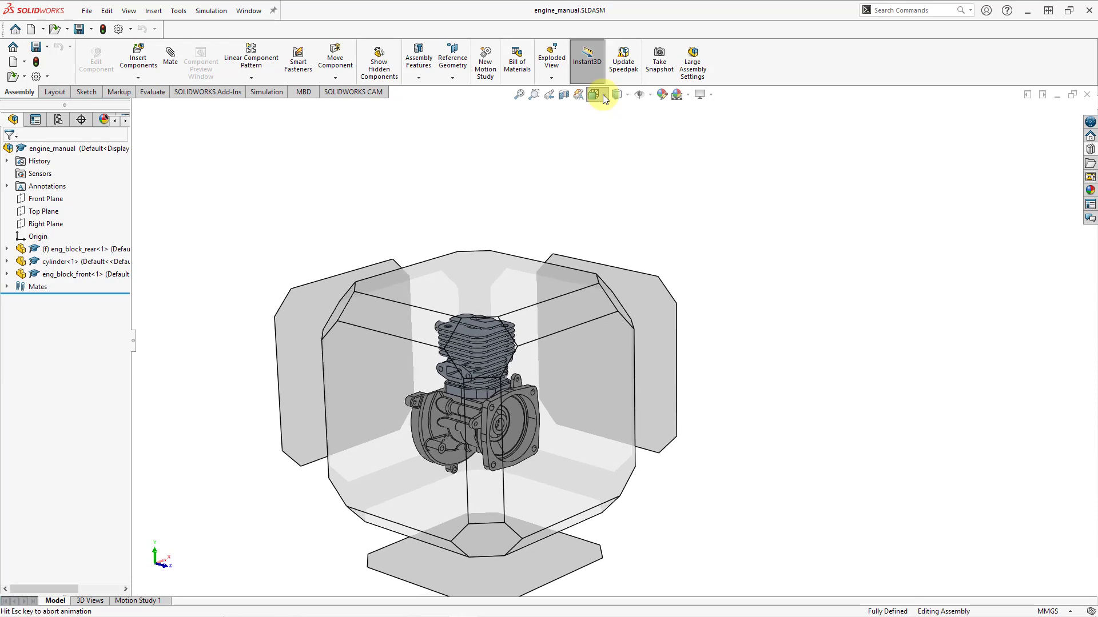
{"action": "left_click", "coordinate": [594, 95]}
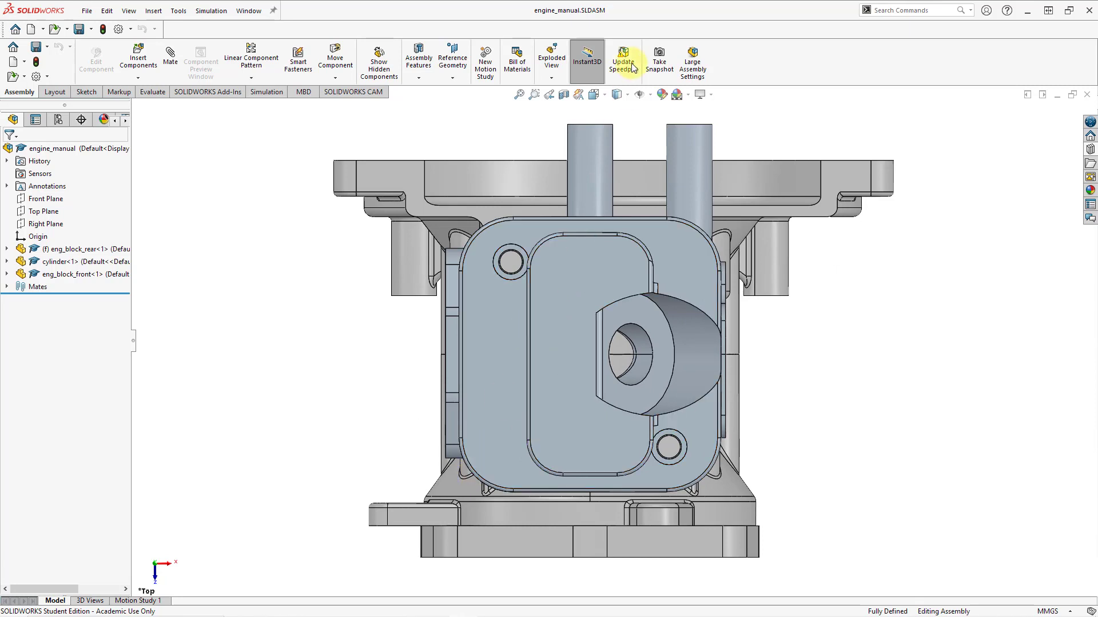
{"action": "left_click", "coordinate": [595, 94]}
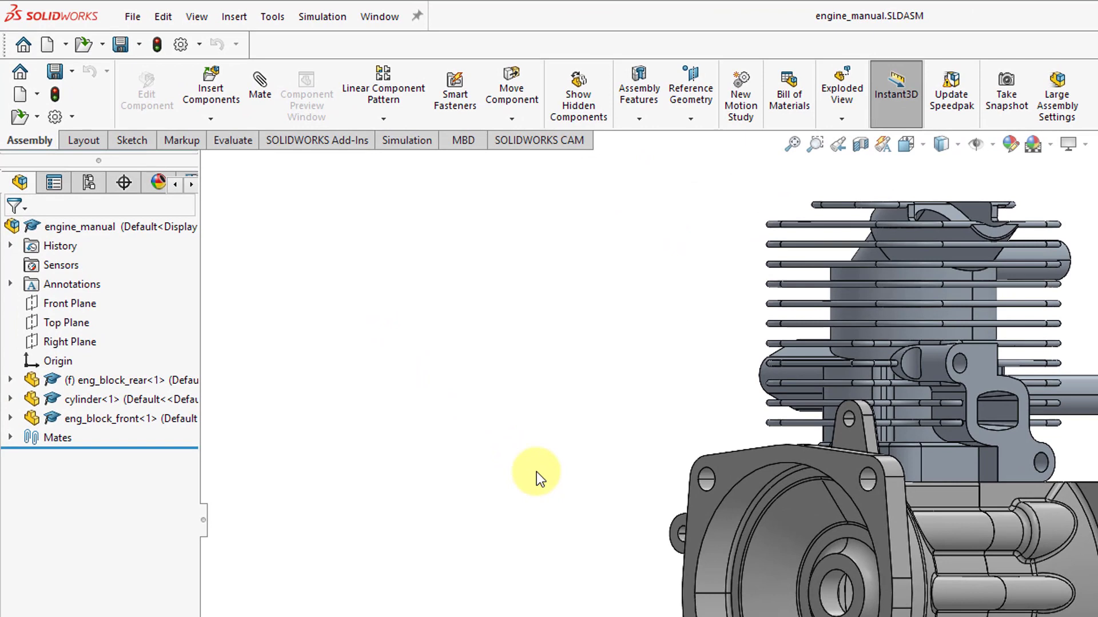
{"action": "mouse_move", "coordinate": [448, 252]}
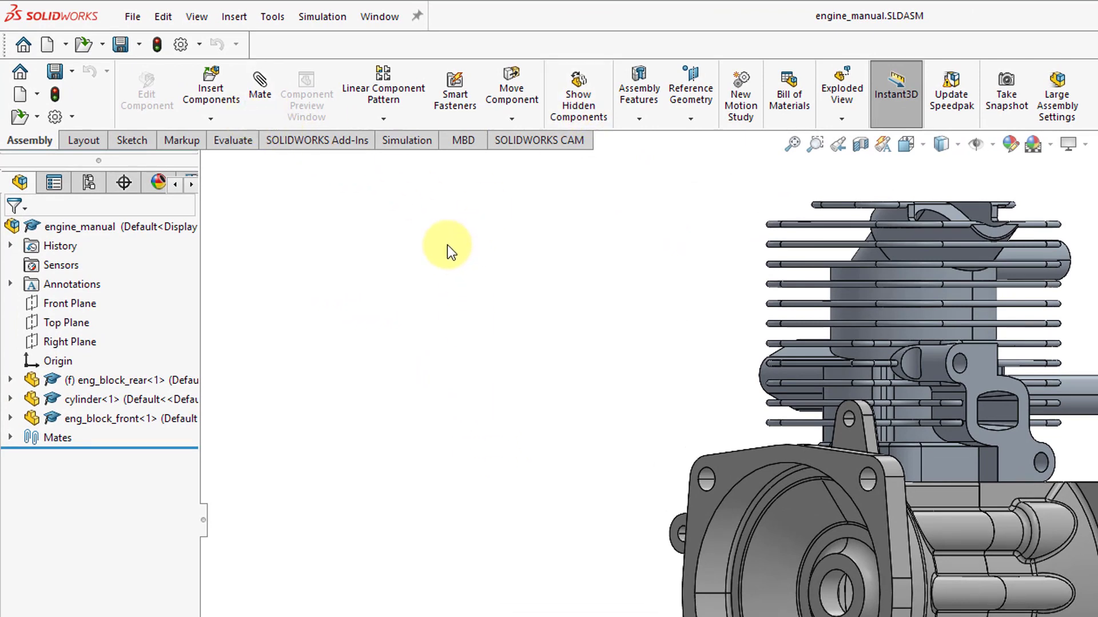
{"action": "mouse_move", "coordinate": [74, 112]}
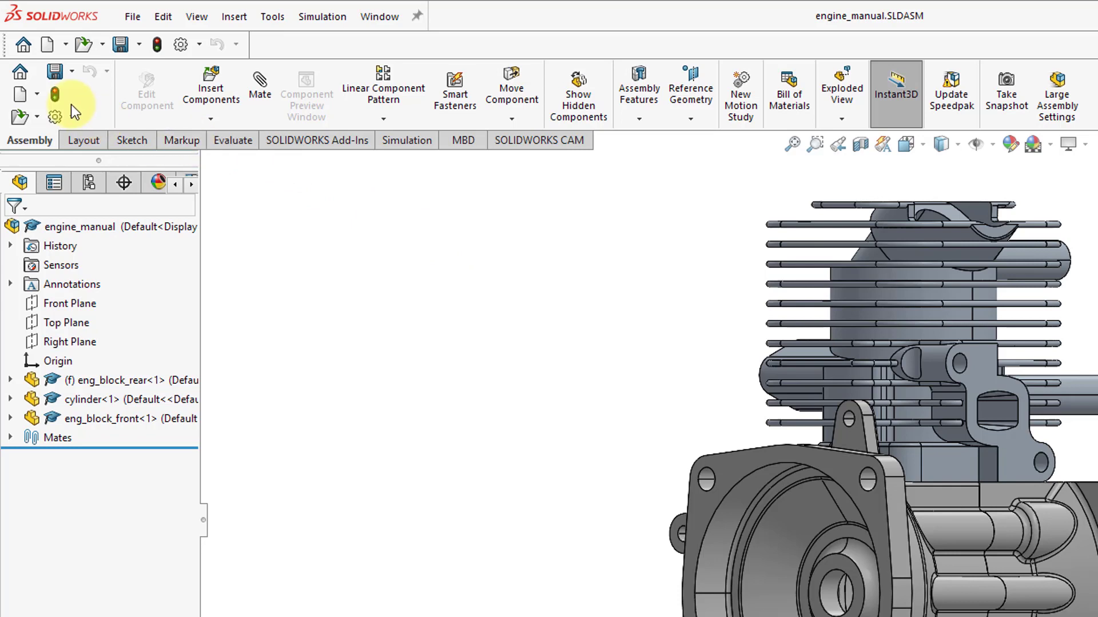
{"action": "mouse_move", "coordinate": [55, 94]}
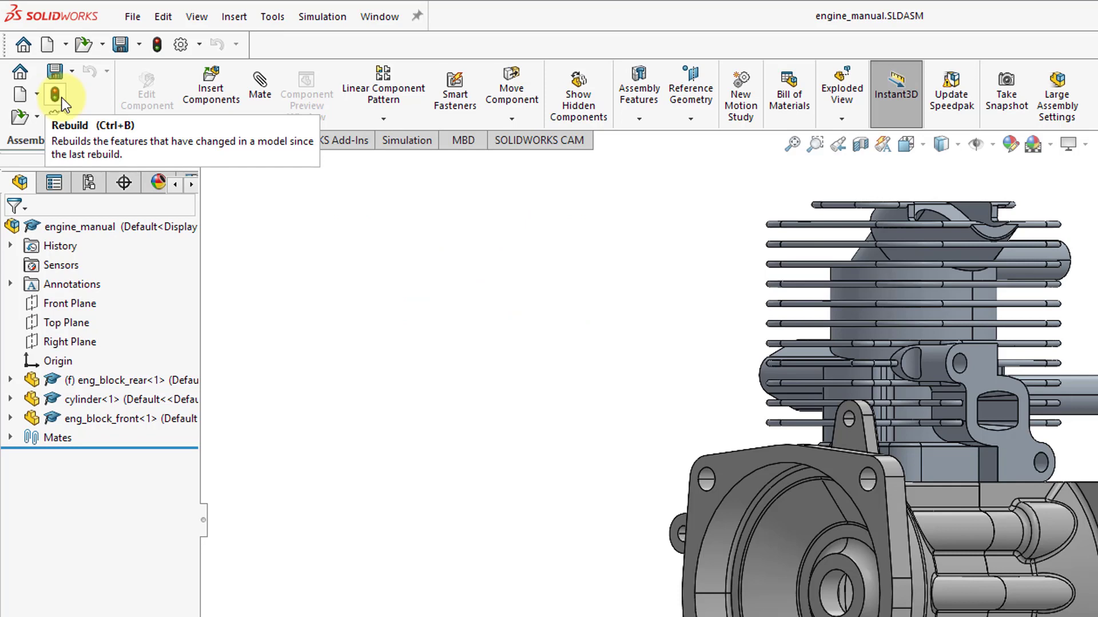
{"action": "mouse_move", "coordinate": [368, 252]}
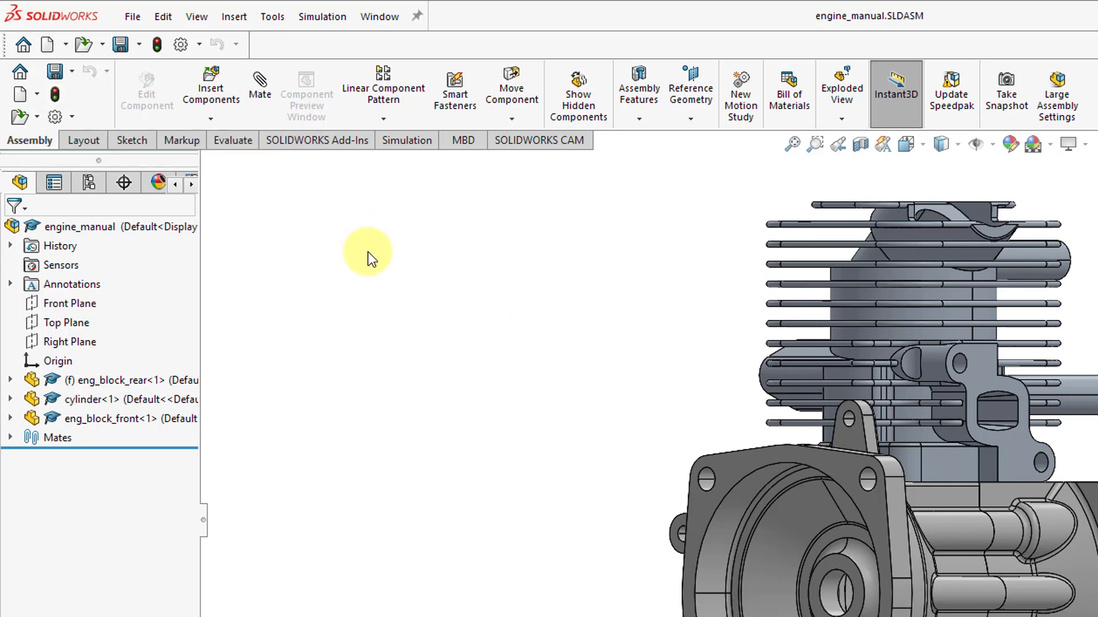
{"action": "mouse_move", "coordinate": [309, 231]}
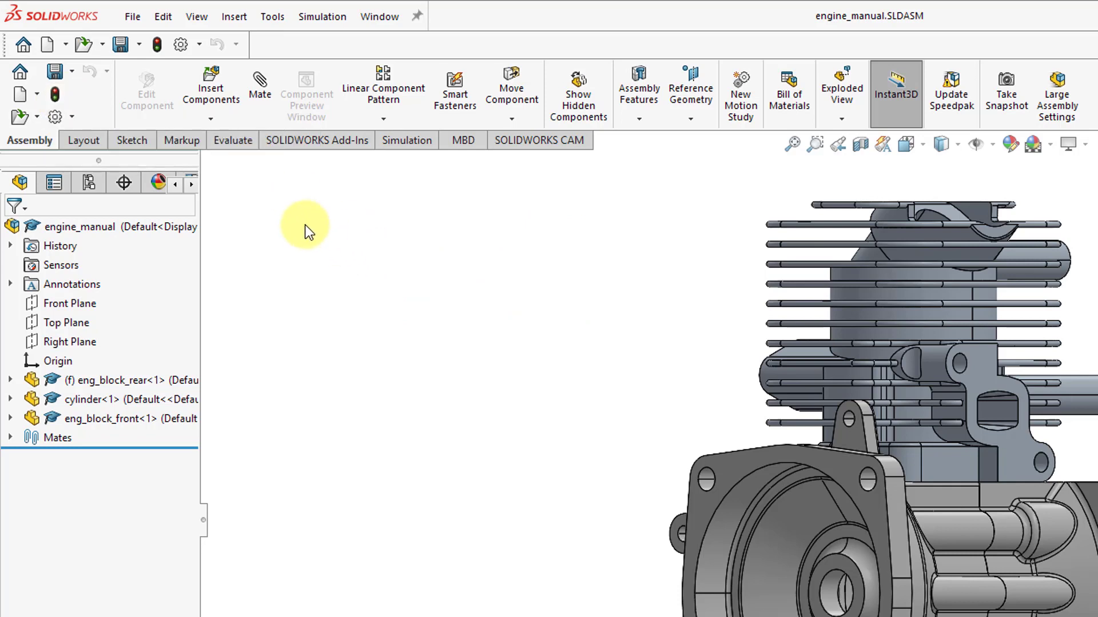
{"action": "mouse_move", "coordinate": [144, 156]}
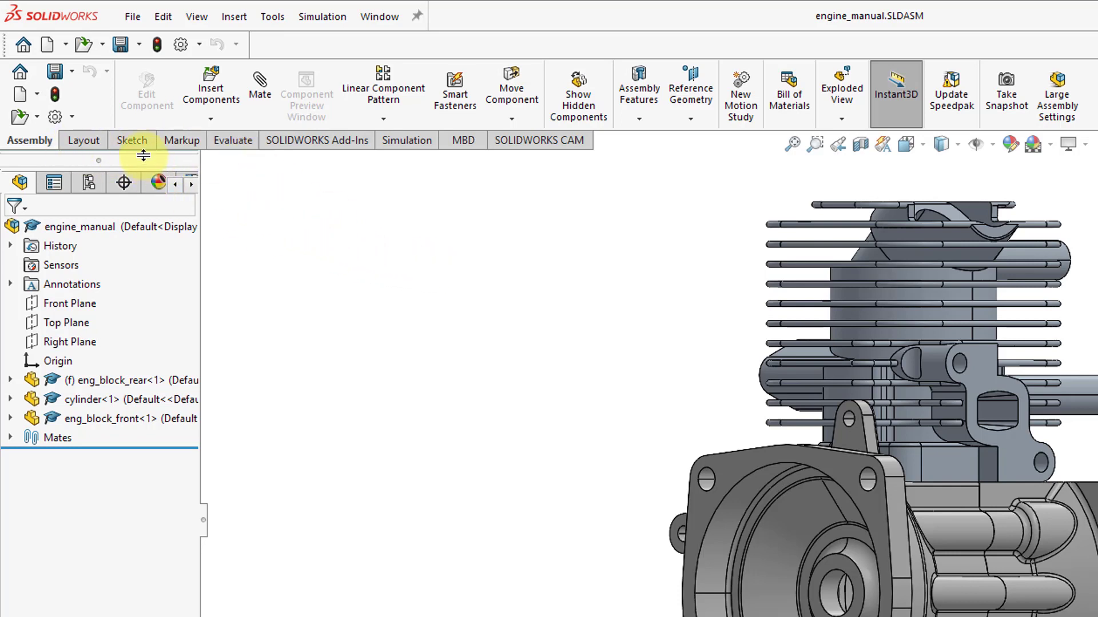
Step: Show the Sketch tab's tools in the CommandManager
{"action": "left_click", "coordinate": [131, 140]}
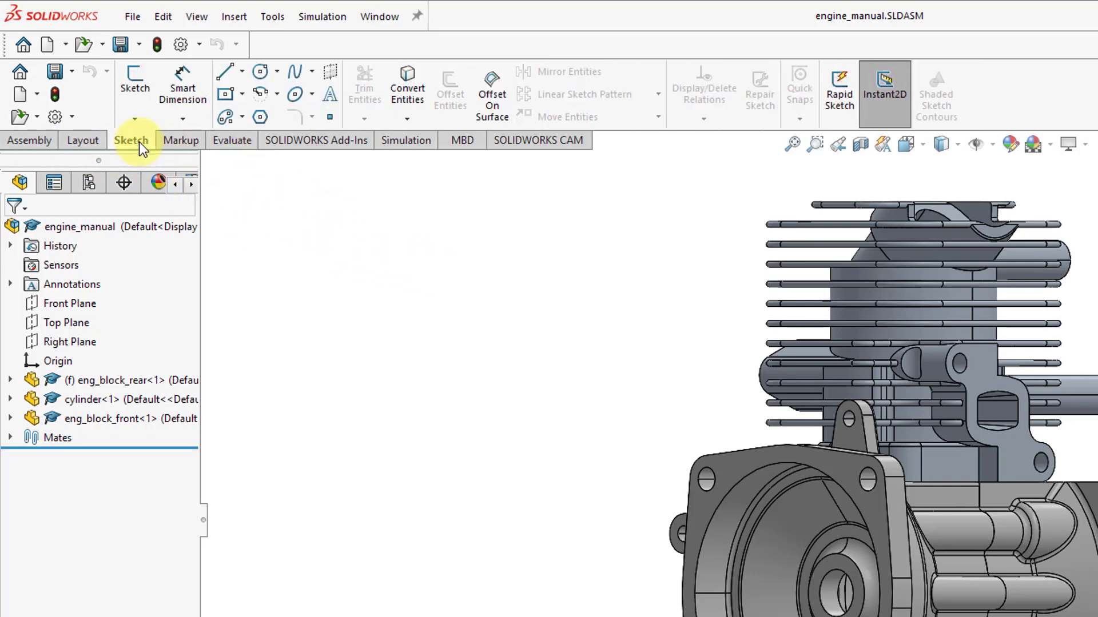
{"action": "mouse_move", "coordinate": [309, 293]}
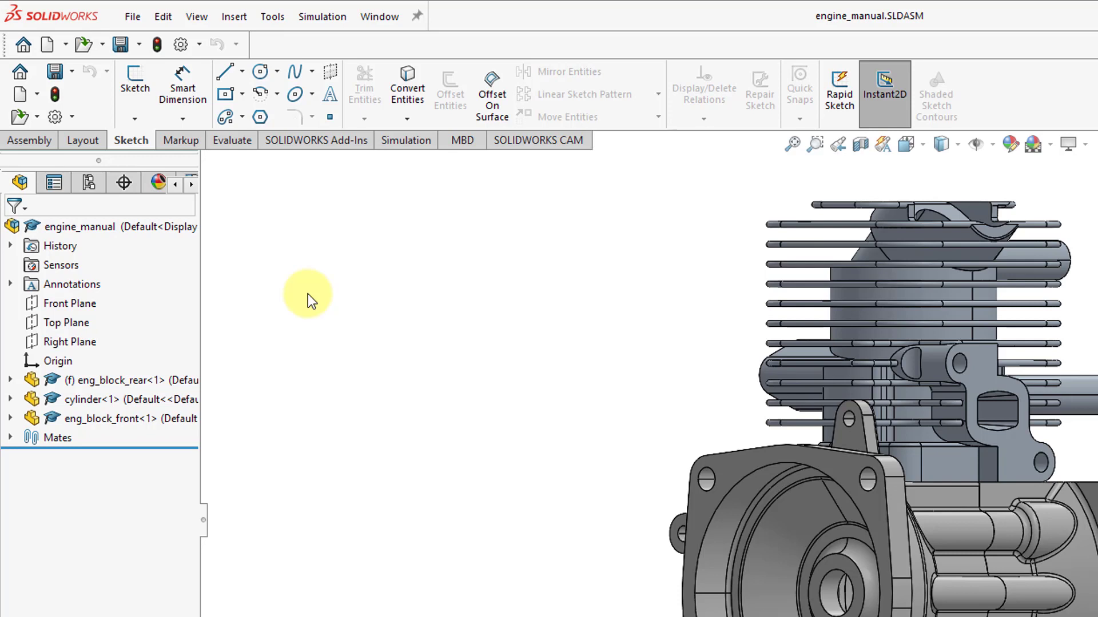
{"action": "mouse_move", "coordinate": [308, 231]}
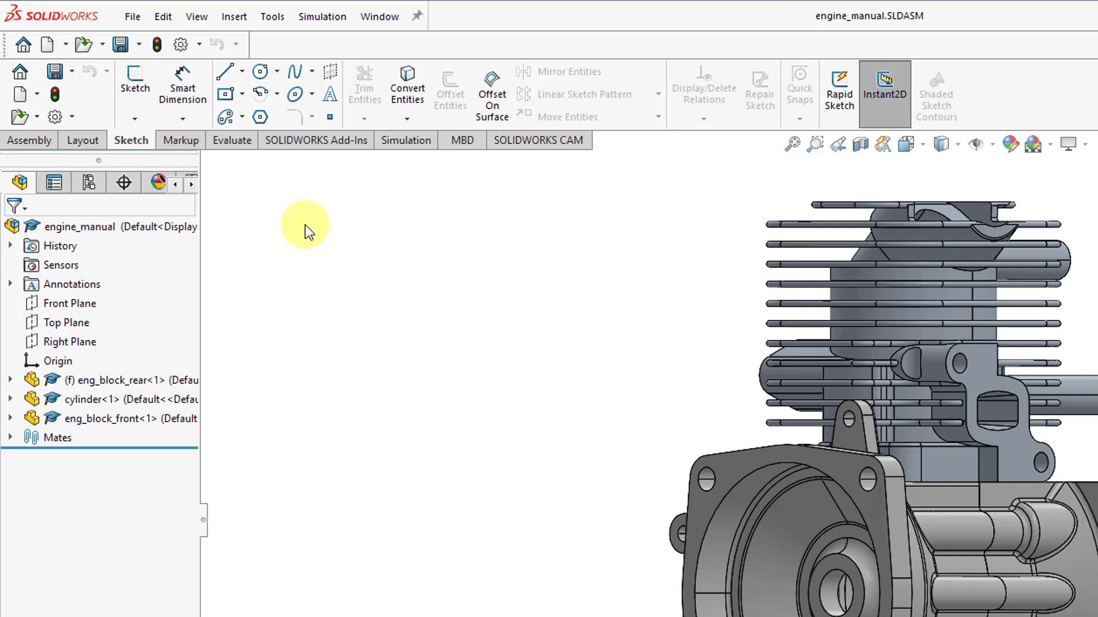
{"action": "mouse_move", "coordinate": [135, 87]}
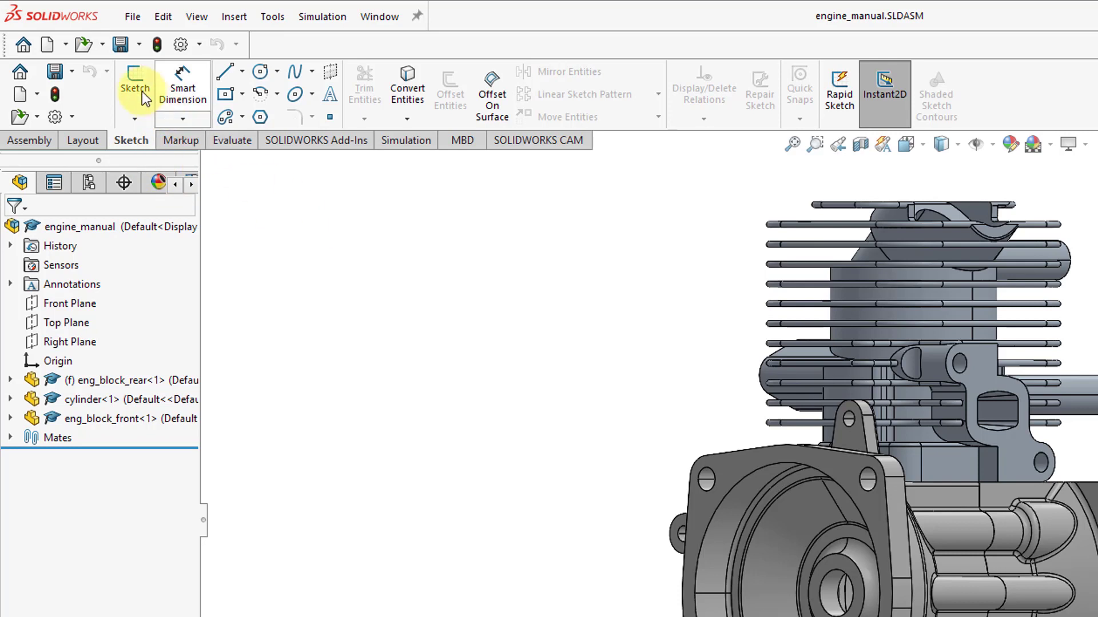
{"action": "mouse_move", "coordinate": [135, 87]}
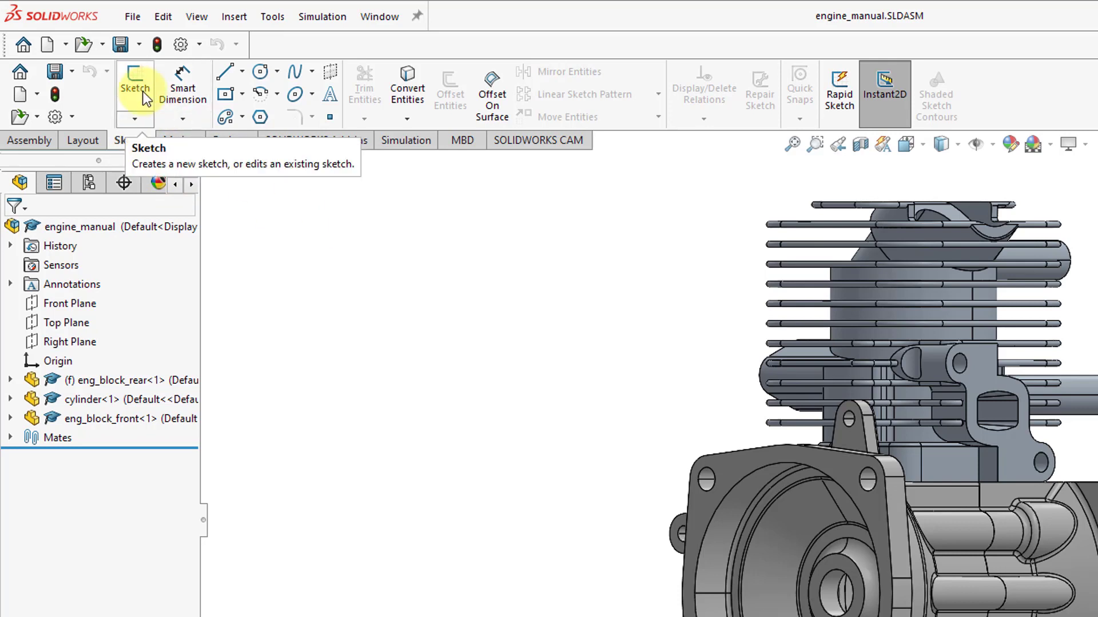
{"action": "mouse_move", "coordinate": [355, 275]}
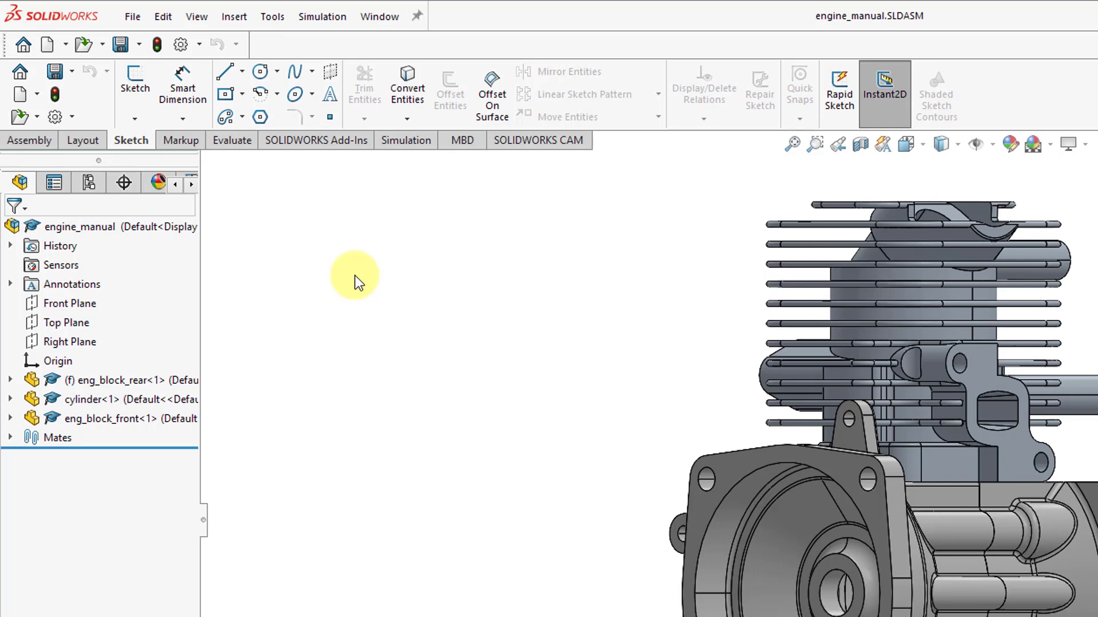
{"action": "mouse_move", "coordinate": [348, 310]}
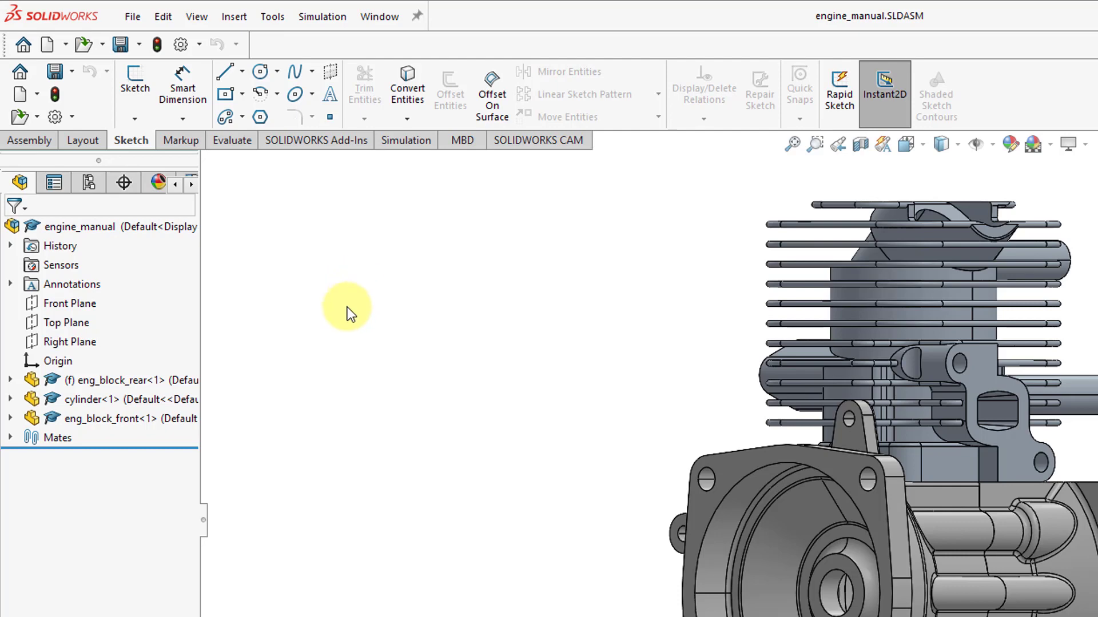
{"action": "mouse_move", "coordinate": [219, 287]}
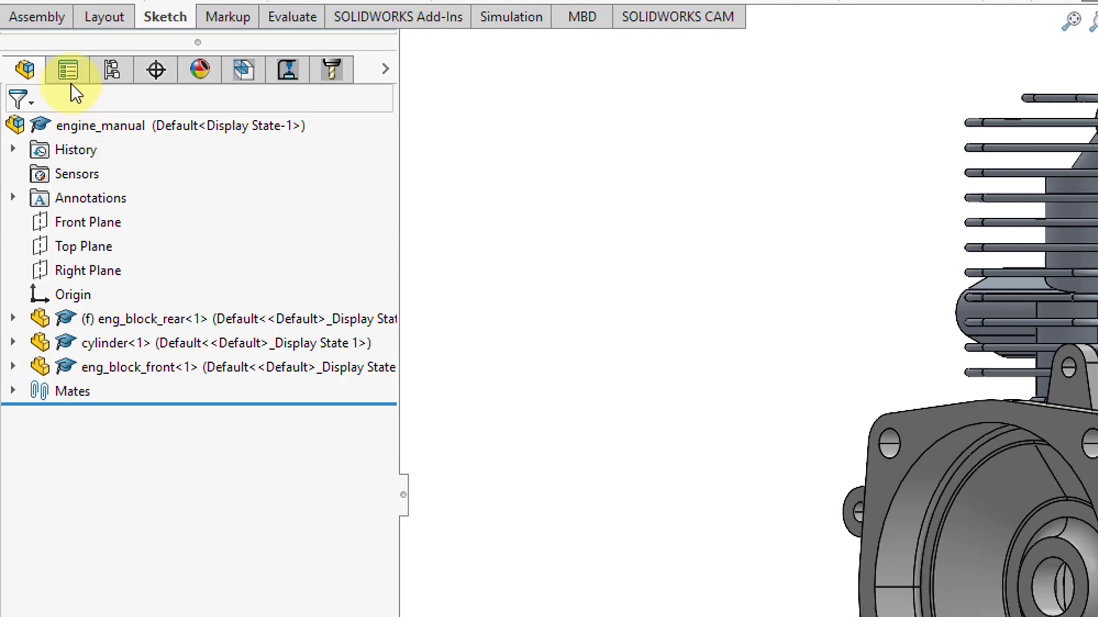
{"action": "mouse_move", "coordinate": [282, 171]}
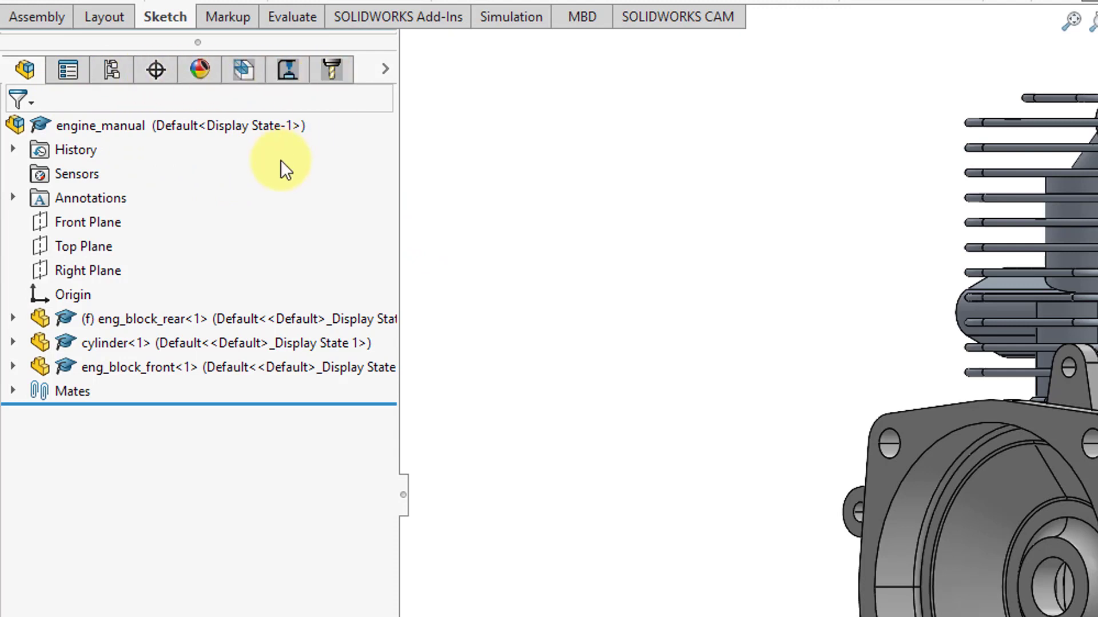
{"action": "mouse_move", "coordinate": [26, 69]}
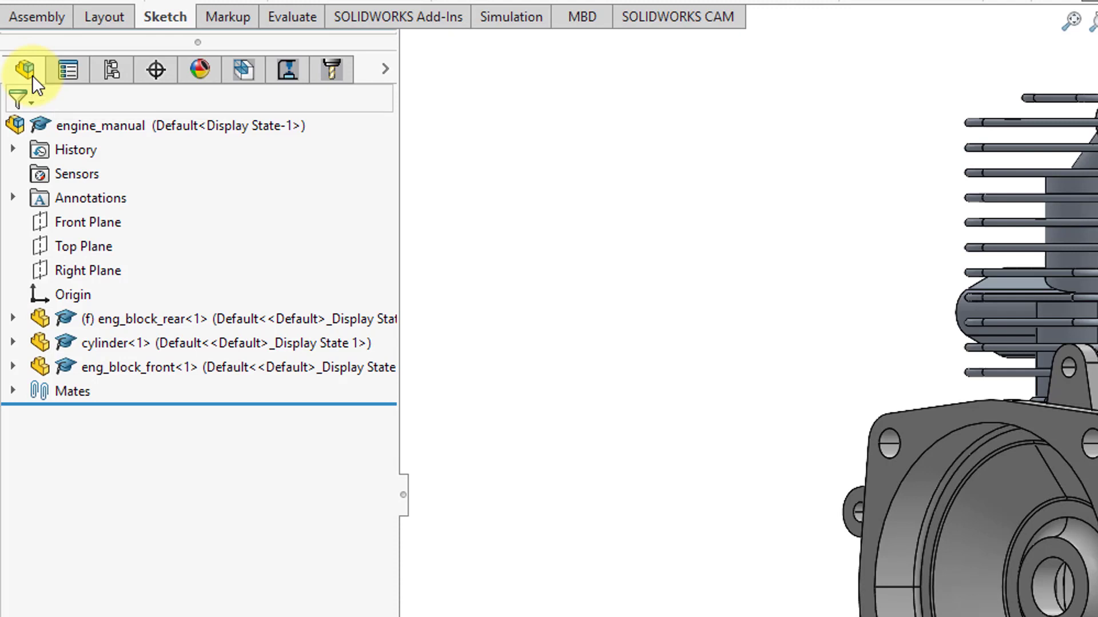
{"action": "mouse_move", "coordinate": [207, 137]}
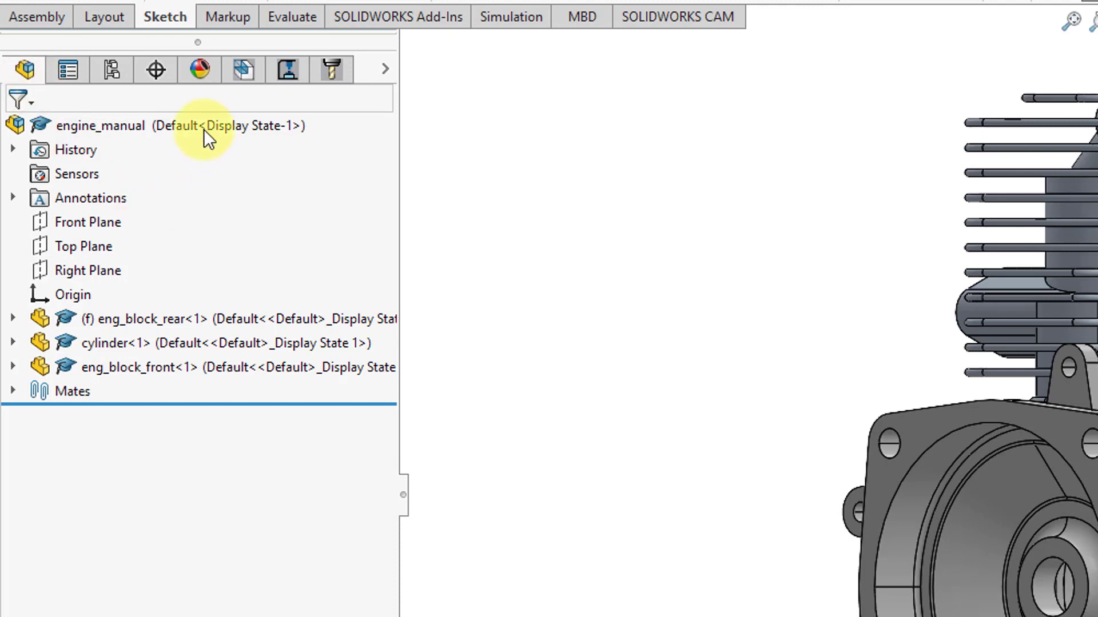
{"action": "mouse_move", "coordinate": [173, 181]}
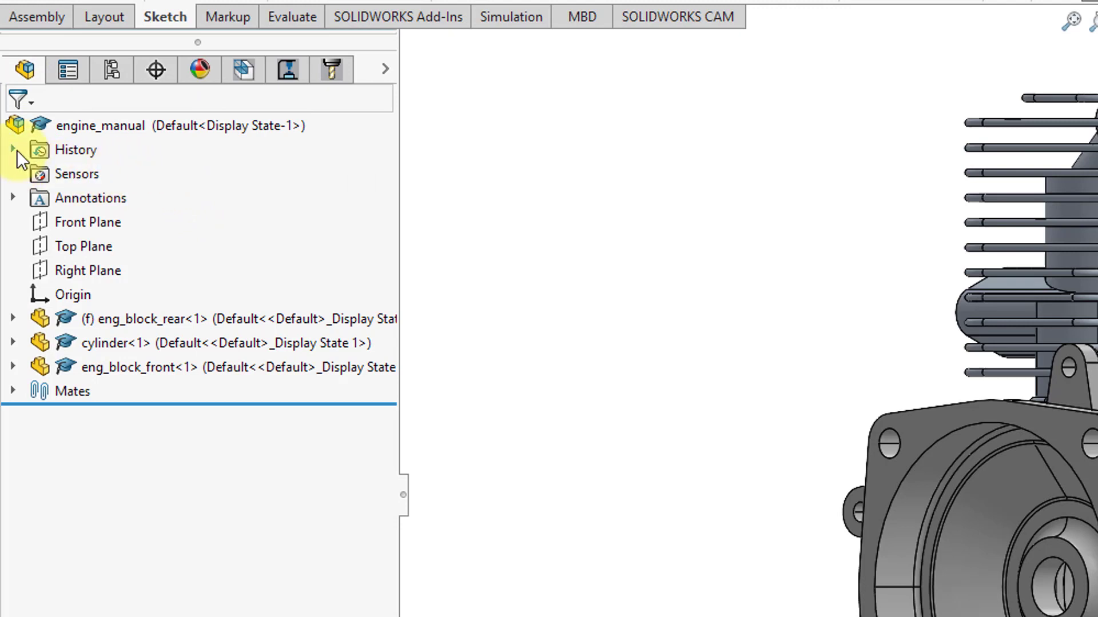
{"action": "left_click", "coordinate": [13, 149]}
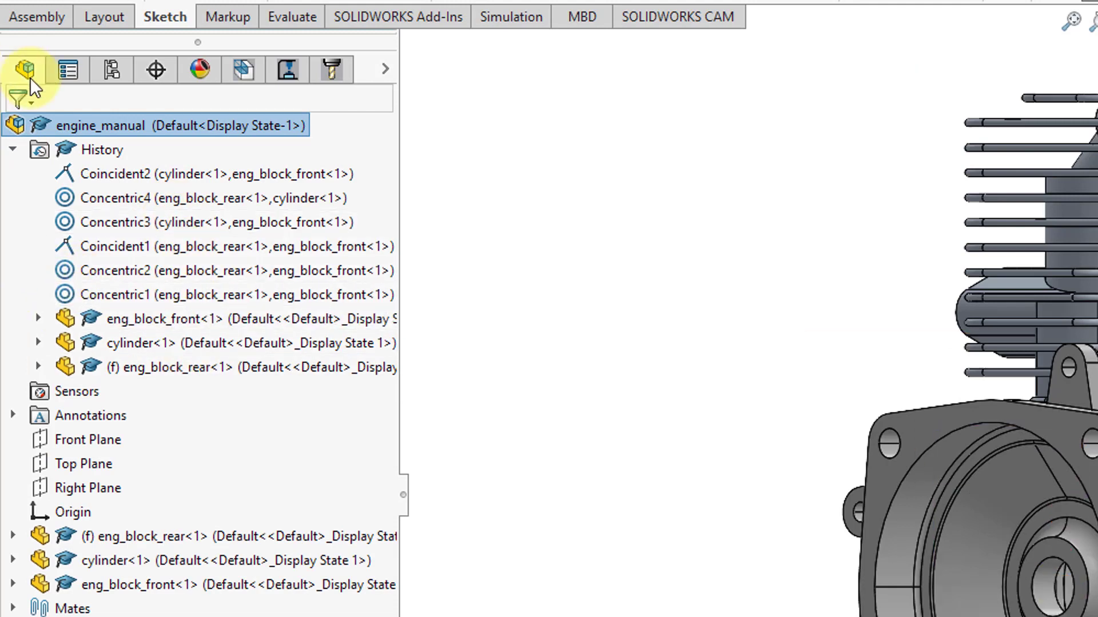
{"action": "left_click", "coordinate": [12, 149]}
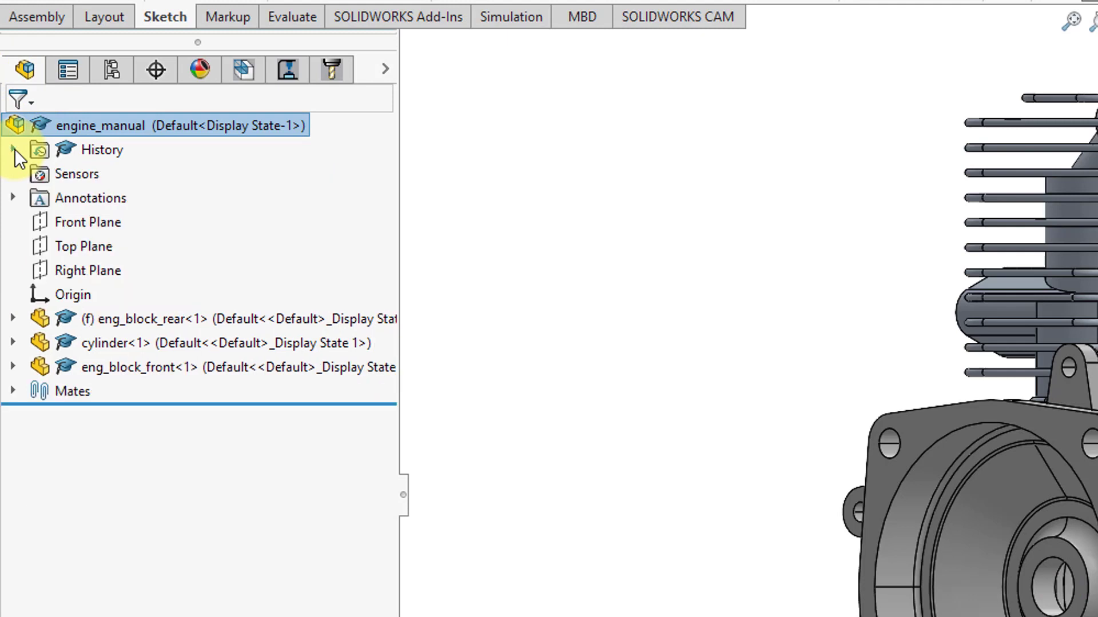
{"action": "left_click", "coordinate": [12, 198]}
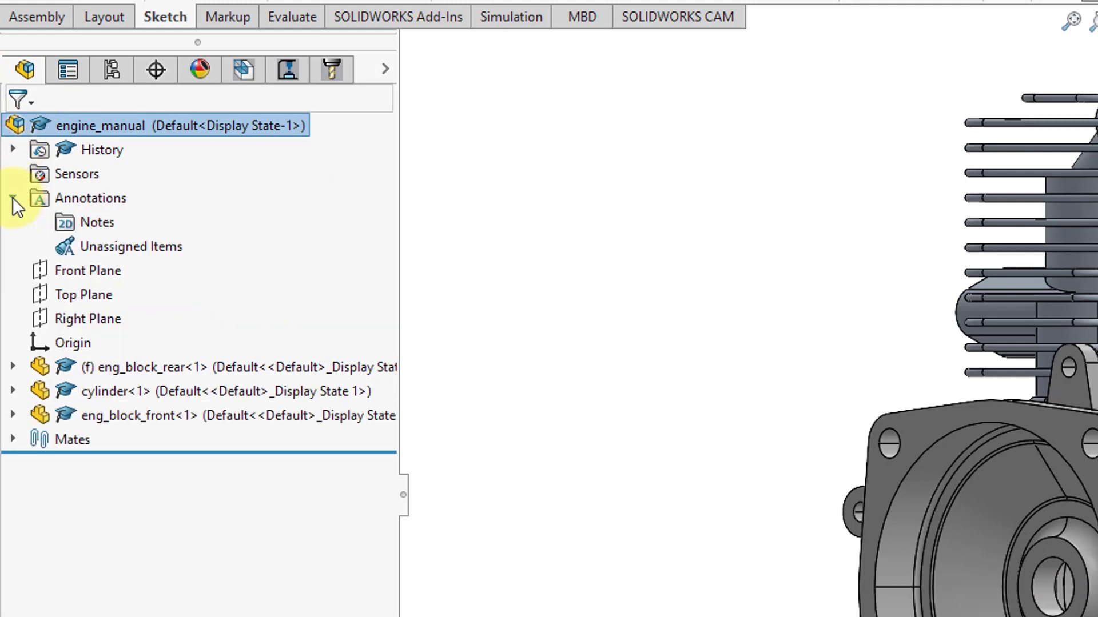
{"action": "left_click", "coordinate": [13, 197]}
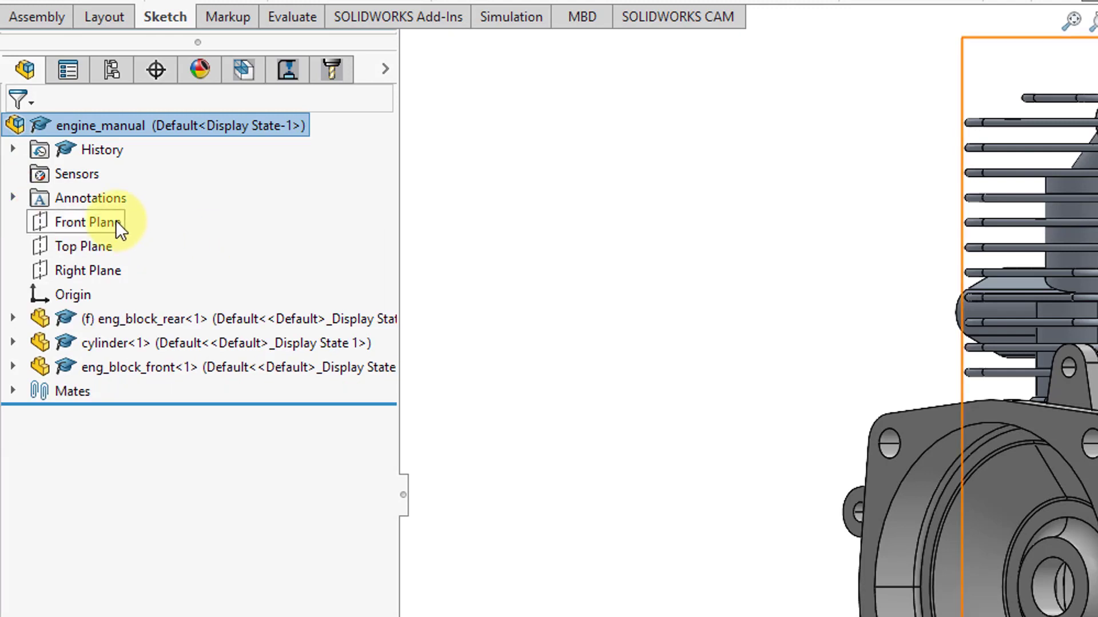
{"action": "mouse_move", "coordinate": [112, 270]}
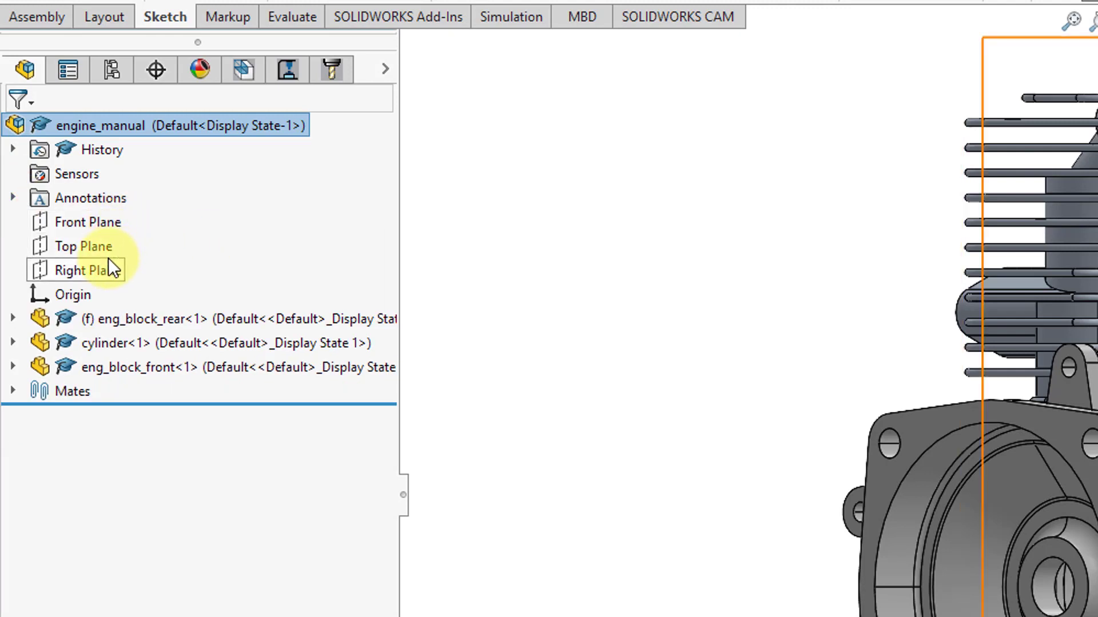
{"action": "mouse_move", "coordinate": [115, 287]}
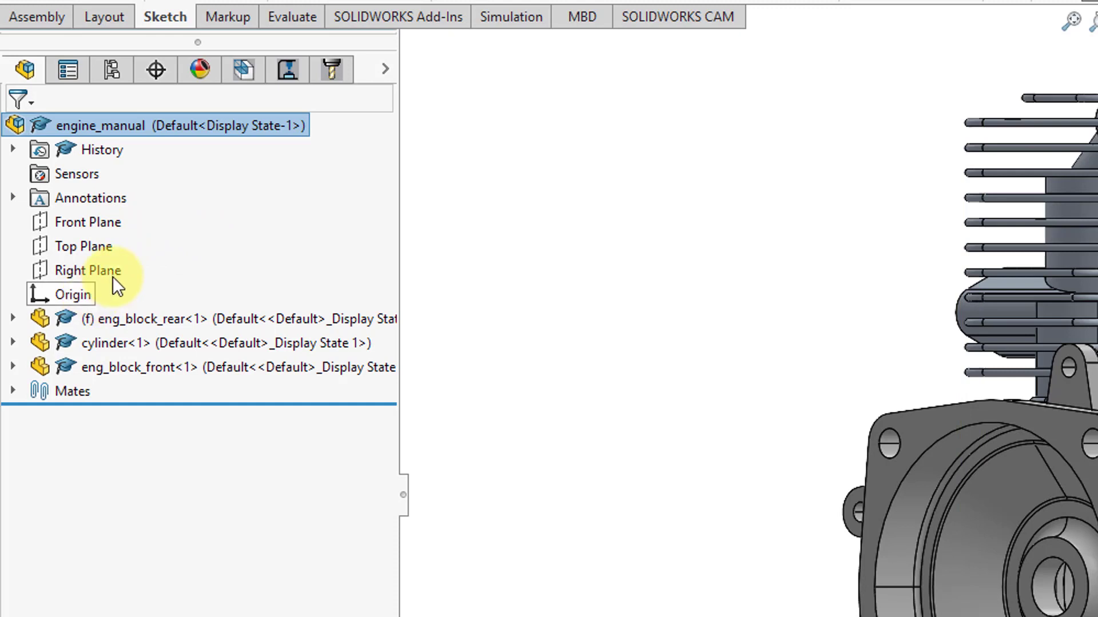
{"action": "mouse_move", "coordinate": [145, 319]}
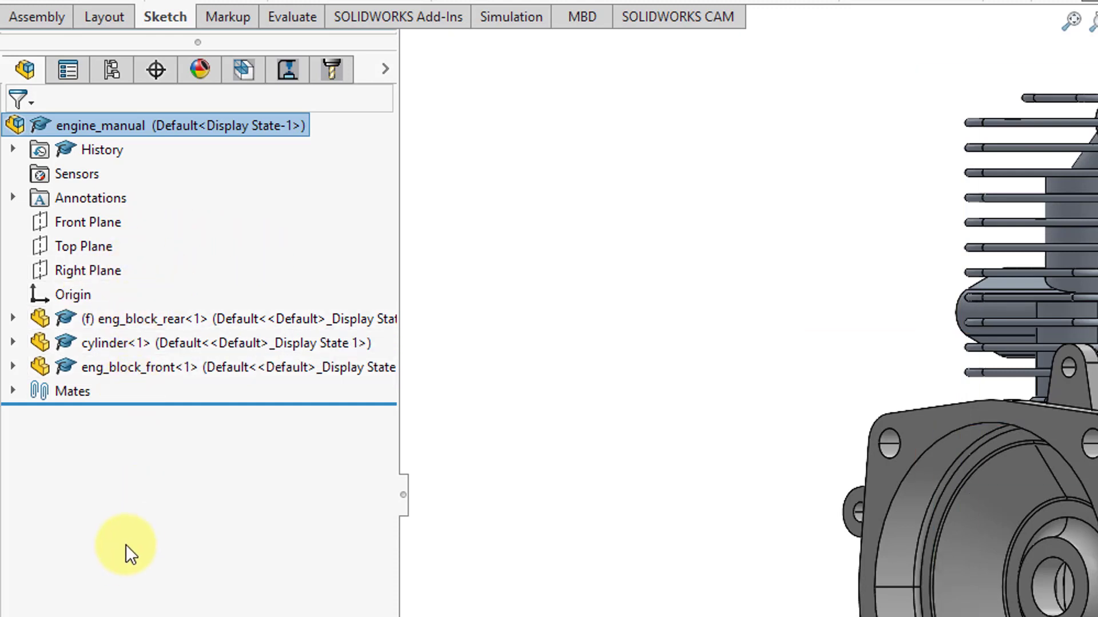
{"action": "mouse_move", "coordinate": [94, 571]}
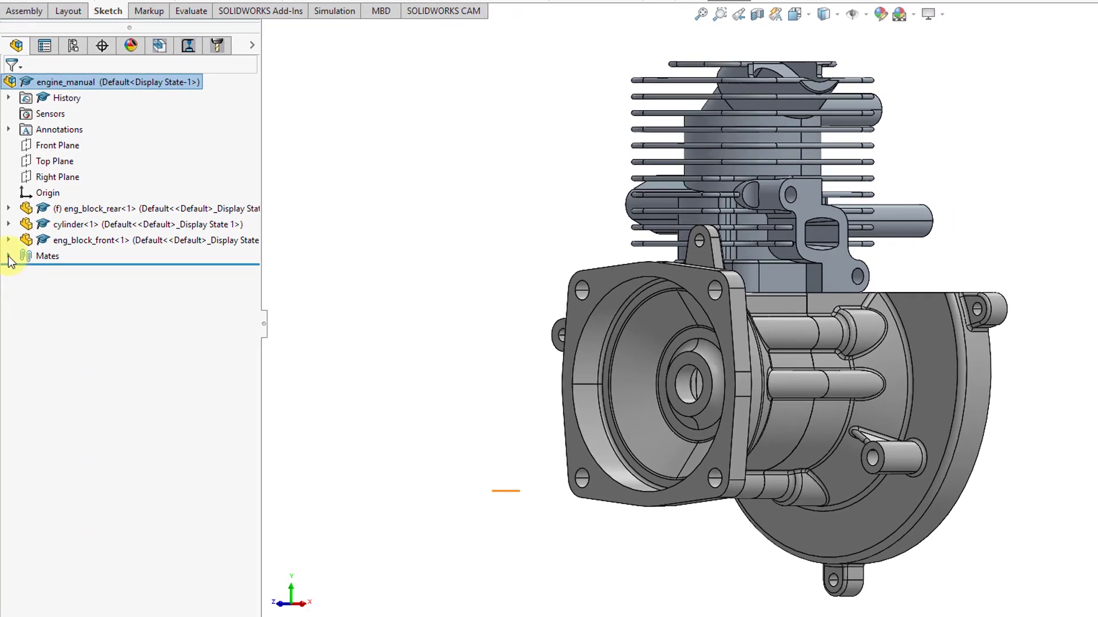
Step: Expand the Mates folder to show four concentric and two coincident mates
{"action": "left_click", "coordinate": [8, 256]}
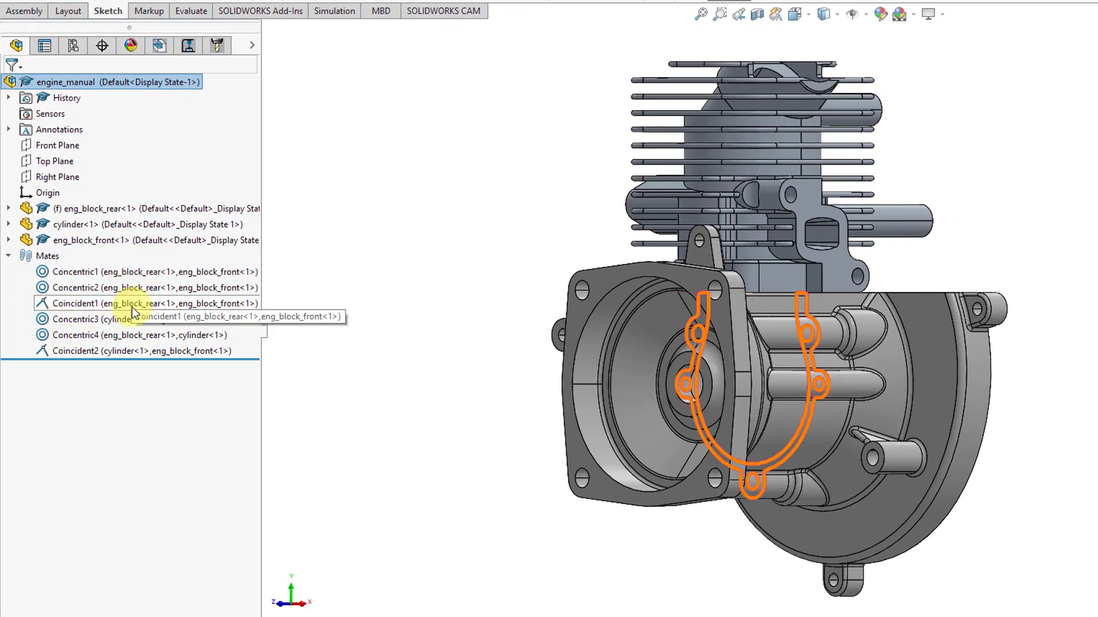
{"action": "left_click", "coordinate": [131, 418]}
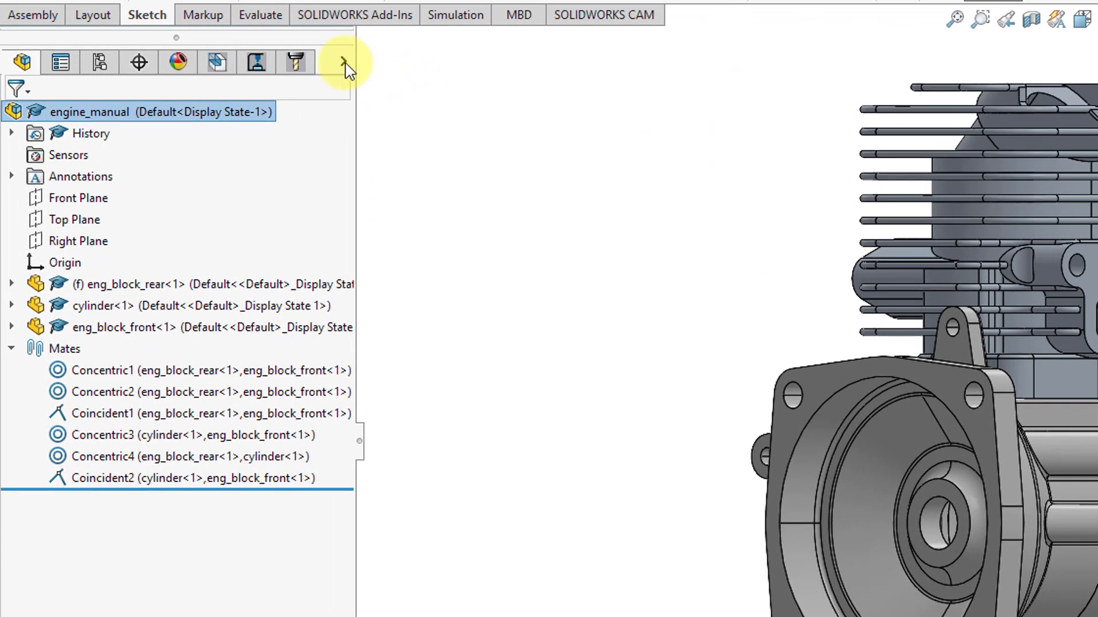
{"action": "left_click", "coordinate": [344, 61]}
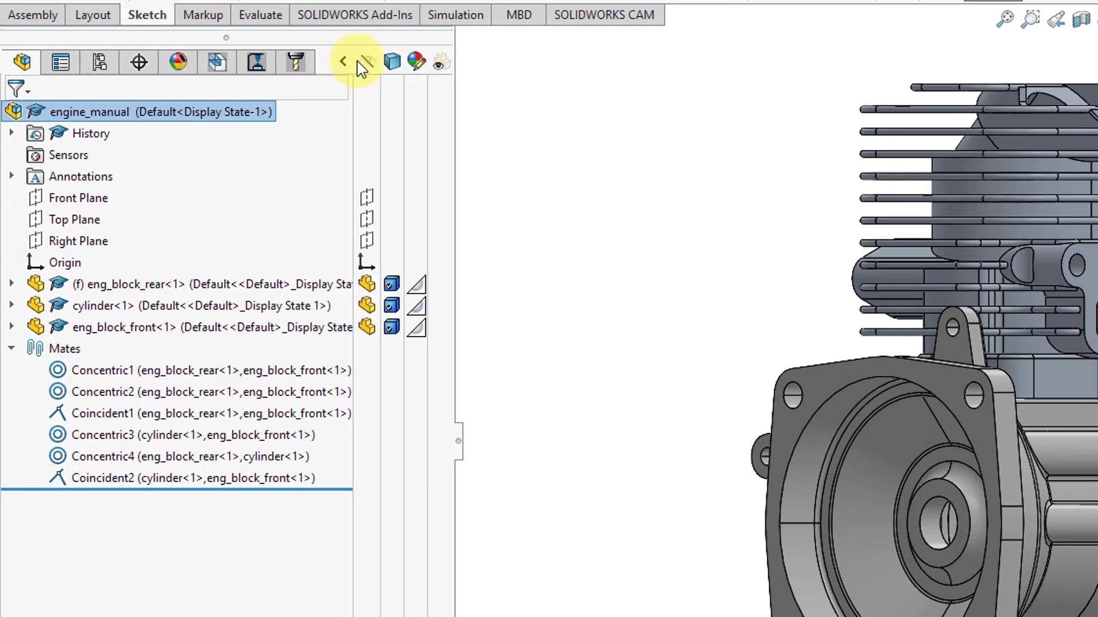
{"action": "mouse_move", "coordinate": [415, 63]}
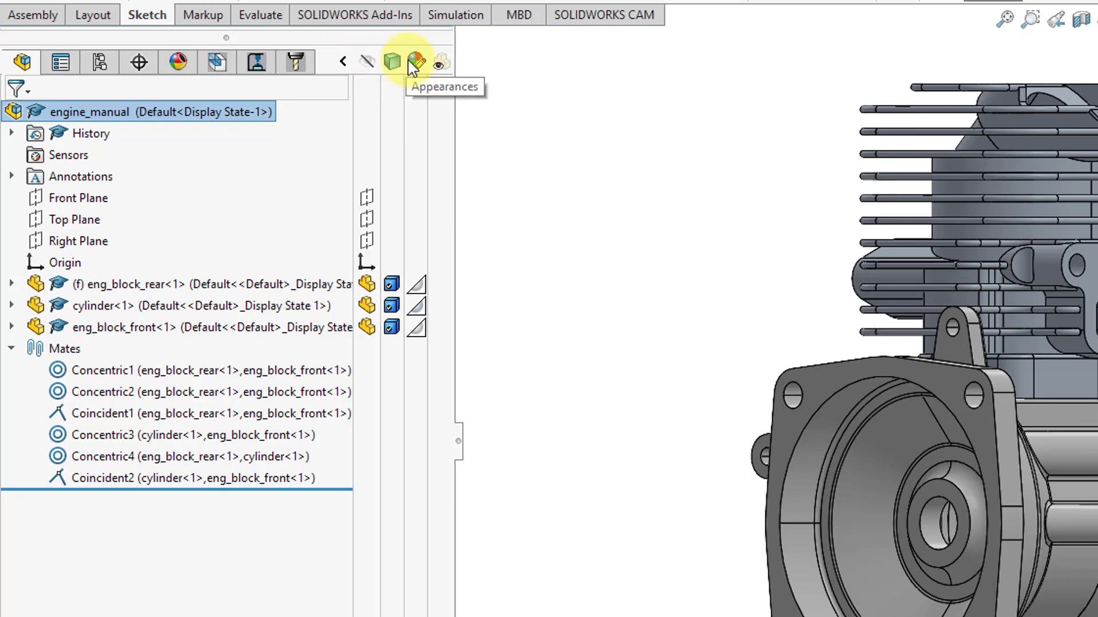
{"action": "mouse_move", "coordinate": [368, 63]}
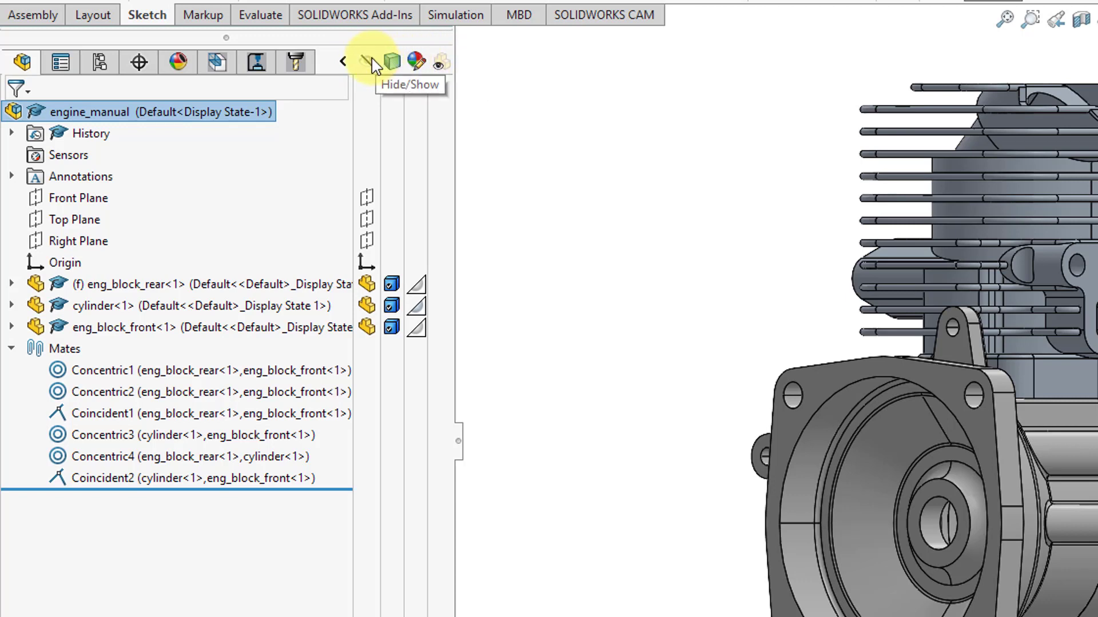
{"action": "mouse_move", "coordinate": [390, 62]}
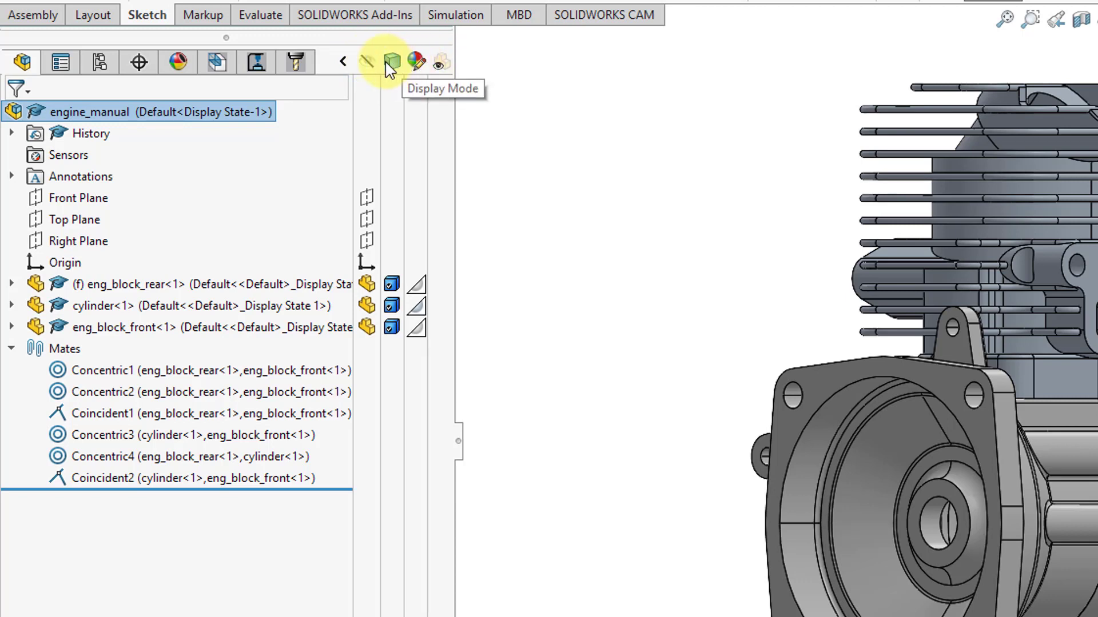
{"action": "mouse_move", "coordinate": [370, 63]}
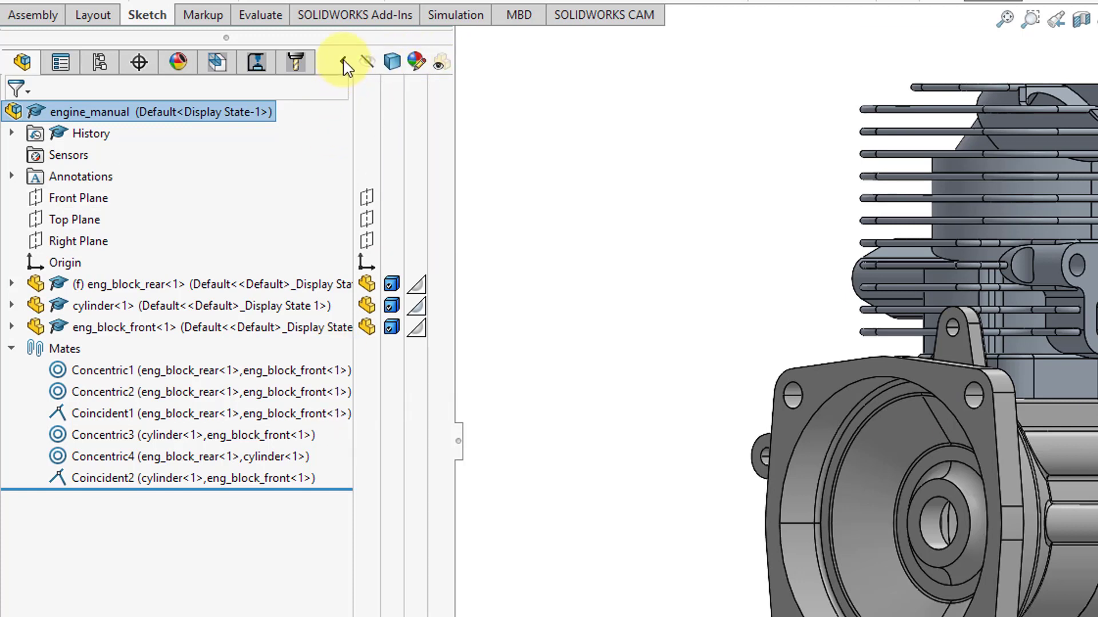
{"action": "left_click", "coordinate": [342, 62]}
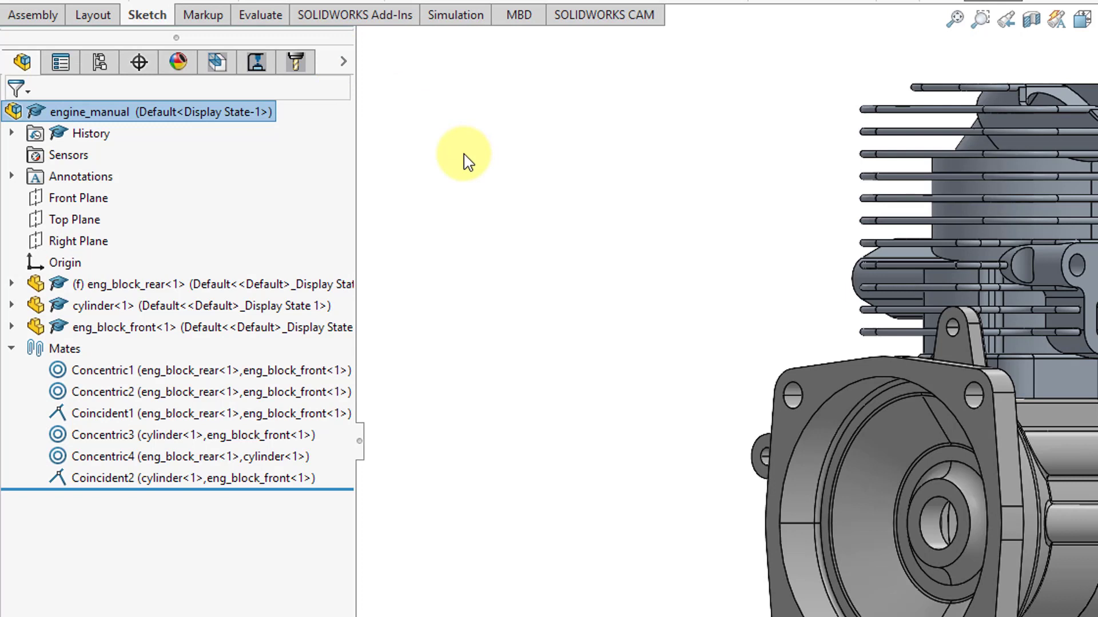
{"action": "mouse_move", "coordinate": [434, 164]}
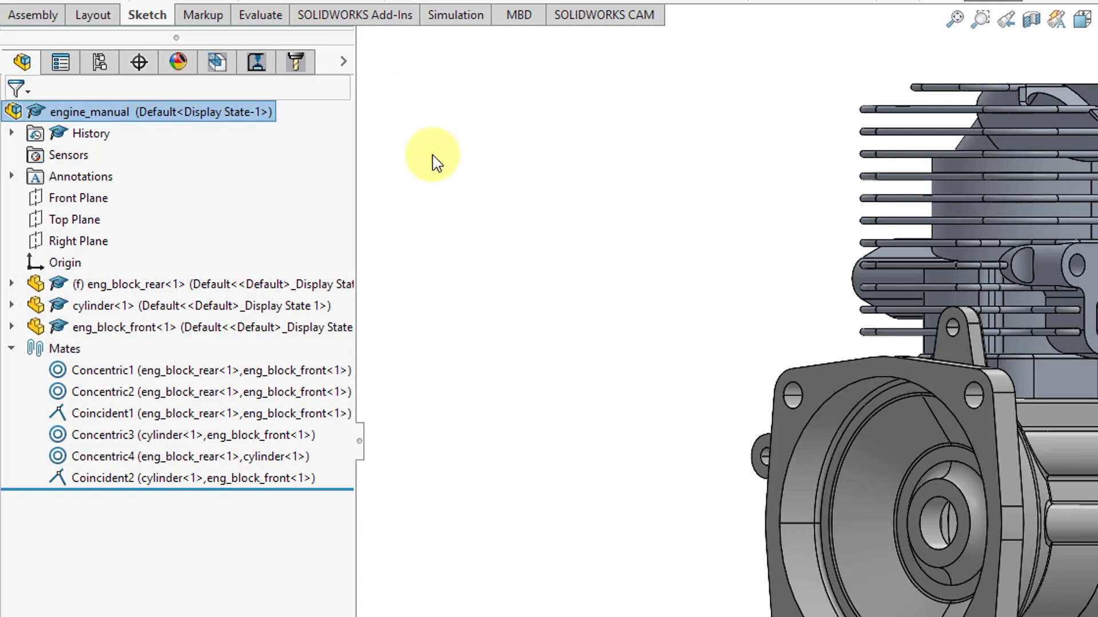
{"action": "mouse_move", "coordinate": [175, 143]}
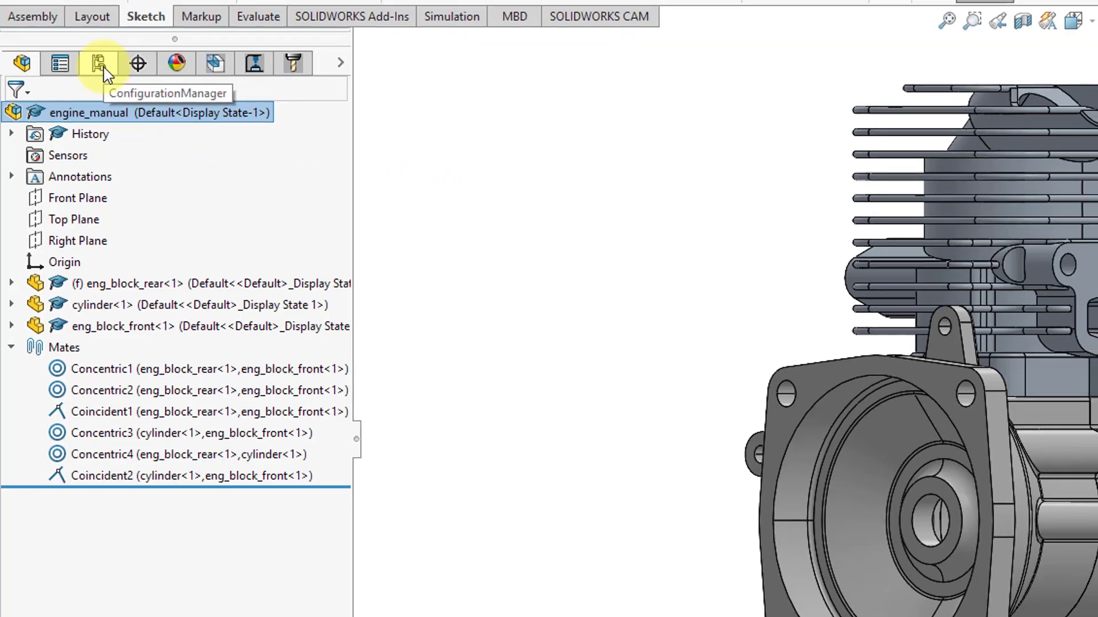
{"action": "left_click", "coordinate": [98, 63]}
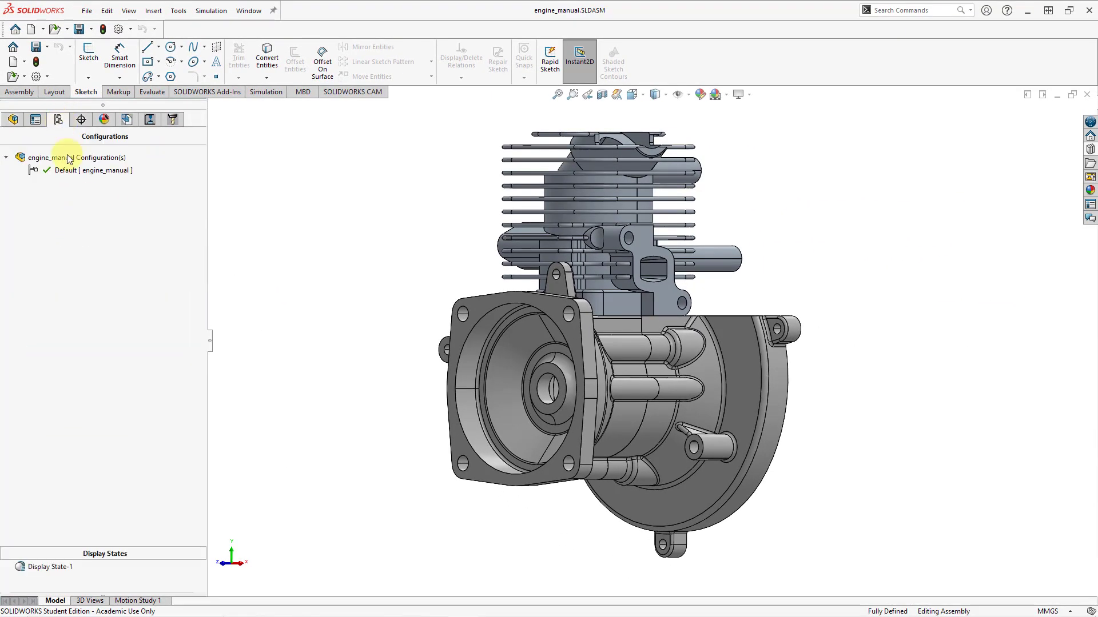
{"action": "mouse_move", "coordinate": [147, 306]}
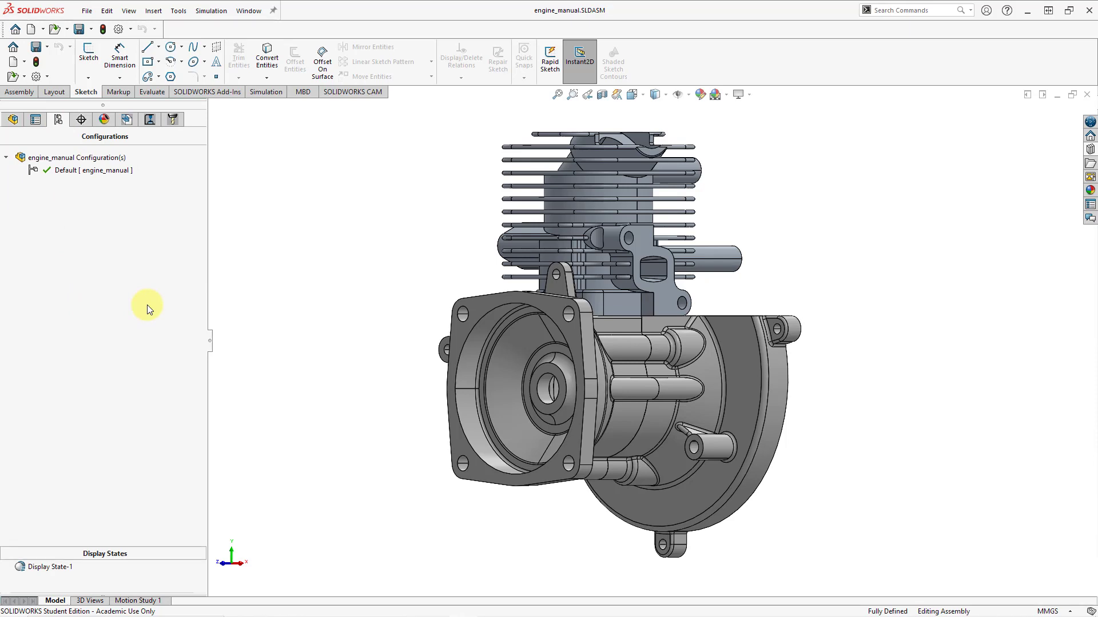
{"action": "mouse_move", "coordinate": [122, 556]}
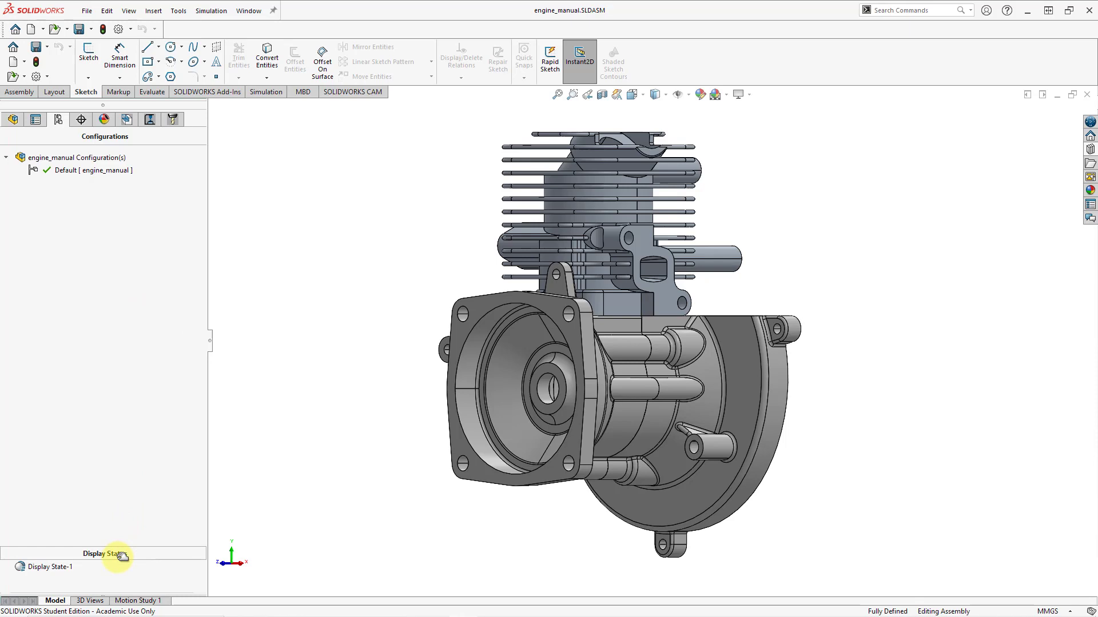
{"action": "mouse_move", "coordinate": [79, 262]}
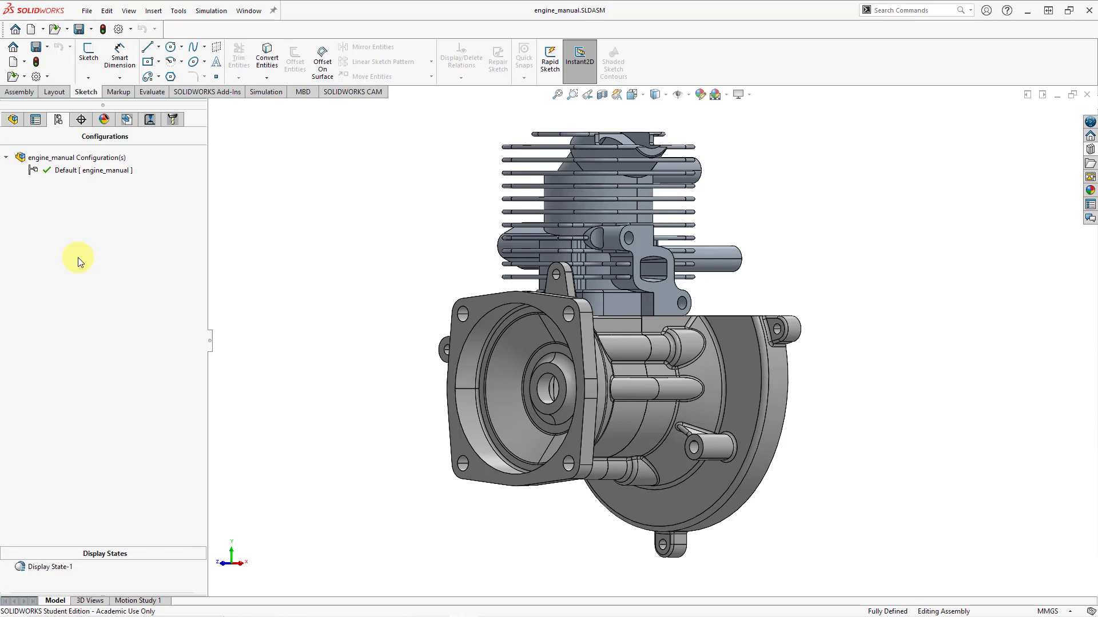
{"action": "mouse_move", "coordinate": [61, 250]}
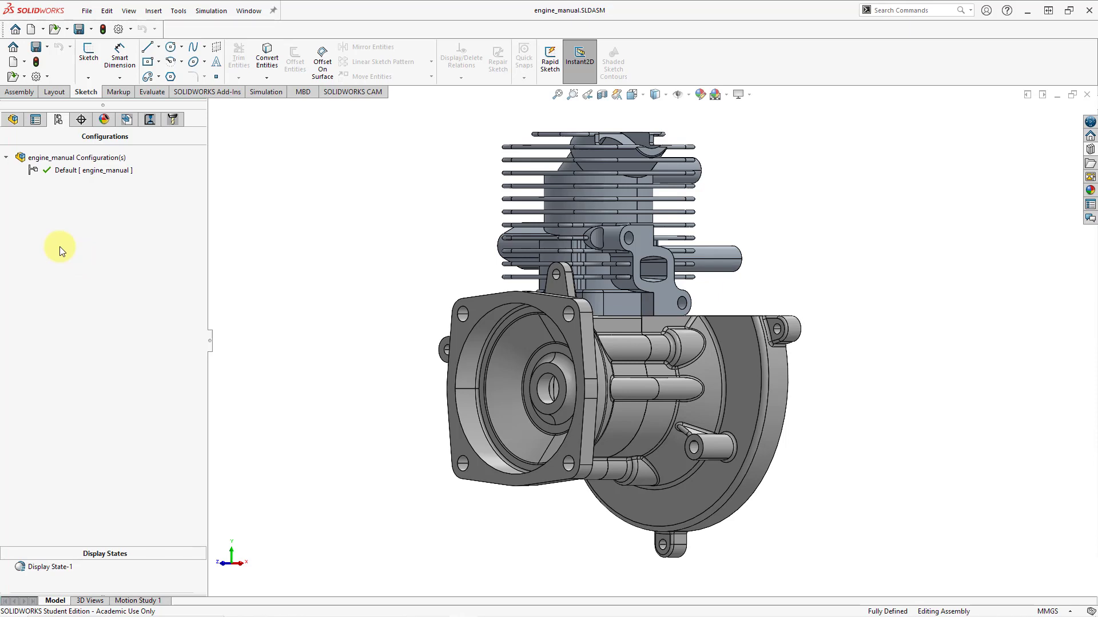
{"action": "left_click", "coordinate": [13, 119]}
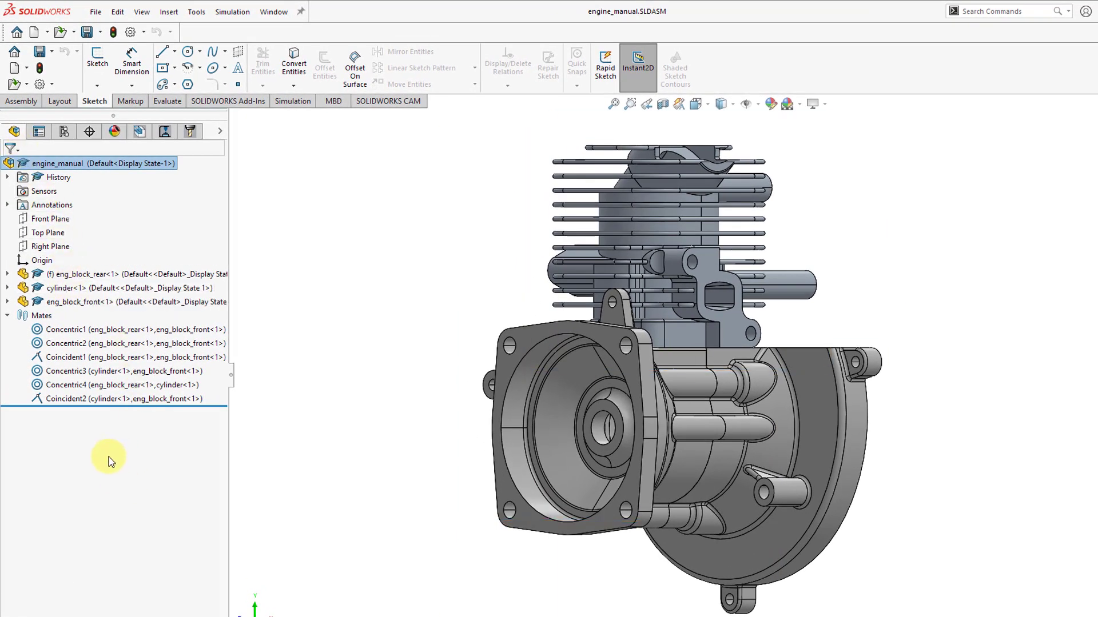
{"action": "mouse_move", "coordinate": [153, 516]}
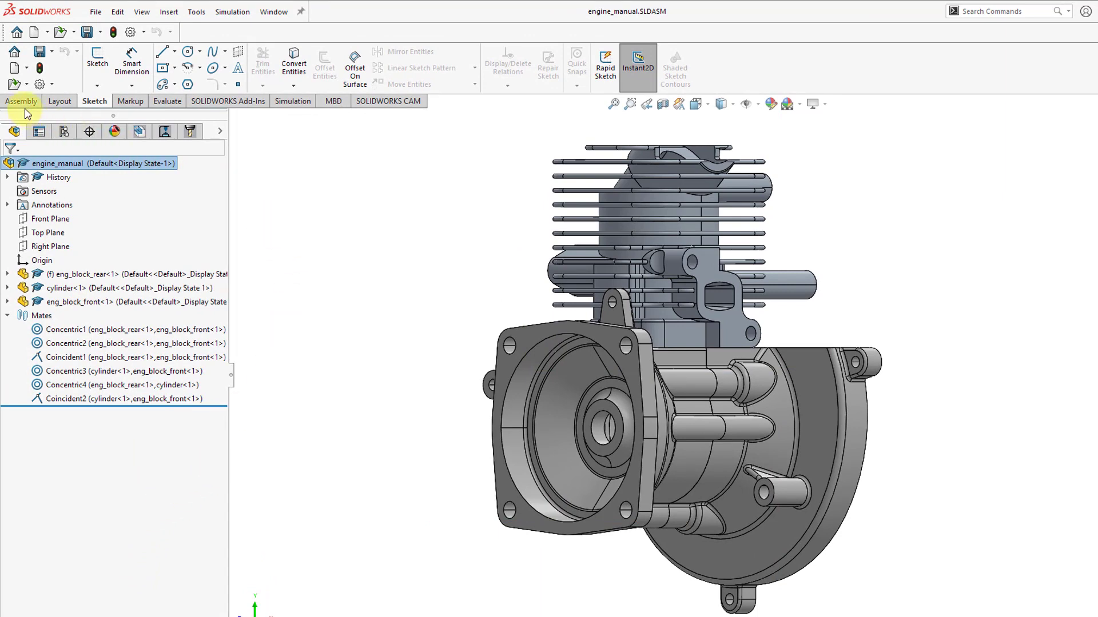
{"action": "left_click", "coordinate": [20, 100]}
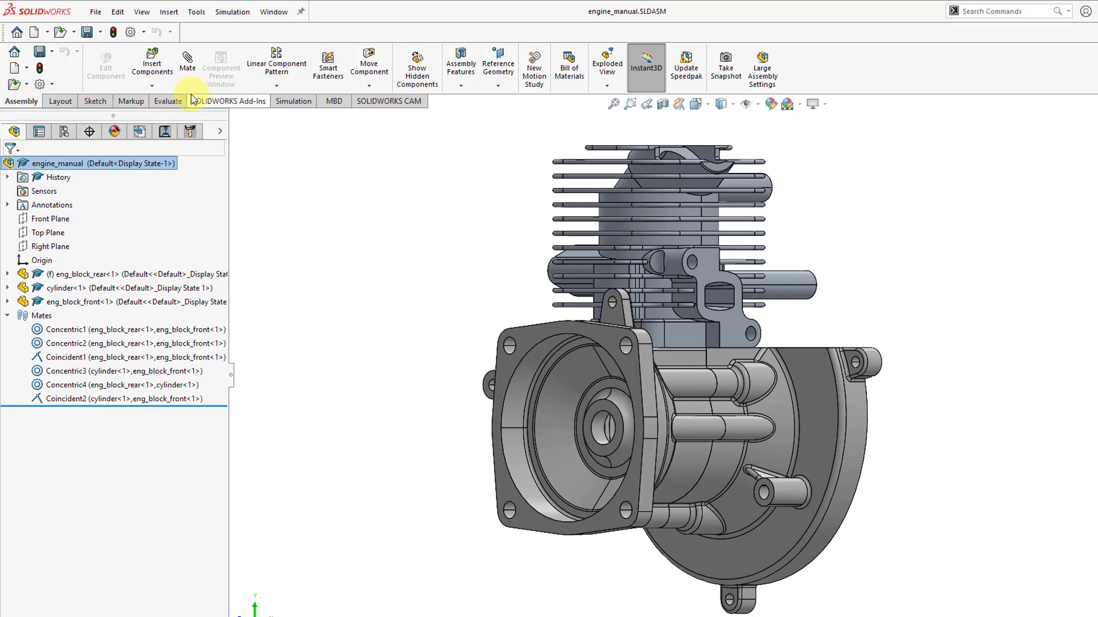
{"action": "mouse_move", "coordinate": [344, 194]}
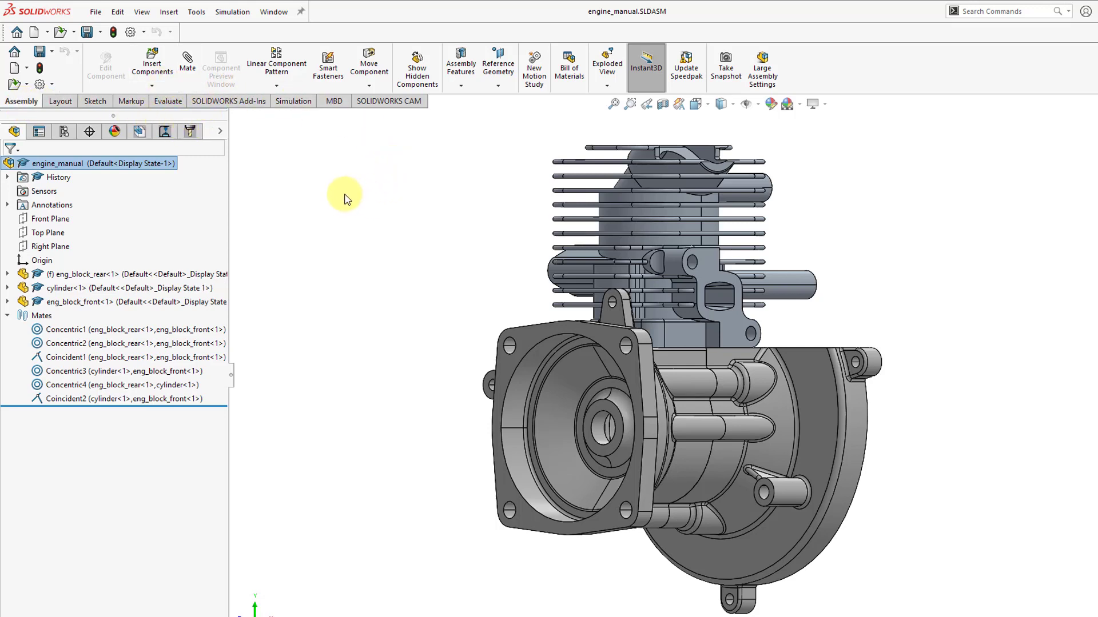
{"action": "mouse_move", "coordinate": [186, 66]}
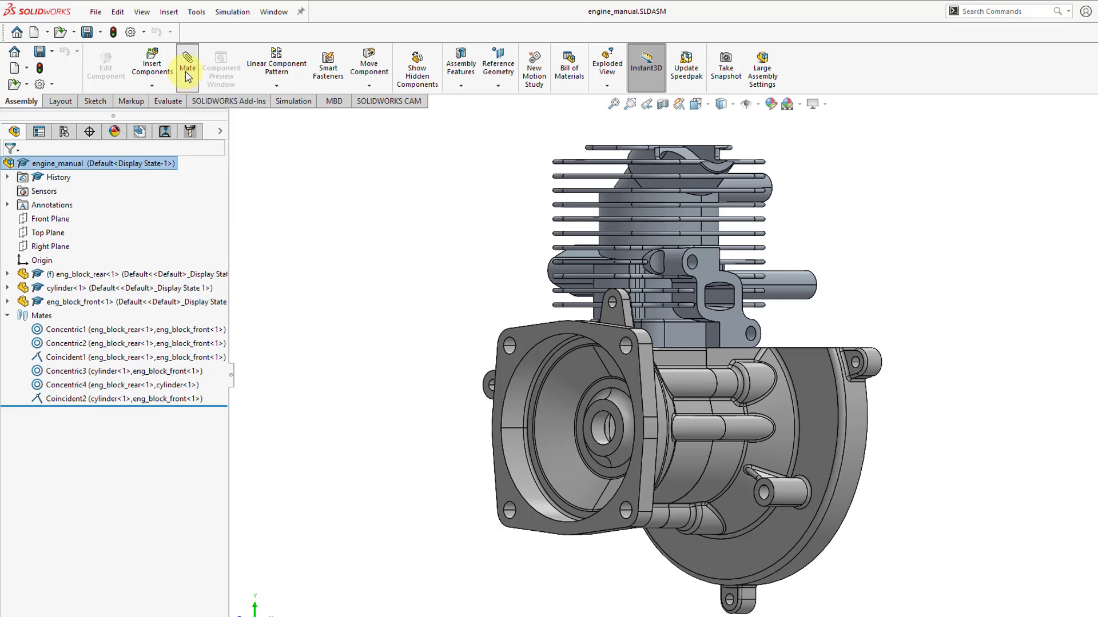
Step: Open the Mate PropertyManager from the Assembly tab
{"action": "left_click", "coordinate": [186, 63]}
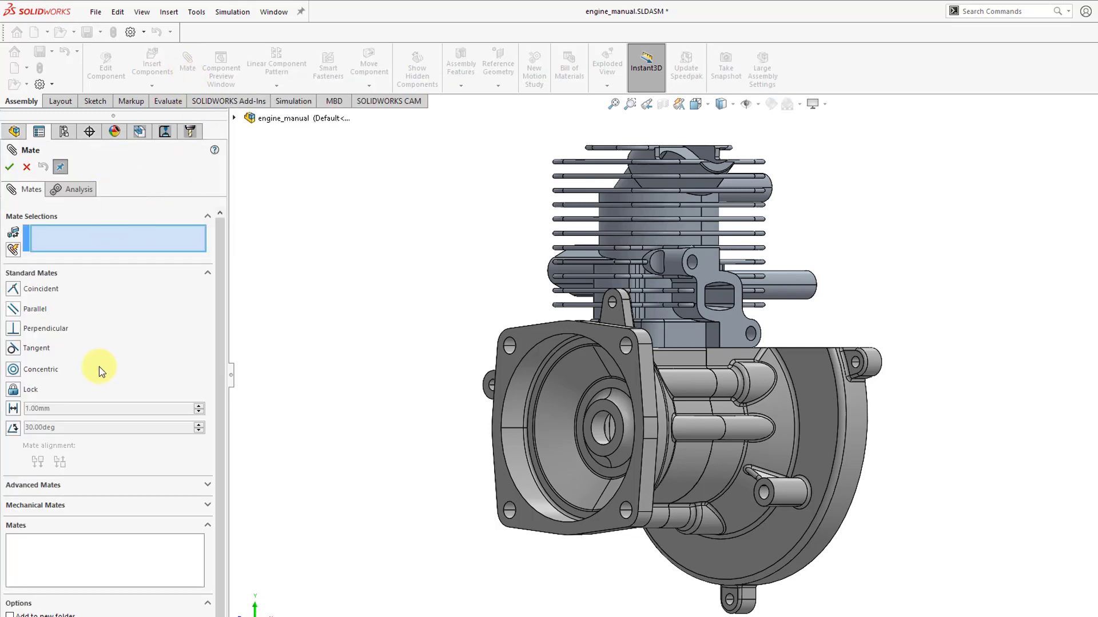
{"action": "mouse_move", "coordinate": [162, 343]}
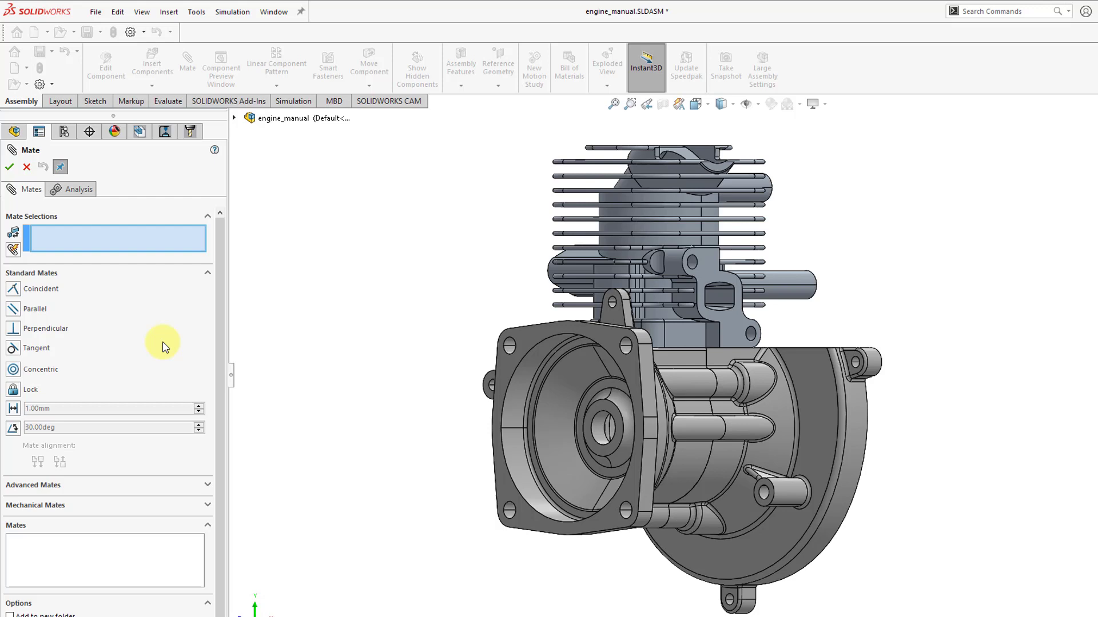
{"action": "mouse_move", "coordinate": [119, 389]}
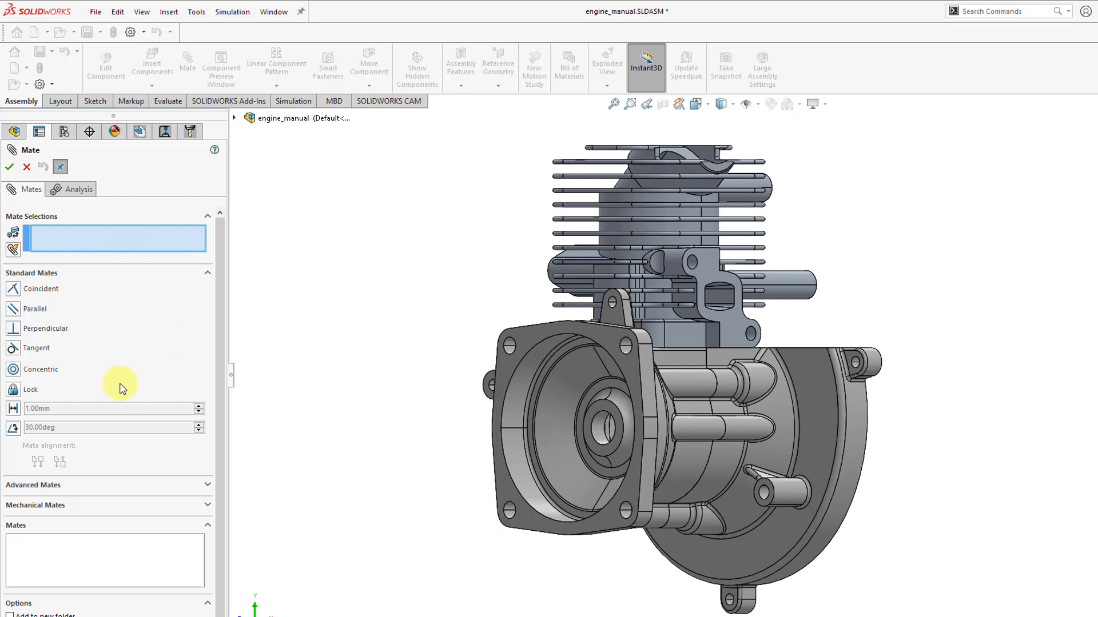
{"action": "mouse_move", "coordinate": [130, 329]}
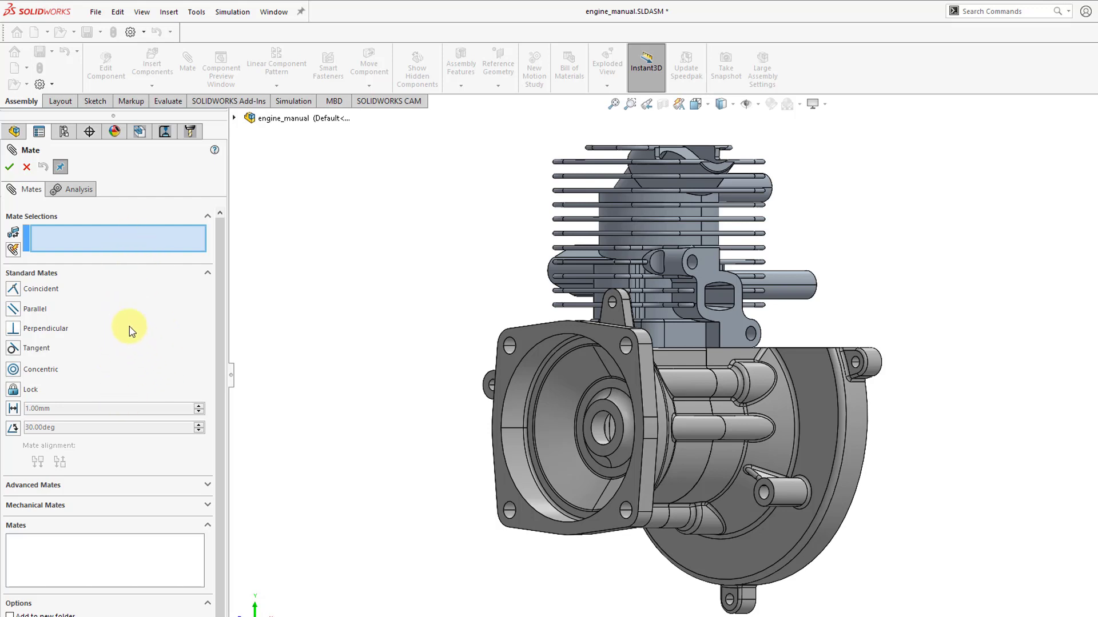
{"action": "mouse_move", "coordinate": [125, 408]}
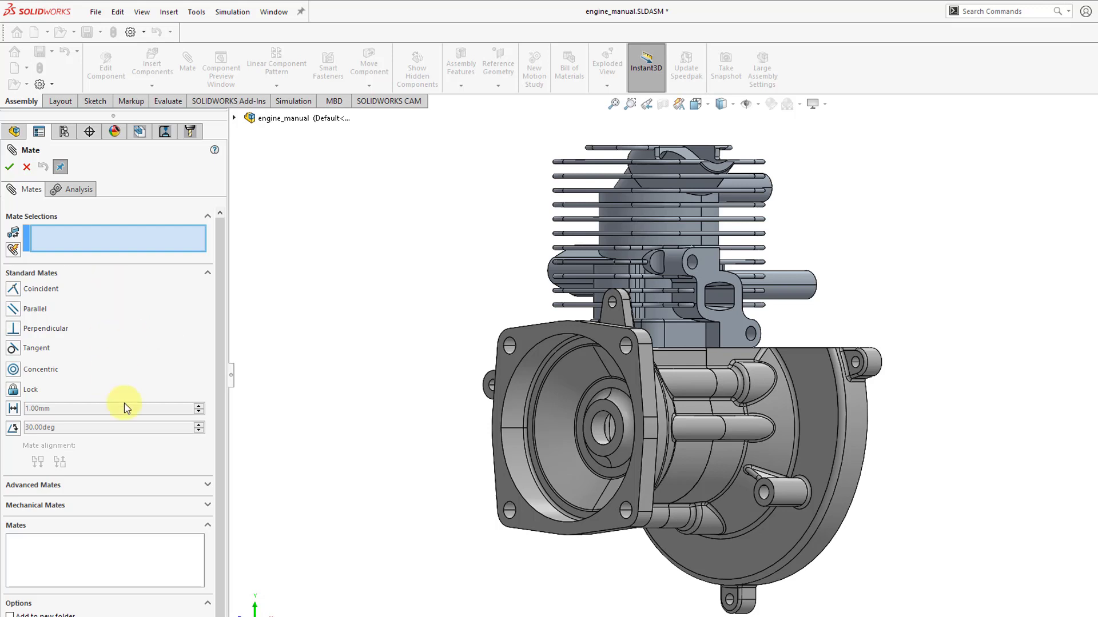
{"action": "mouse_move", "coordinate": [145, 324]}
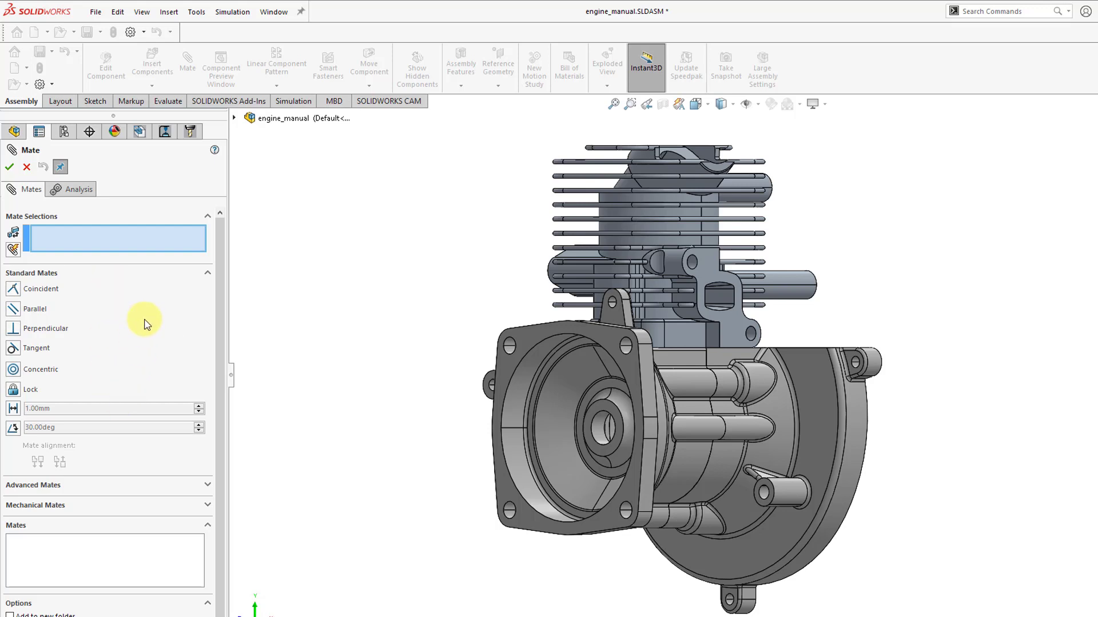
{"action": "mouse_move", "coordinate": [153, 264]}
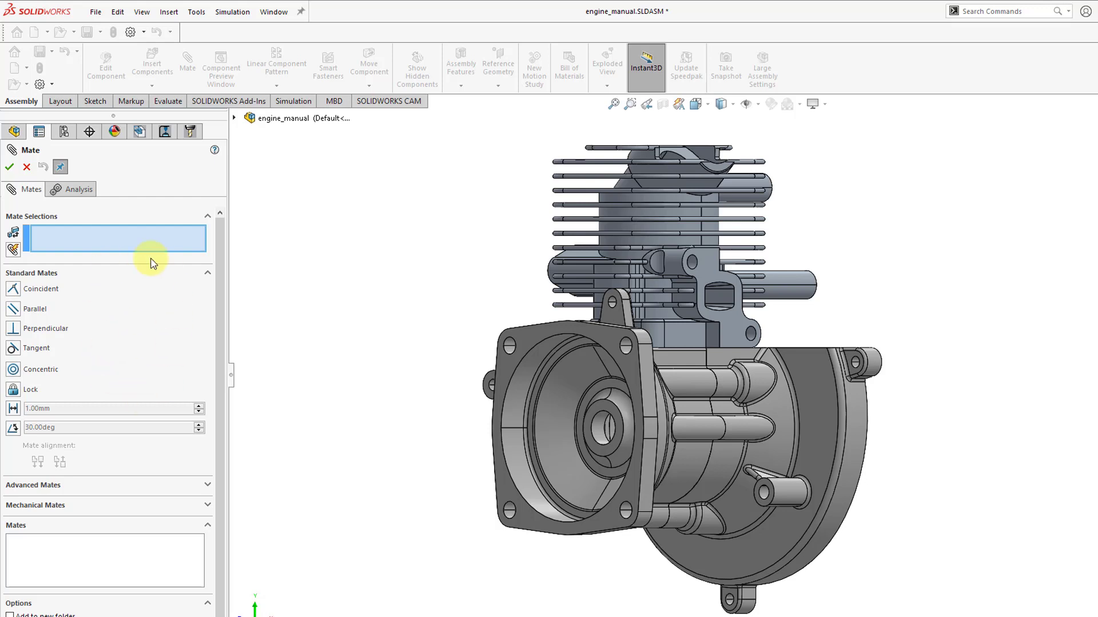
{"action": "mouse_move", "coordinate": [110, 339]}
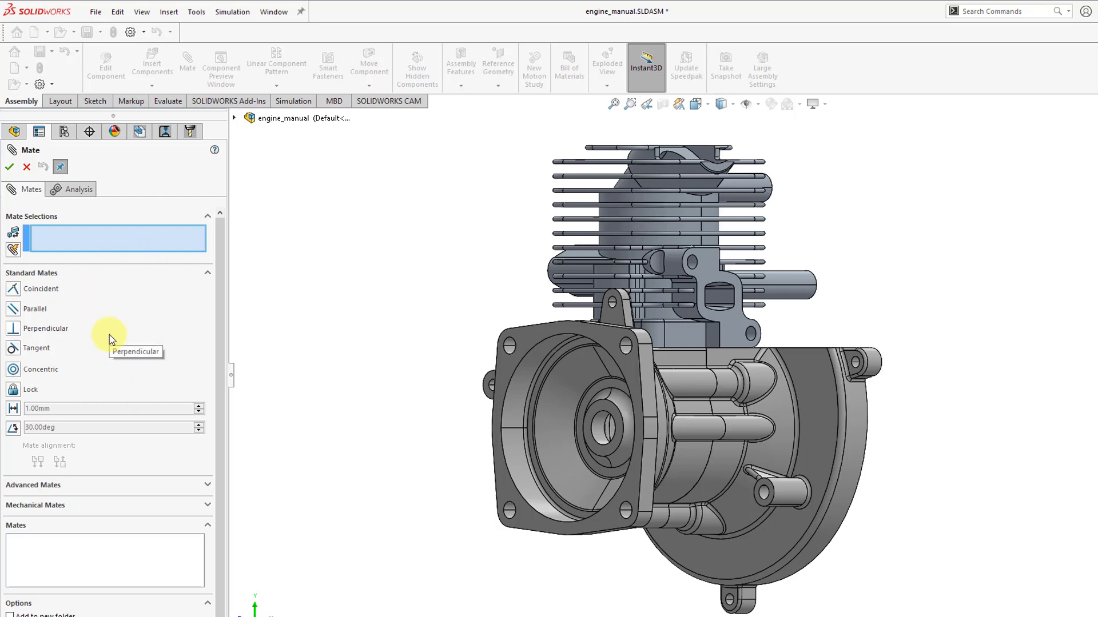
{"action": "mouse_move", "coordinate": [329, 137]}
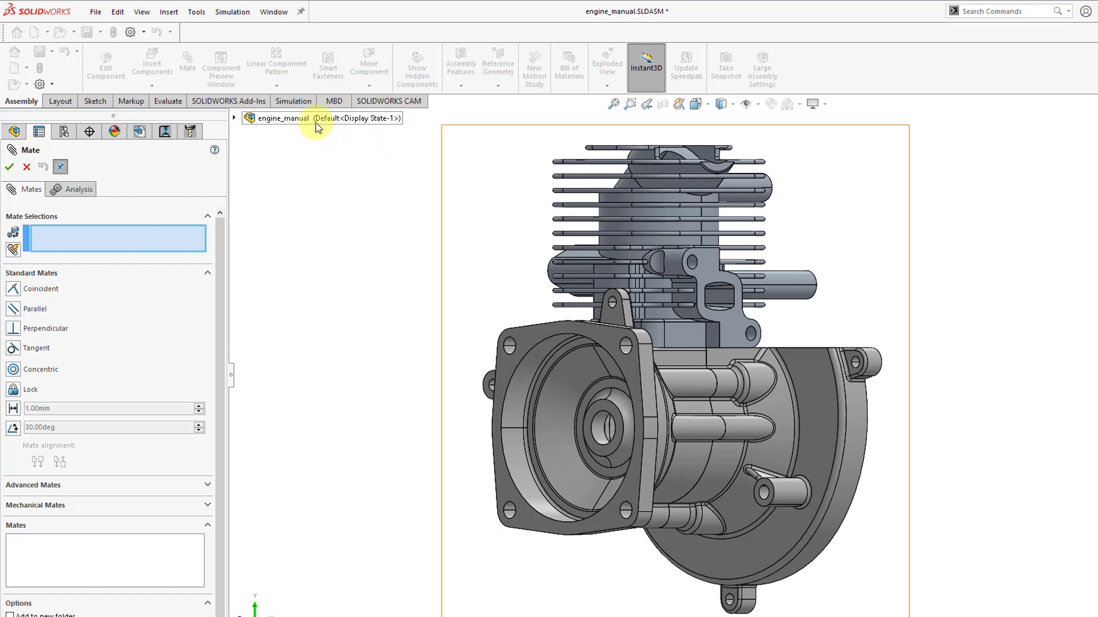
{"action": "mouse_move", "coordinate": [236, 122]}
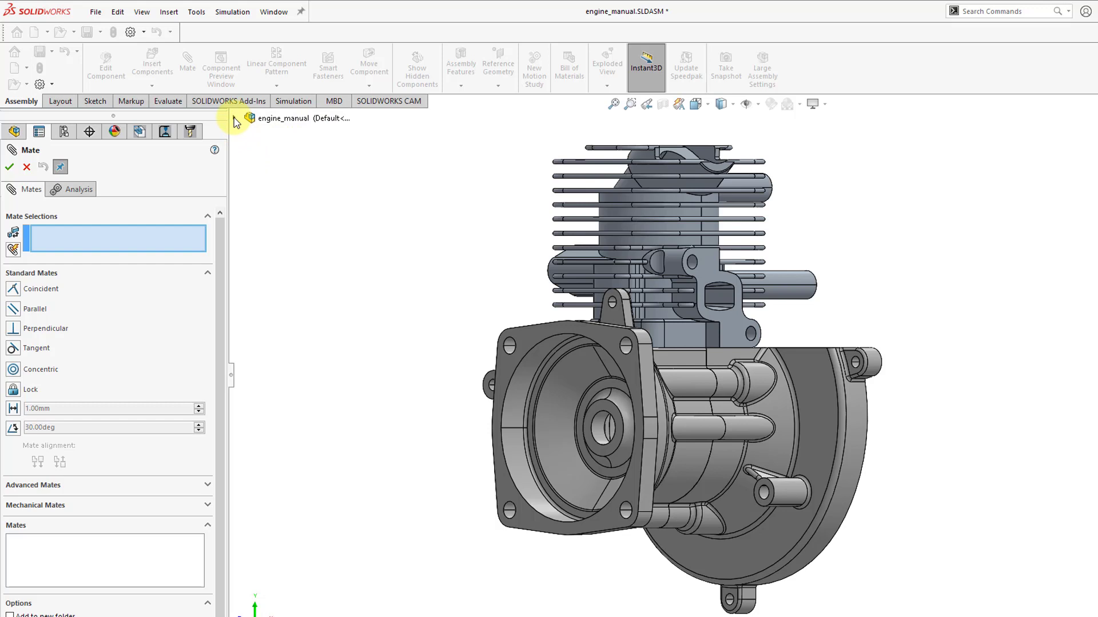
Step: Expand the flyout design tree beside the Mate settings, then cancel without adding a mate
{"action": "left_click", "coordinate": [235, 118]}
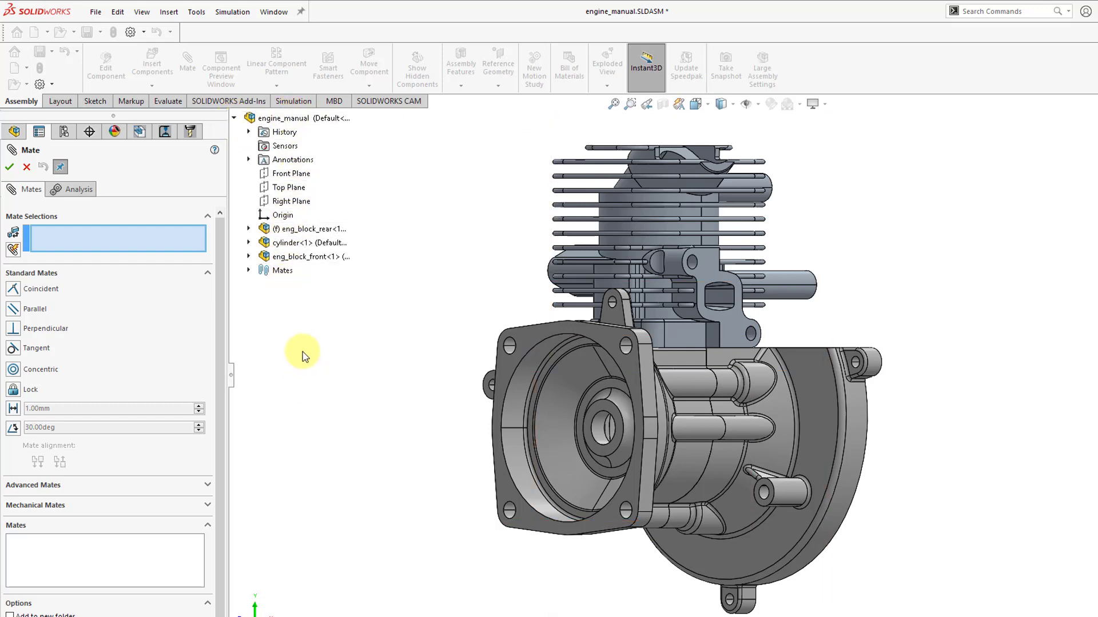
{"action": "mouse_move", "coordinate": [303, 334]}
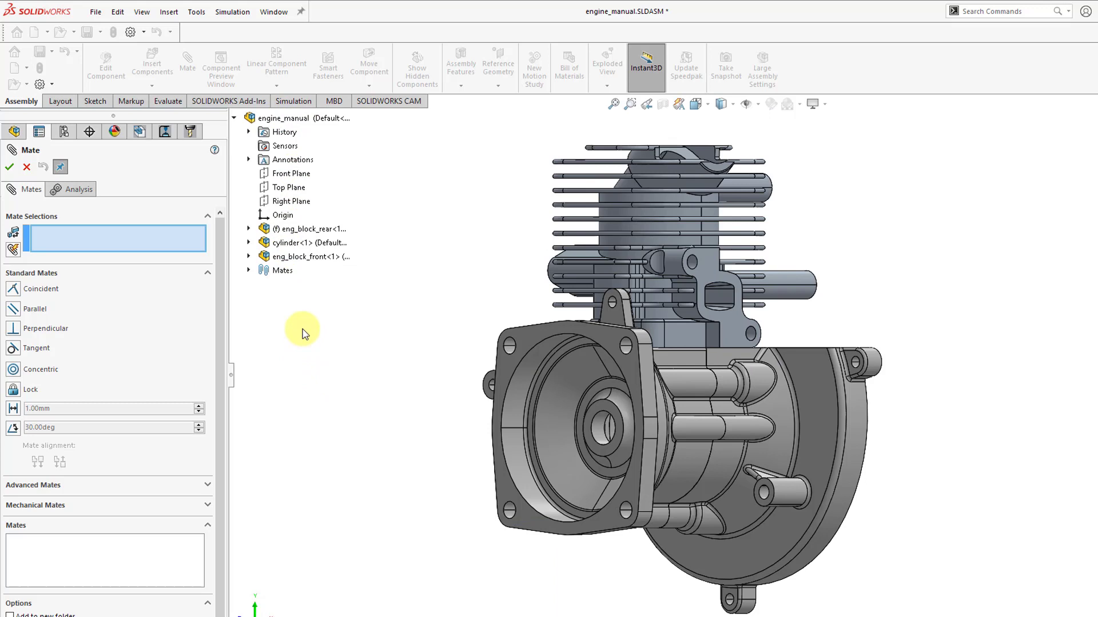
{"action": "mouse_move", "coordinate": [327, 329]}
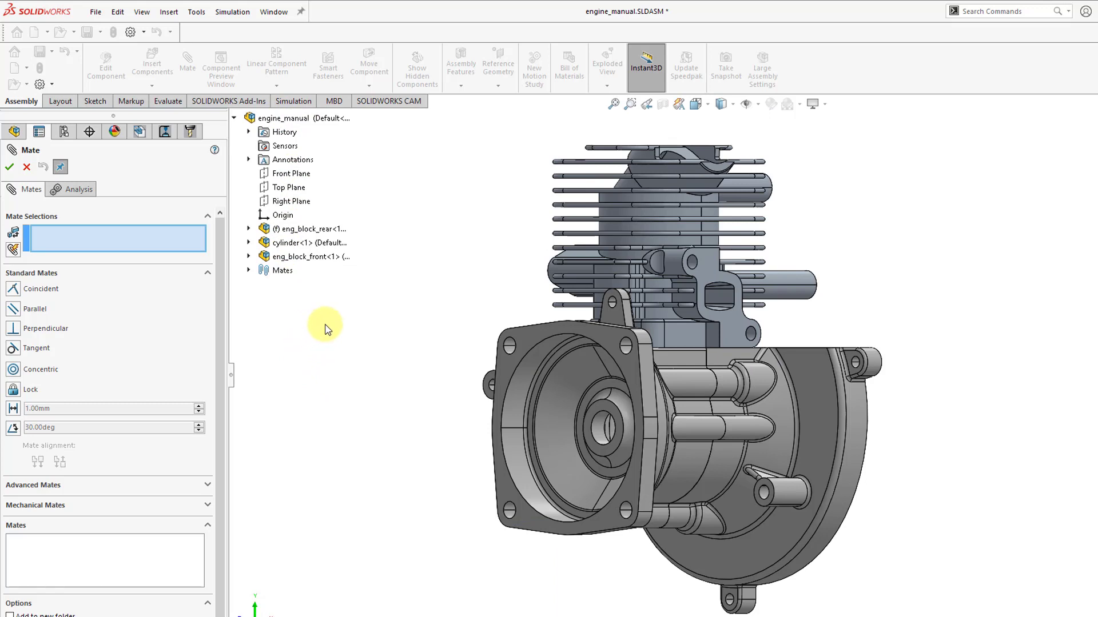
{"action": "mouse_move", "coordinate": [207, 360]}
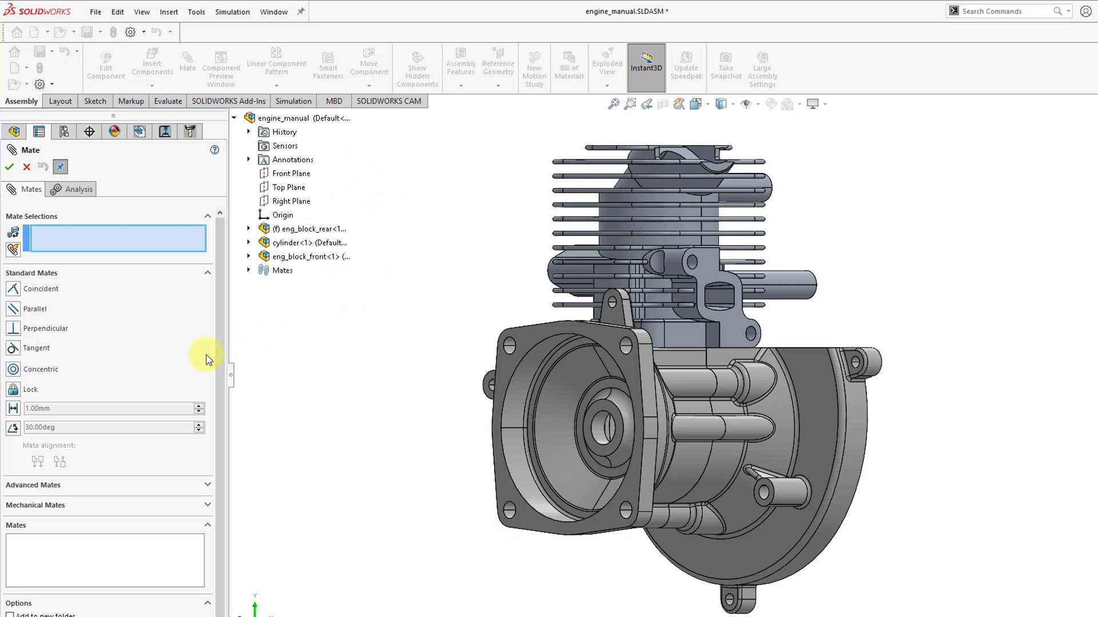
{"action": "mouse_move", "coordinate": [109, 310]}
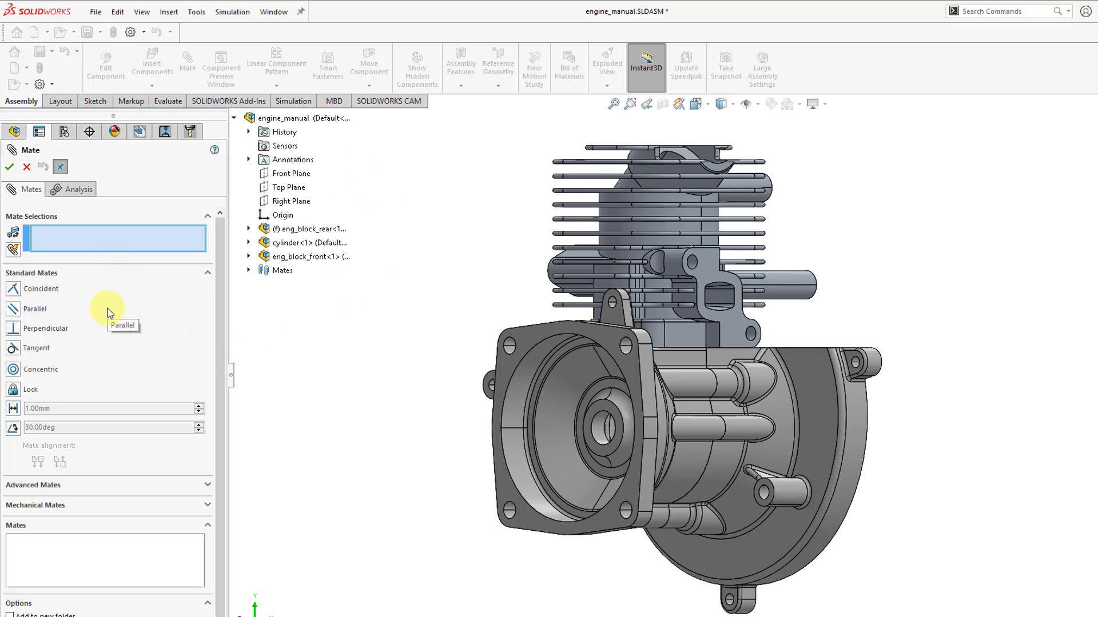
{"action": "mouse_move", "coordinate": [26, 167]}
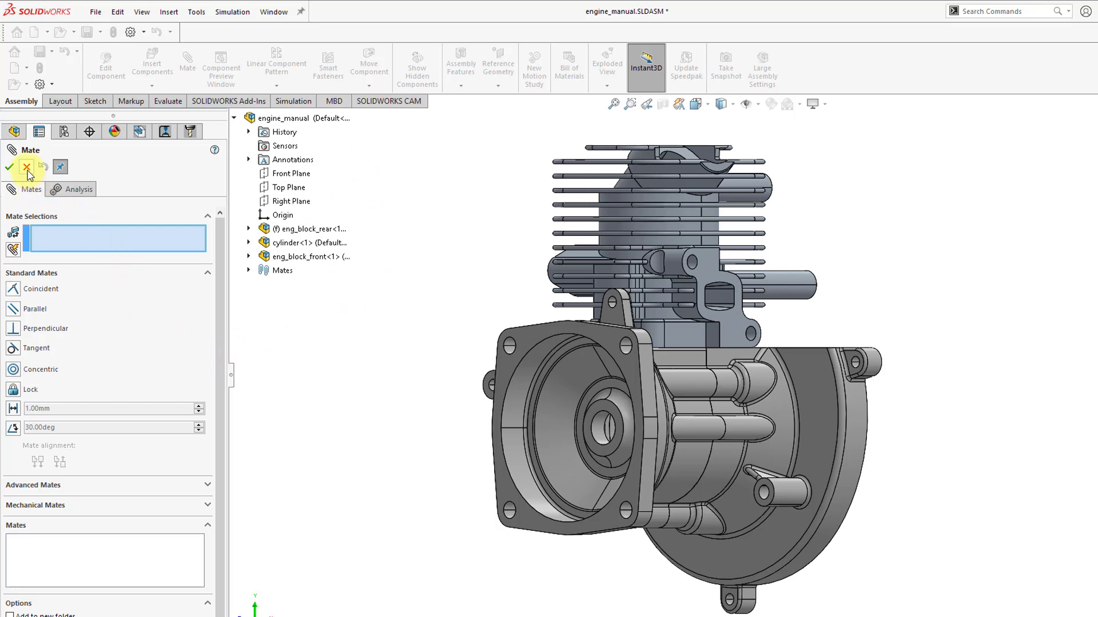
{"action": "mouse_move", "coordinate": [25, 166]}
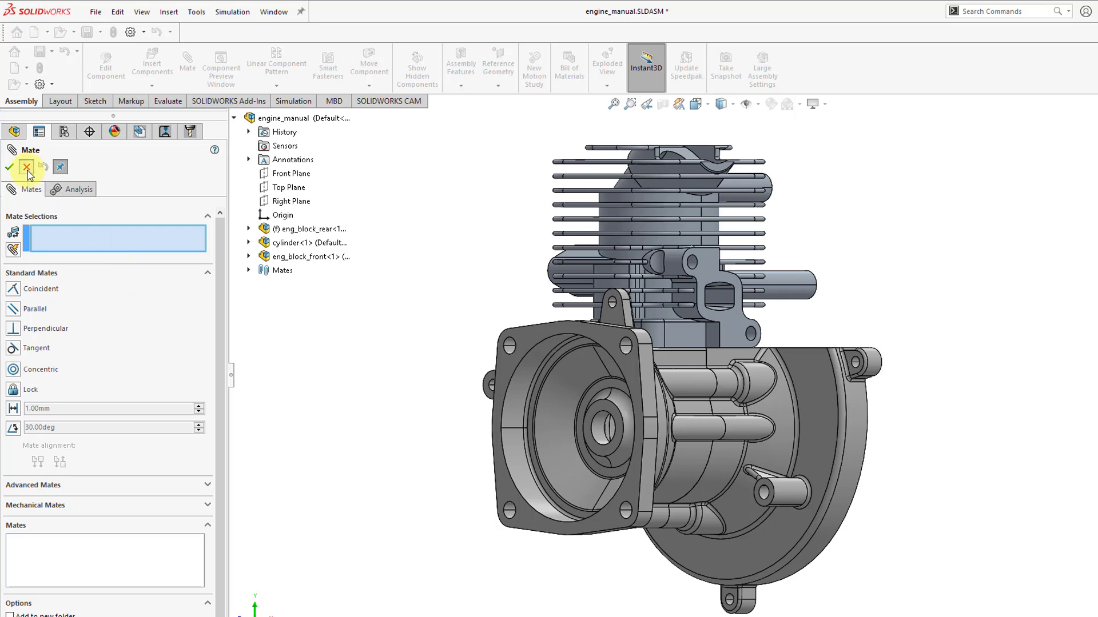
{"action": "left_click", "coordinate": [9, 167]}
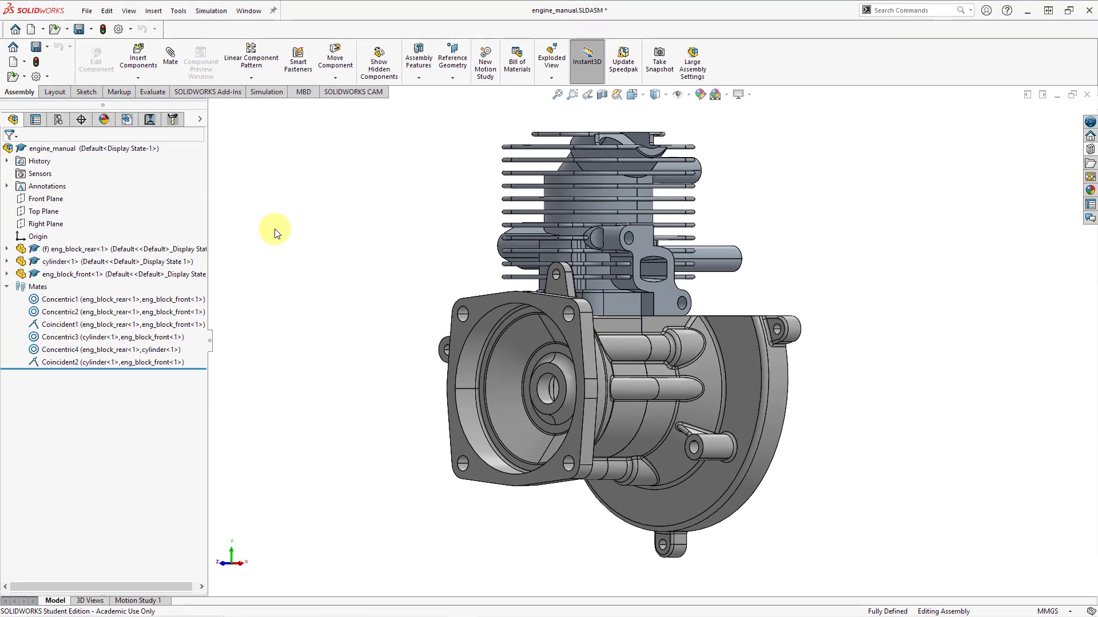
Step: Select eng_block_rear<1> in the design tree and show its context menu
{"action": "left_click", "coordinate": [69, 249]}
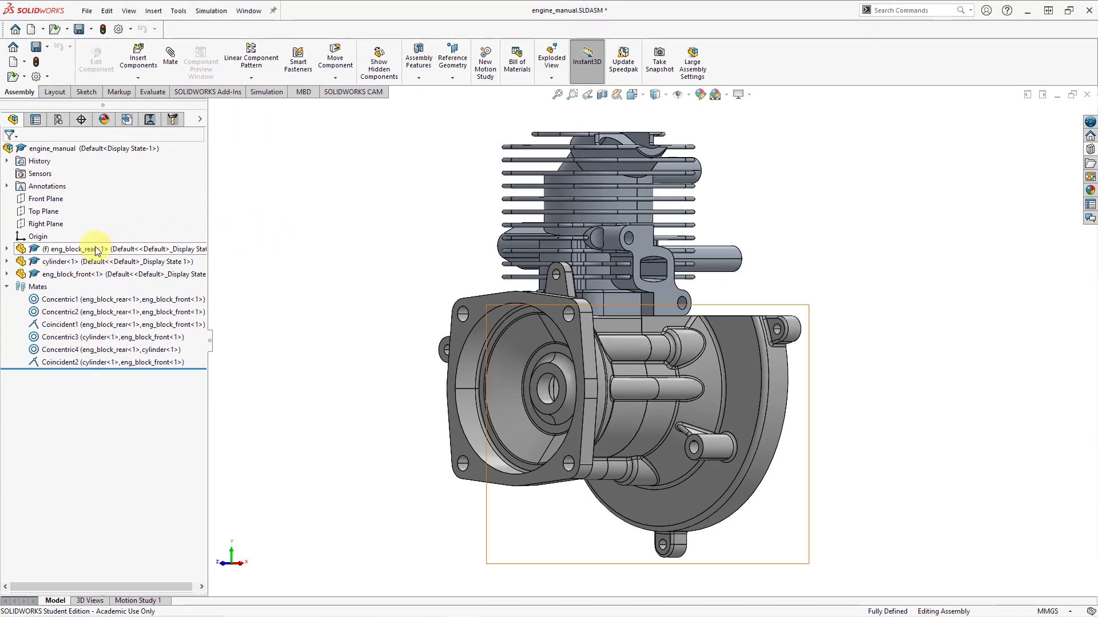
{"action": "mouse_move", "coordinate": [77, 250]}
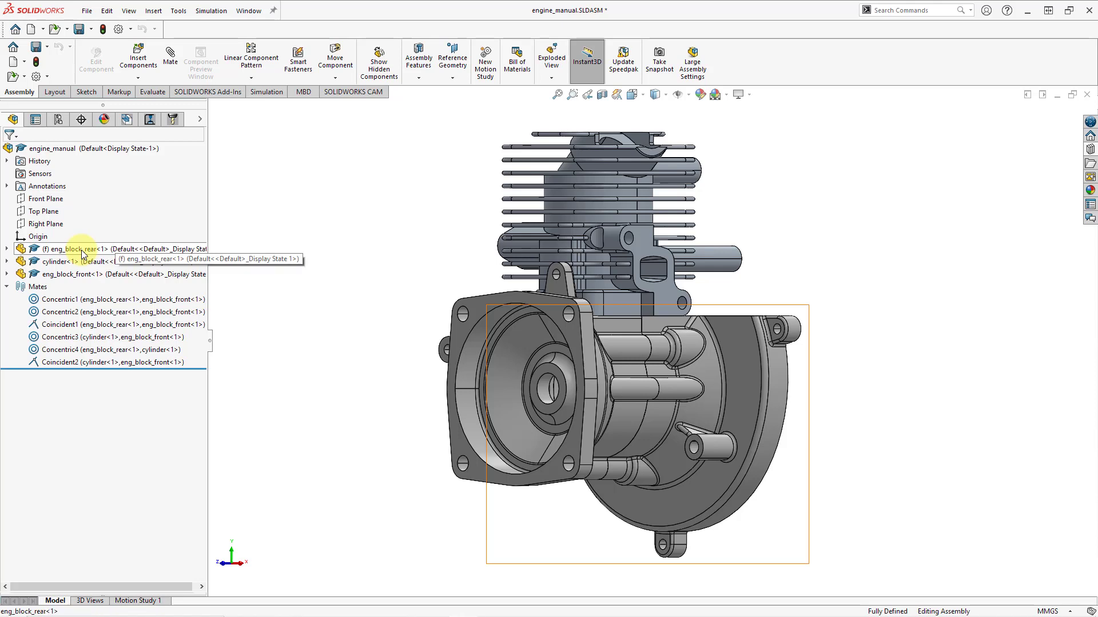
{"action": "left_click", "coordinate": [63, 249]}
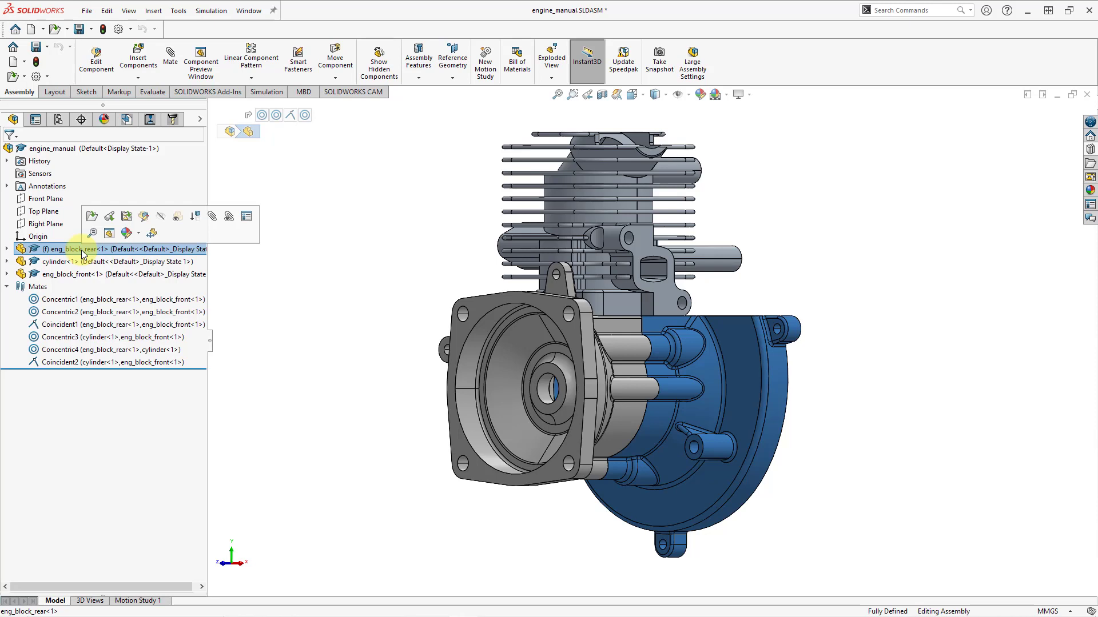
{"action": "right_click", "coordinate": [53, 262]}
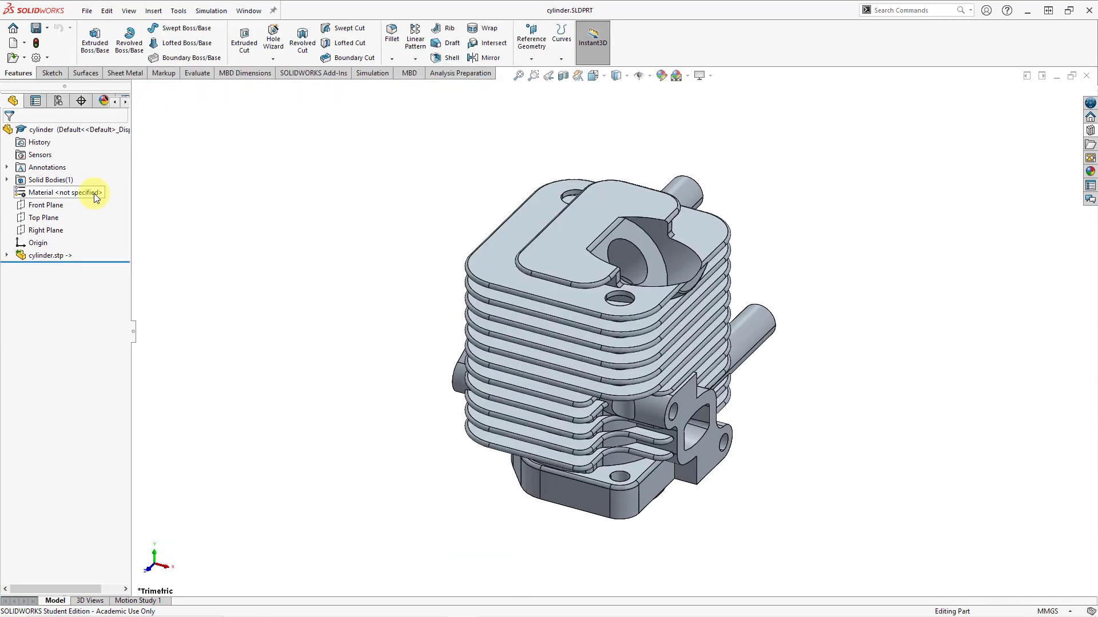
{"action": "mouse_move", "coordinate": [166, 179]}
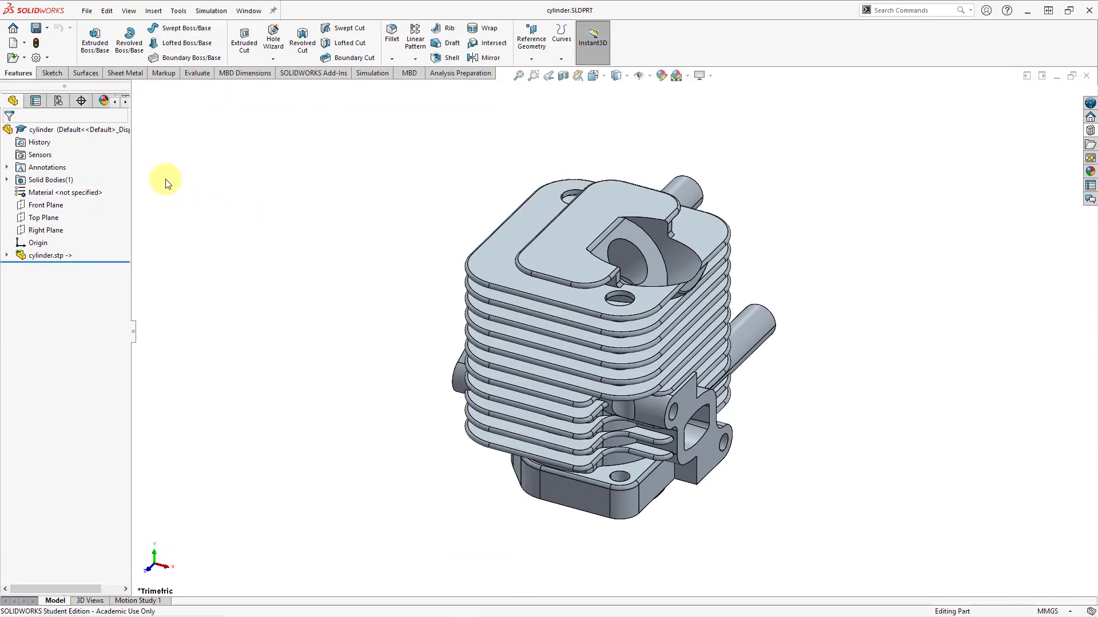
{"action": "mouse_move", "coordinate": [202, 277]}
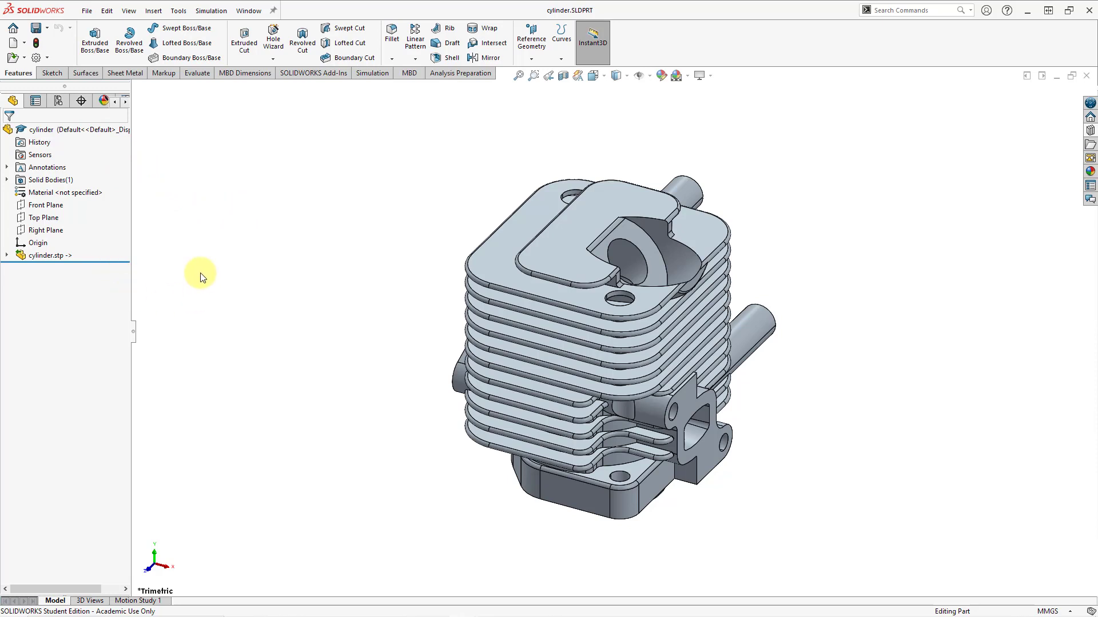
{"action": "mouse_move", "coordinate": [205, 233]}
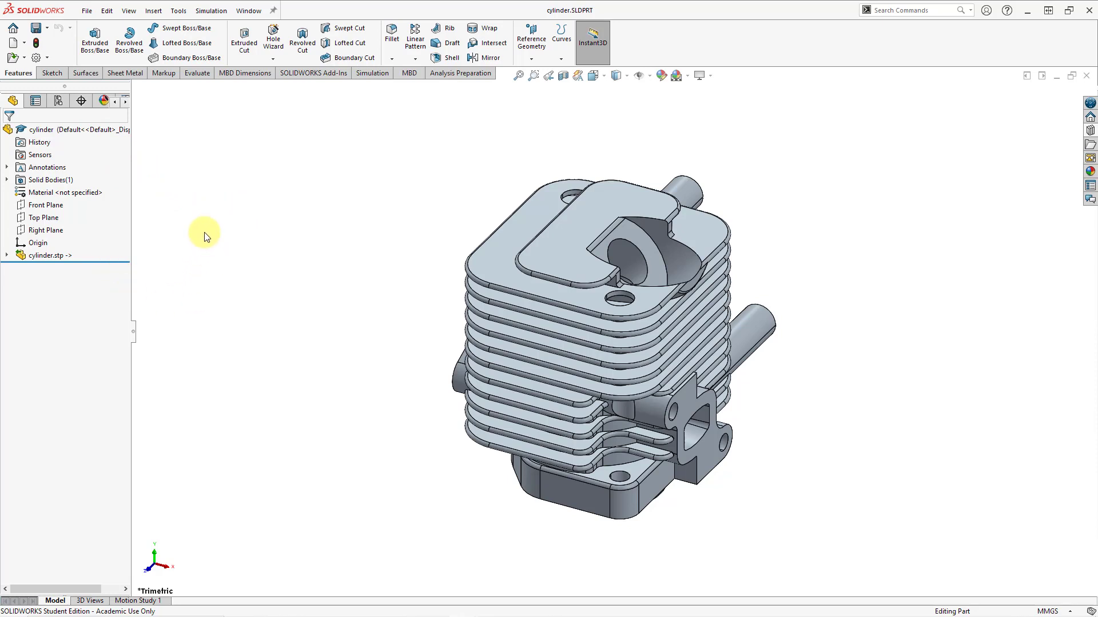
{"action": "mouse_move", "coordinate": [167, 149]}
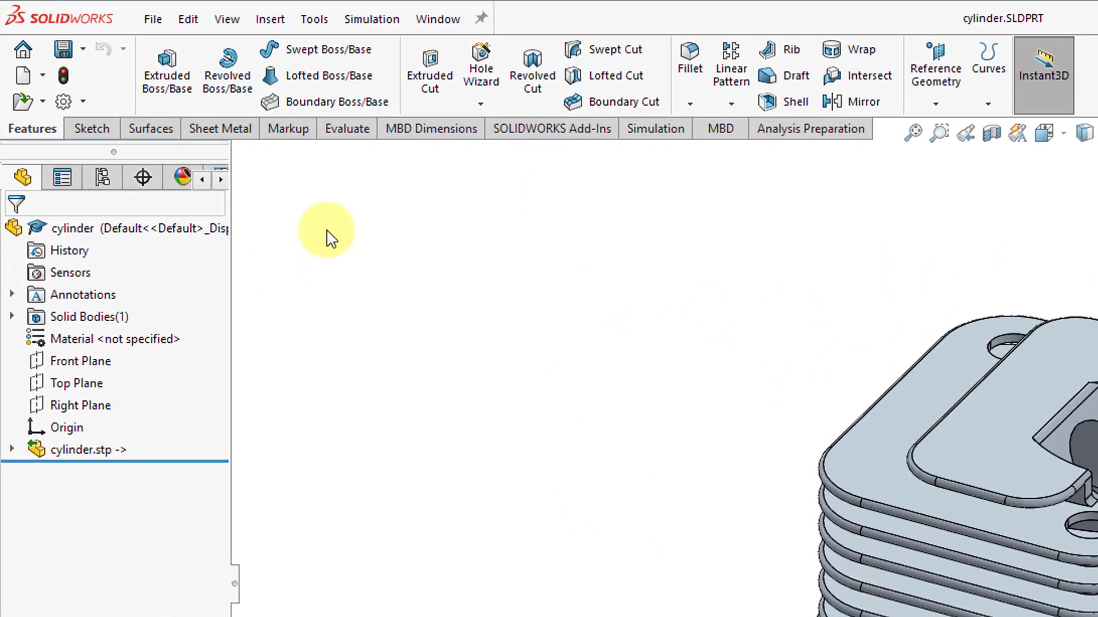
{"action": "mouse_move", "coordinate": [31, 128]}
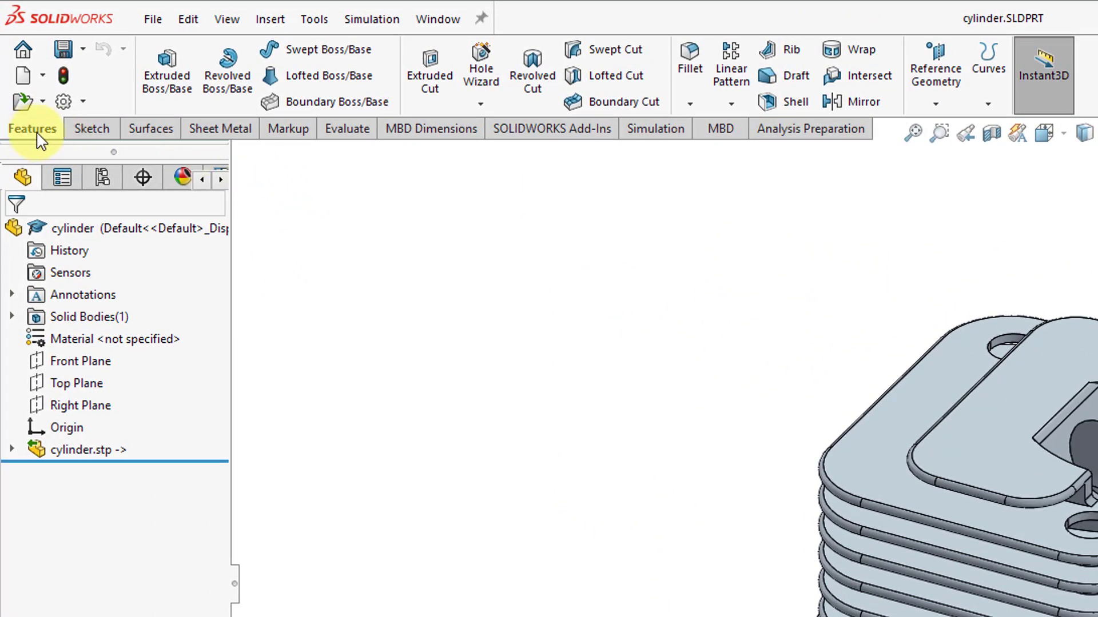
{"action": "mouse_move", "coordinate": [486, 291]}
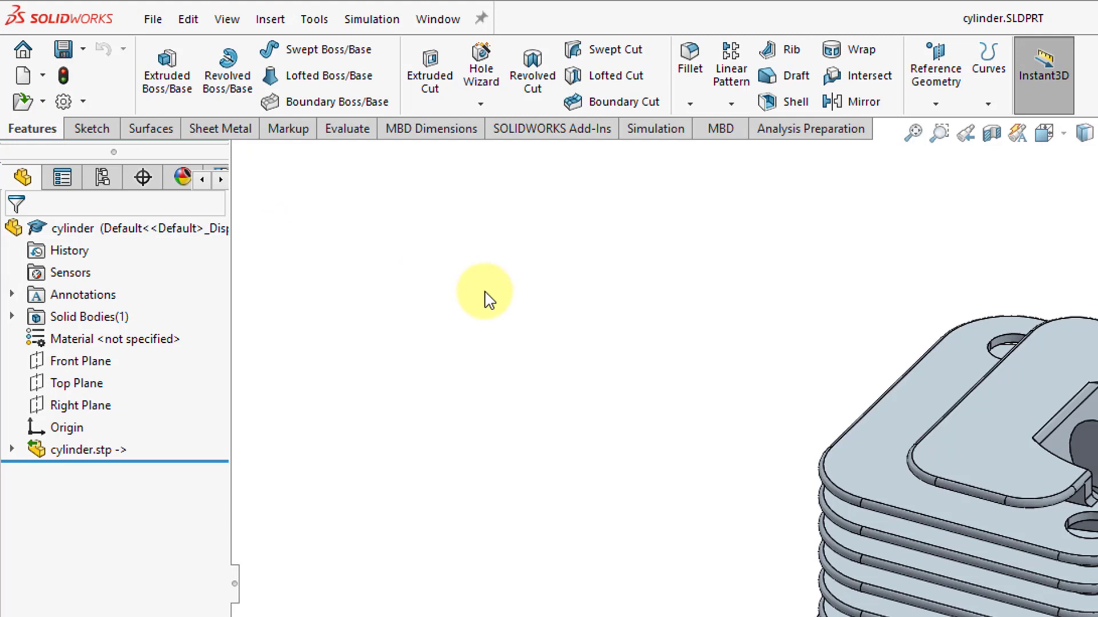
{"action": "mouse_move", "coordinate": [91, 129]}
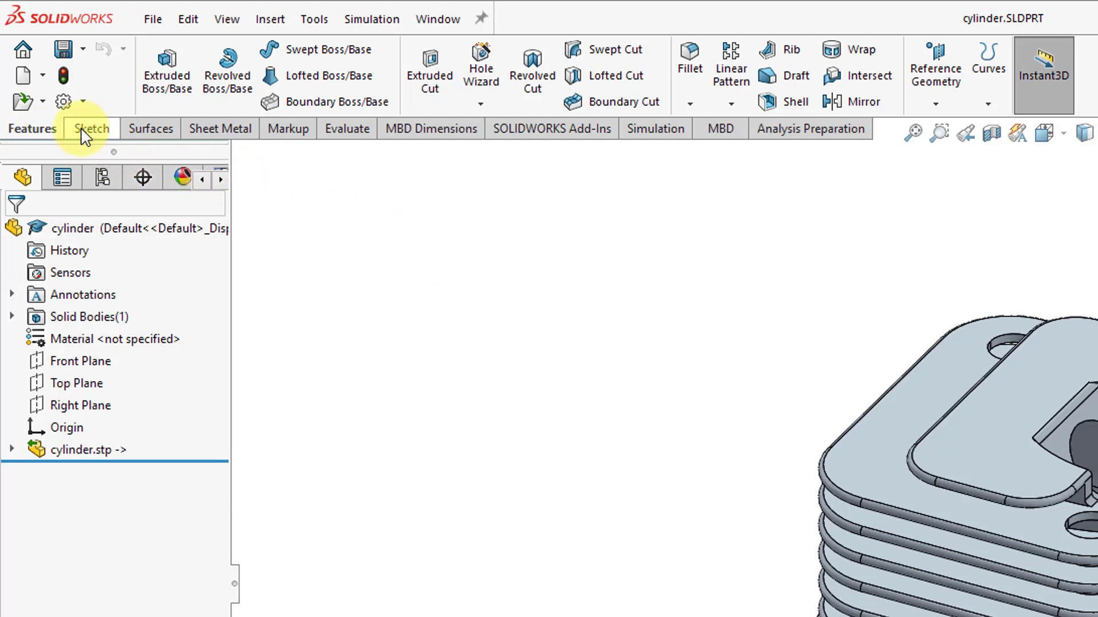
{"action": "left_click", "coordinate": [90, 128]}
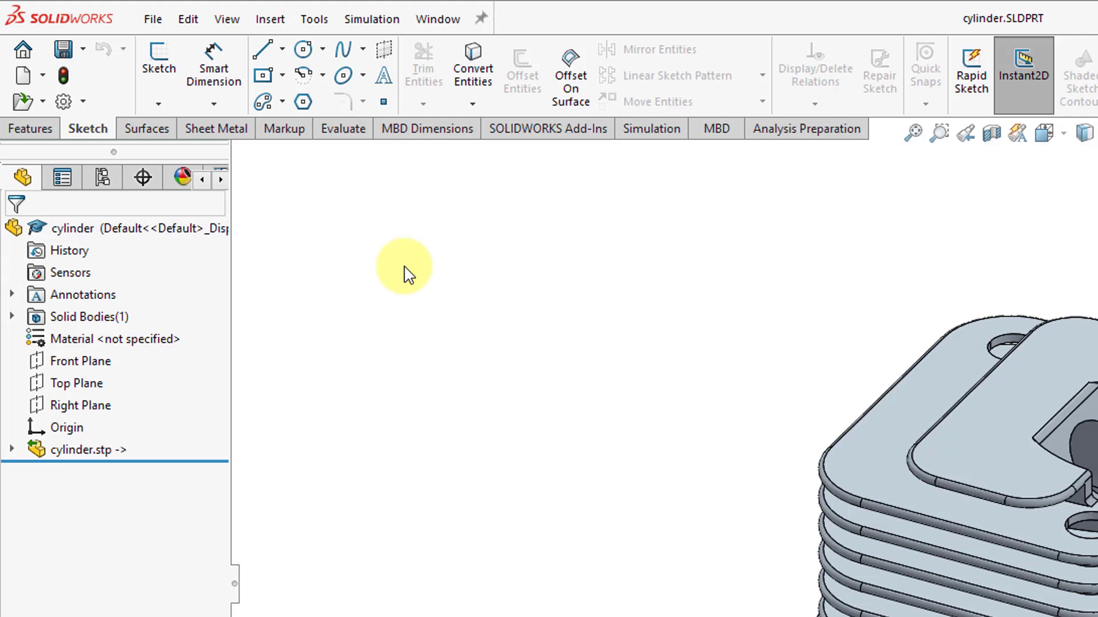
{"action": "left_click", "coordinate": [147, 128]}
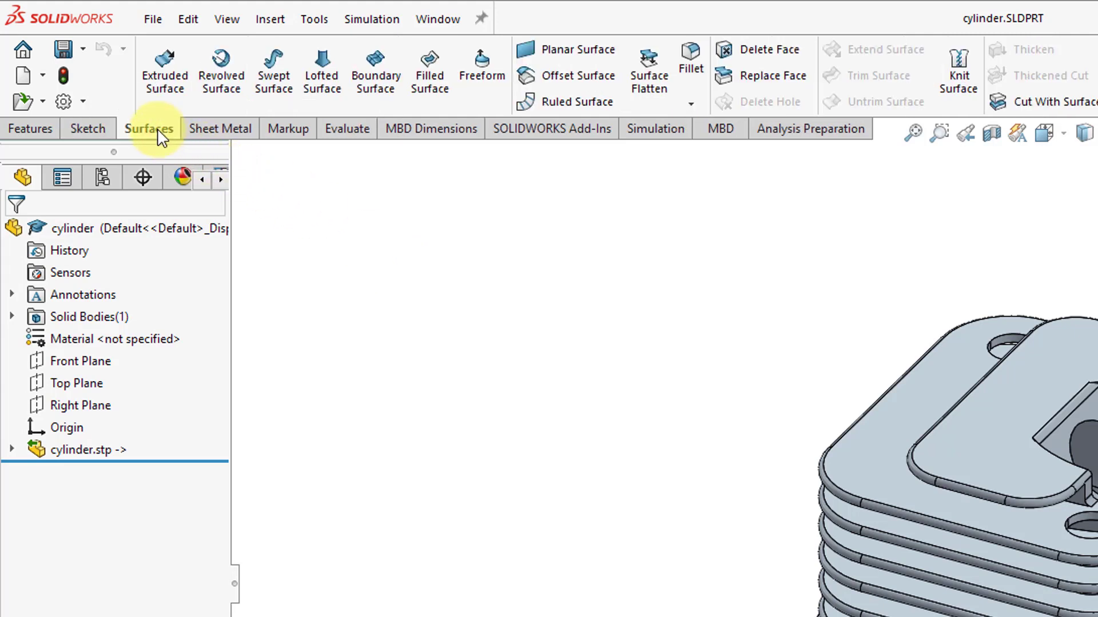
{"action": "mouse_move", "coordinate": [219, 128]}
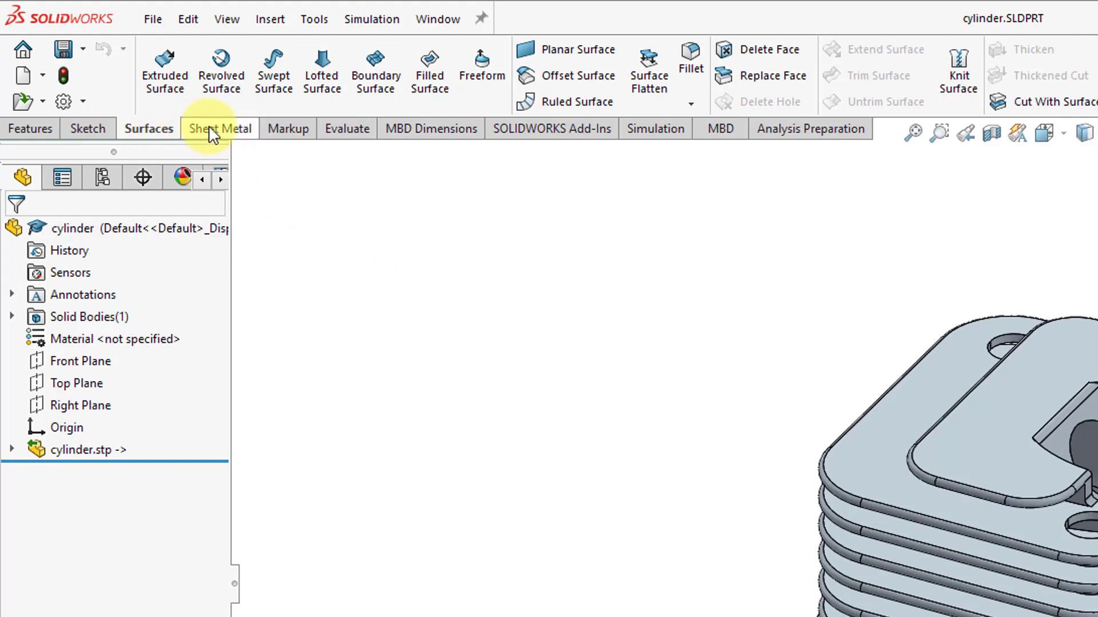
{"action": "left_click", "coordinate": [218, 129]}
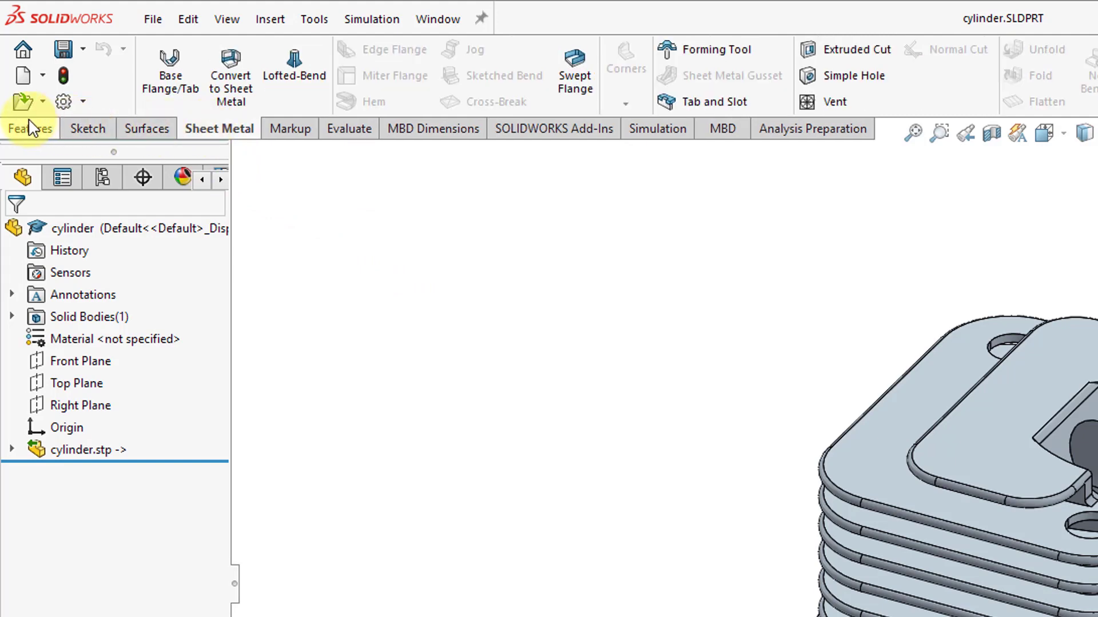
{"action": "left_click", "coordinate": [31, 128]}
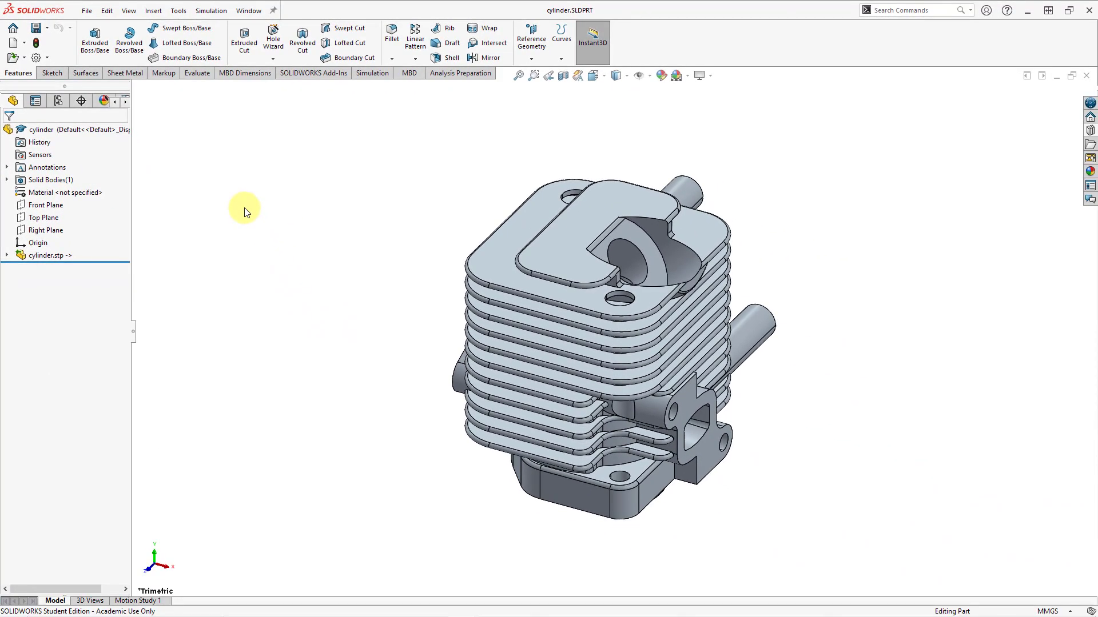
{"action": "mouse_move", "coordinate": [254, 206]}
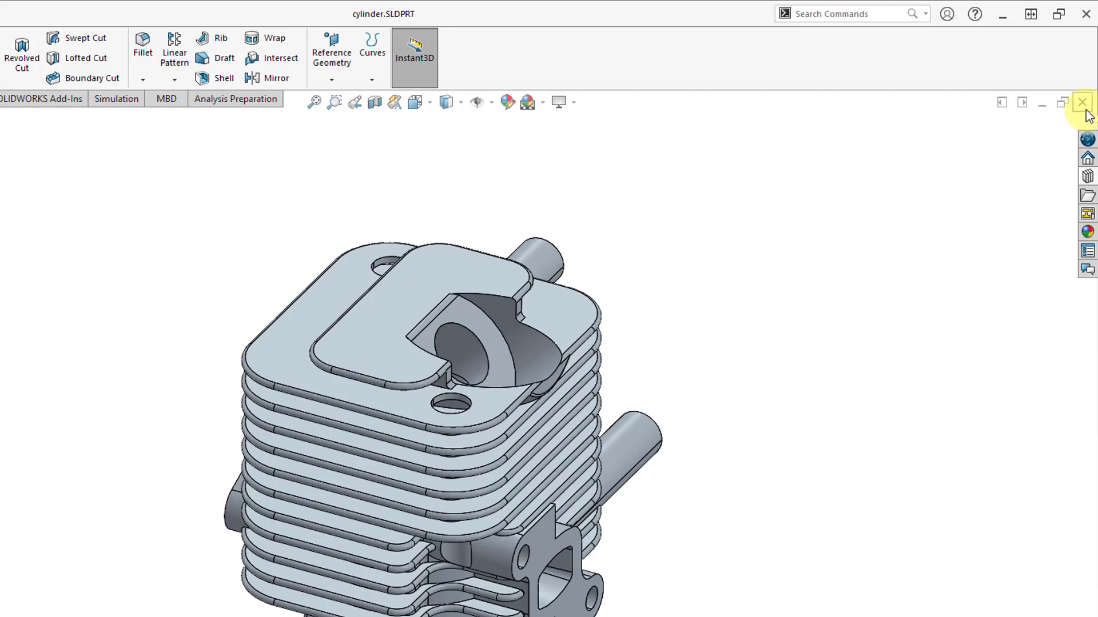
{"action": "mouse_move", "coordinate": [1082, 102]}
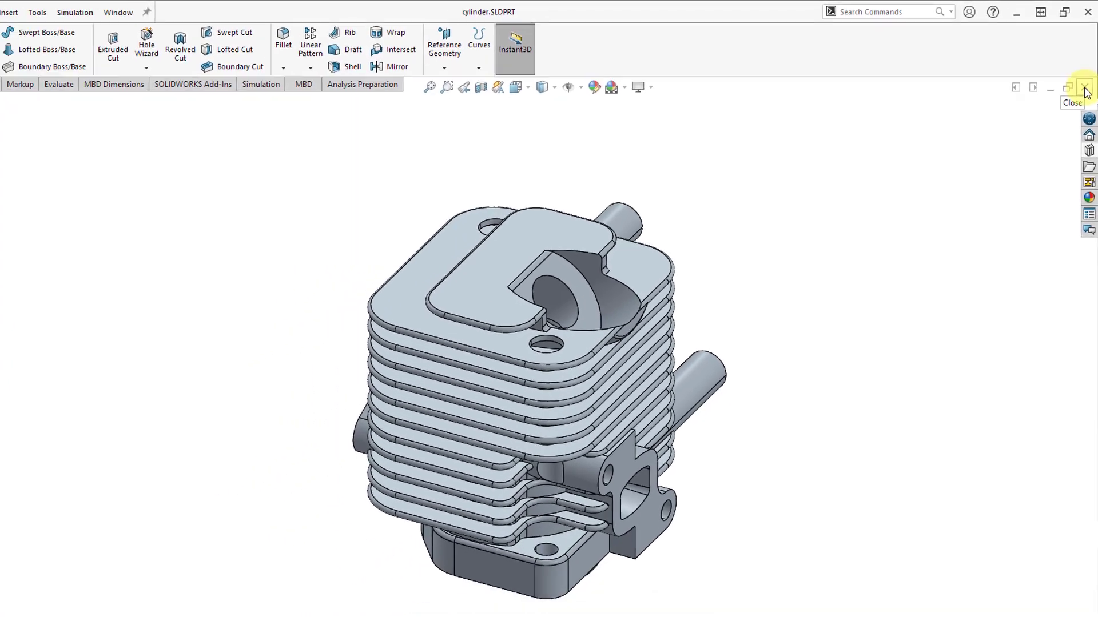
Step: Close cylinder.SLDPRT and collapse the flyout tree over the engine_manual assembly
{"action": "left_click", "coordinate": [1088, 87]}
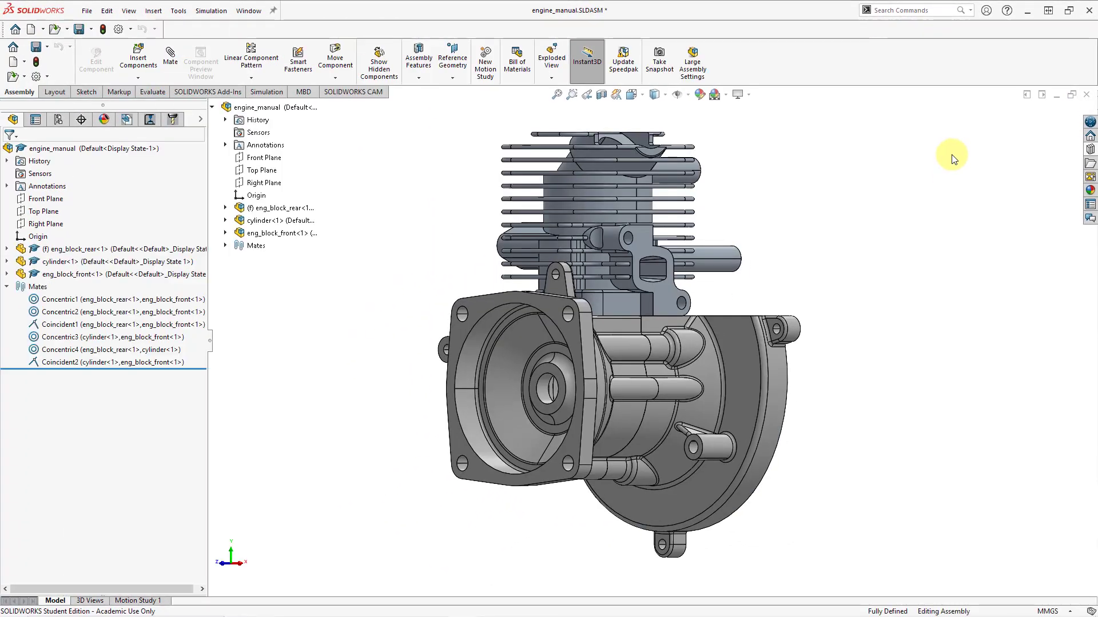
{"action": "mouse_move", "coordinate": [413, 113]}
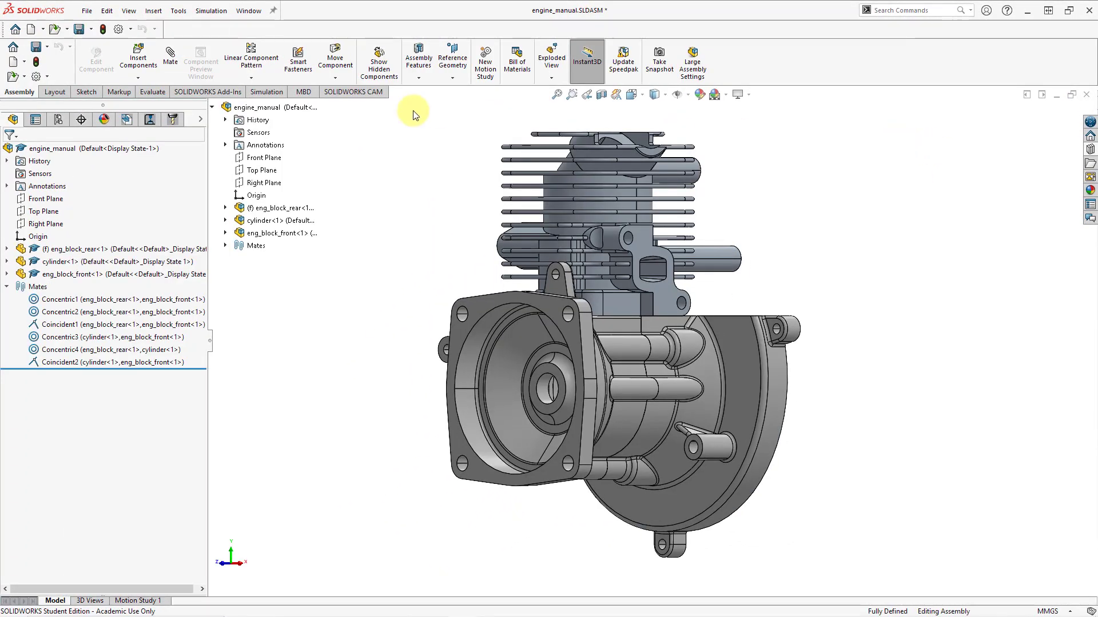
{"action": "left_click", "coordinate": [293, 233]}
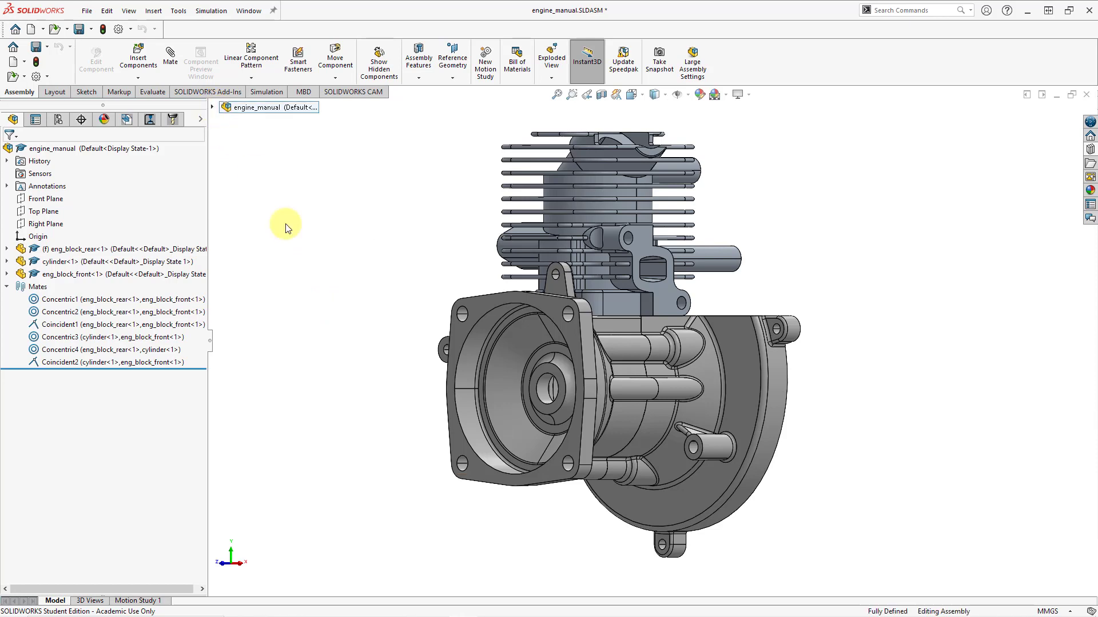
{"action": "mouse_move", "coordinate": [310, 213]}
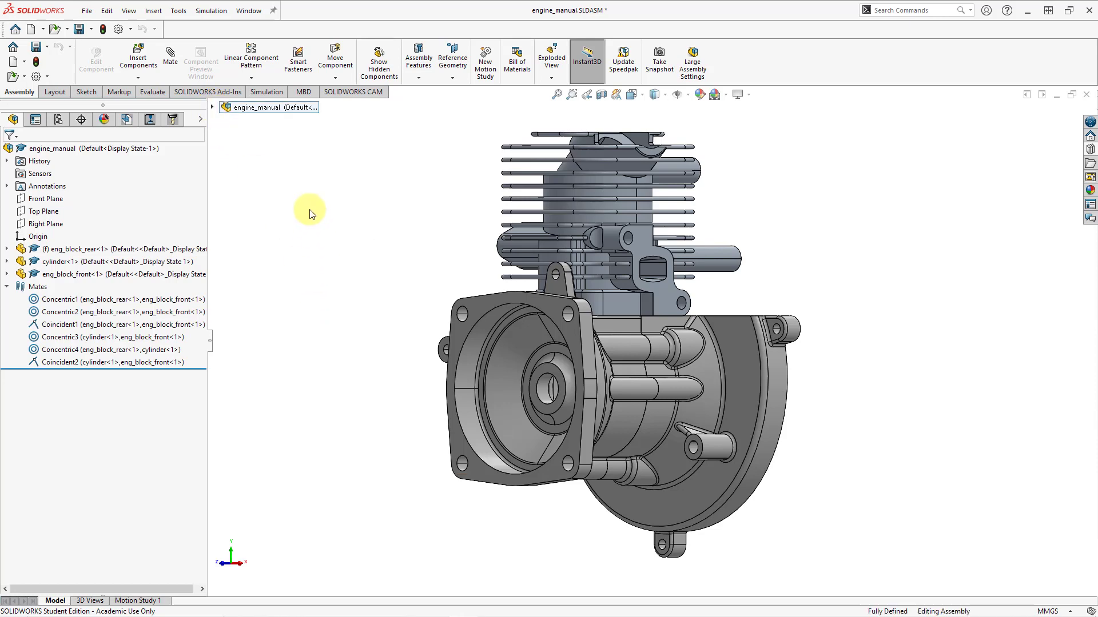
{"action": "mouse_move", "coordinate": [312, 203]}
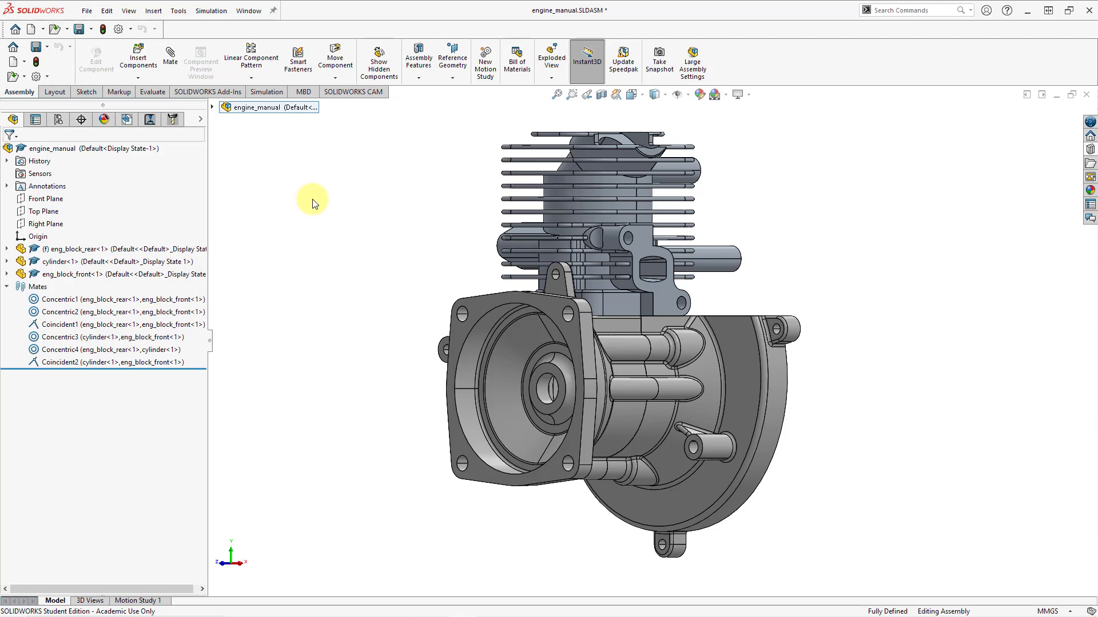
{"action": "mouse_move", "coordinate": [314, 193]}
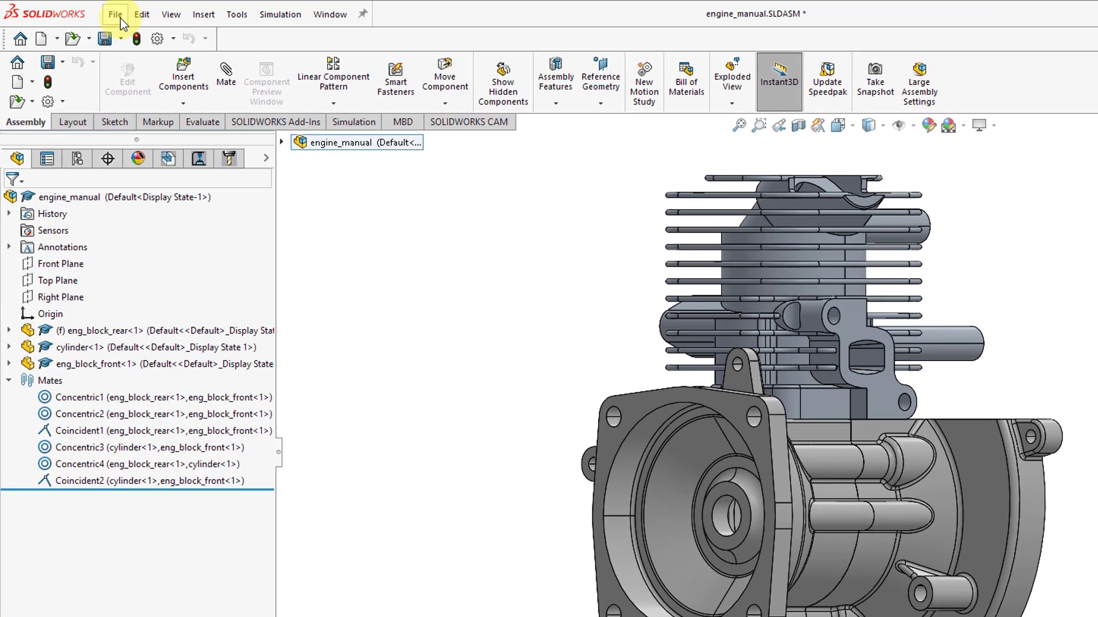
{"action": "mouse_move", "coordinate": [203, 13]}
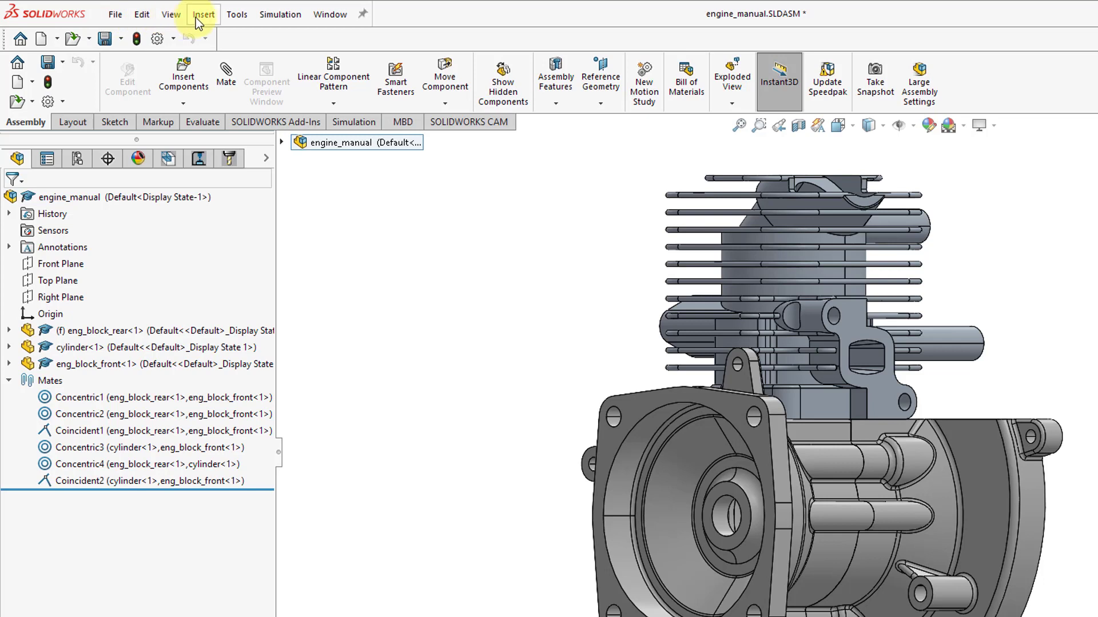
Step: Browse the Insert, Tools, Edit, File and Window menus
{"action": "left_click", "coordinate": [203, 13]}
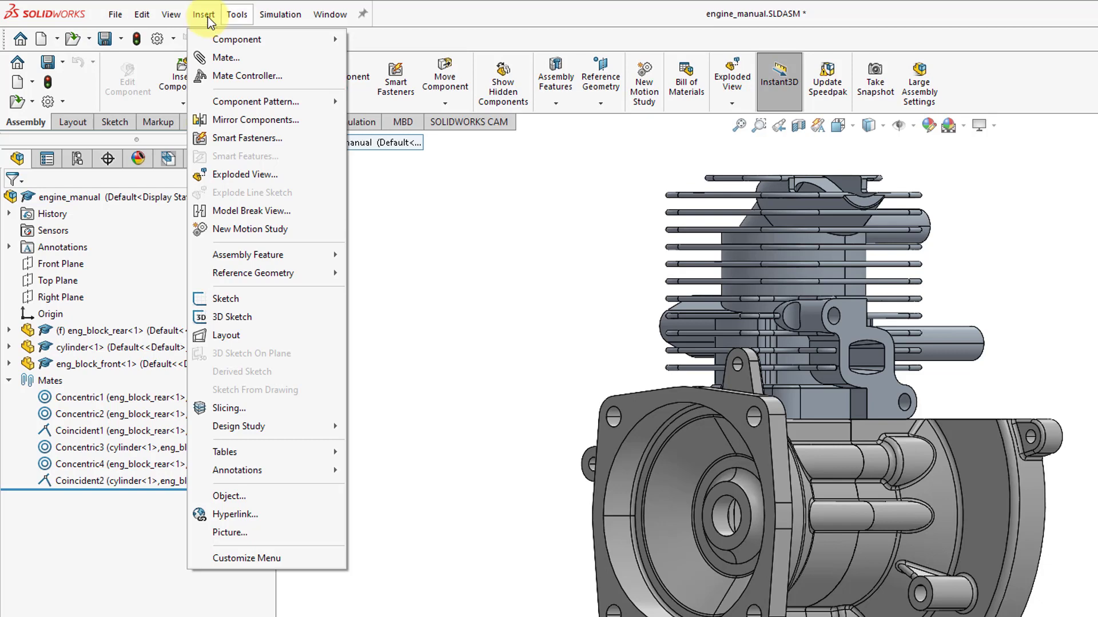
{"action": "left_click", "coordinate": [237, 13]}
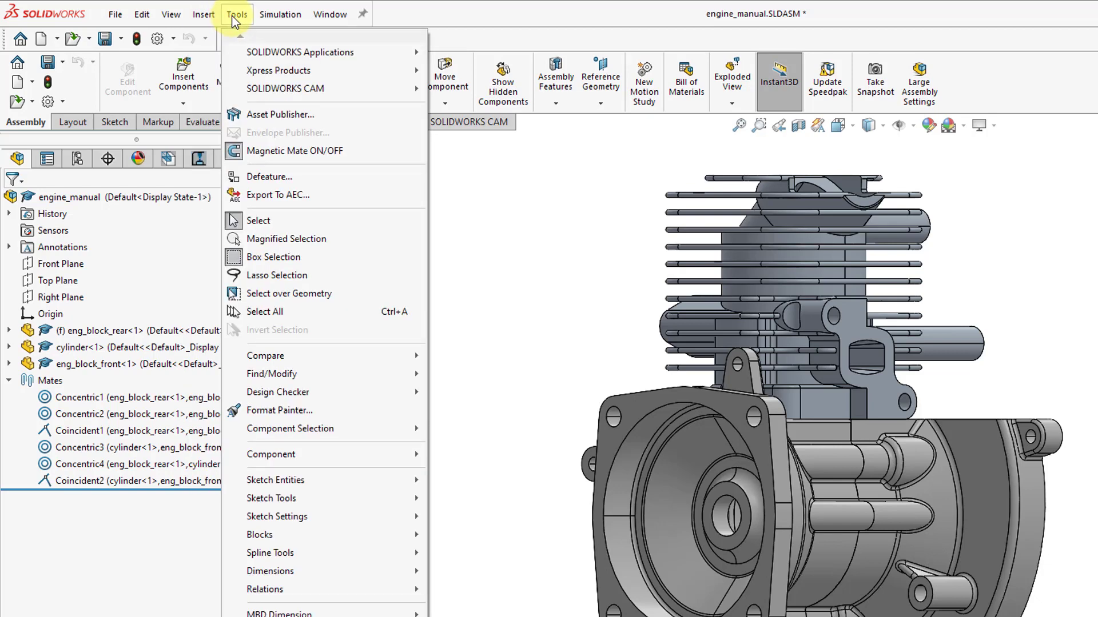
{"action": "left_click", "coordinate": [202, 14]}
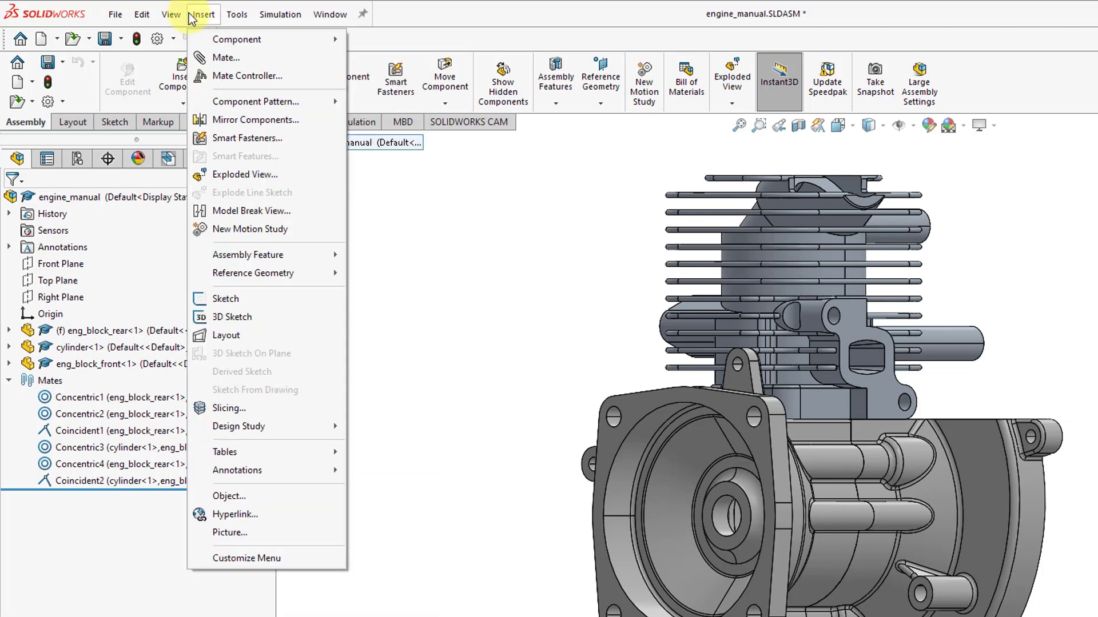
{"action": "left_click", "coordinate": [143, 14]}
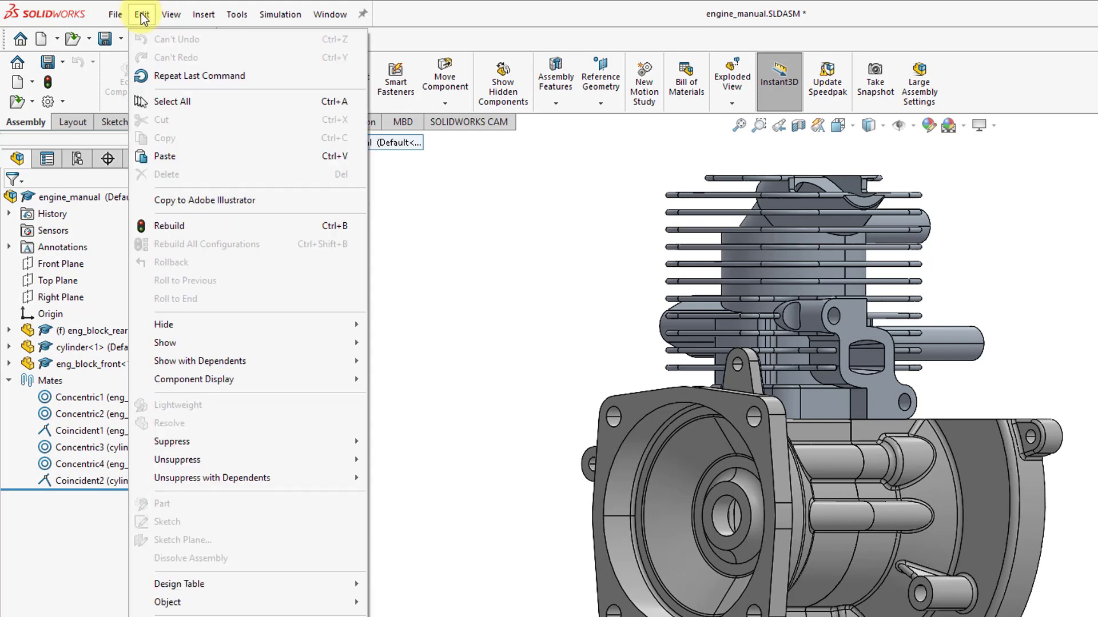
{"action": "left_click", "coordinate": [116, 13]}
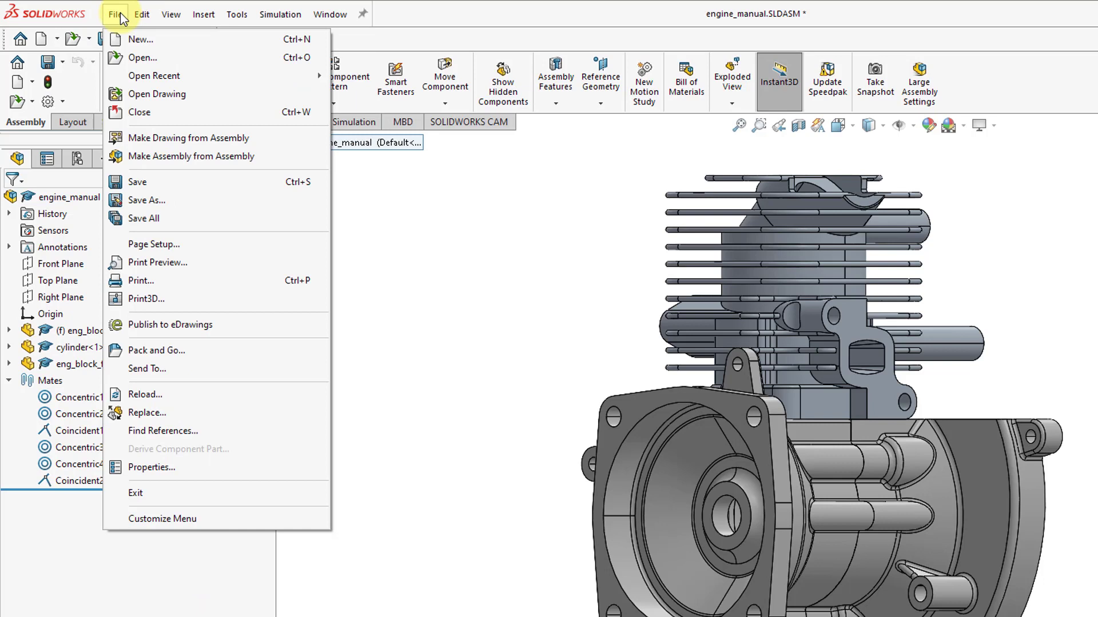
{"action": "mouse_move", "coordinate": [154, 112]}
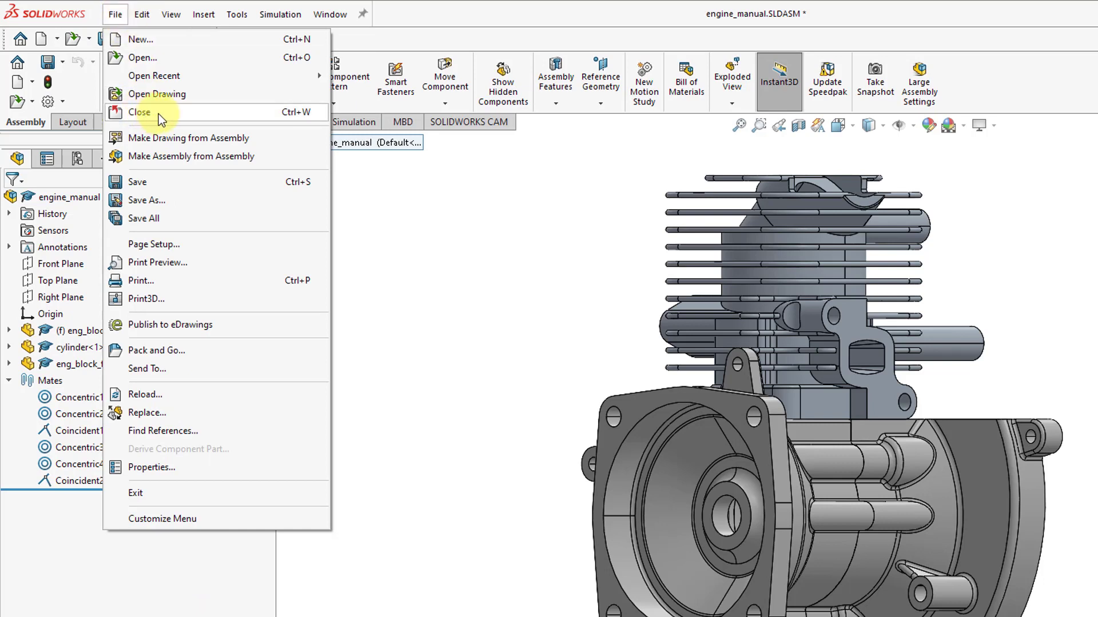
{"action": "left_click", "coordinate": [329, 14]}
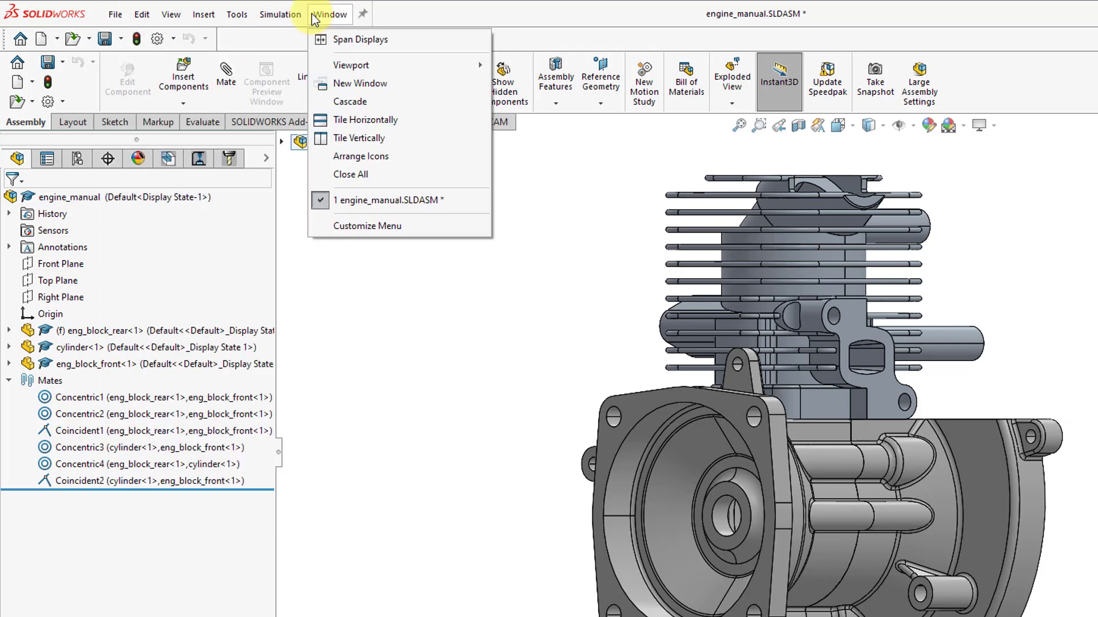
{"action": "mouse_move", "coordinate": [393, 219]}
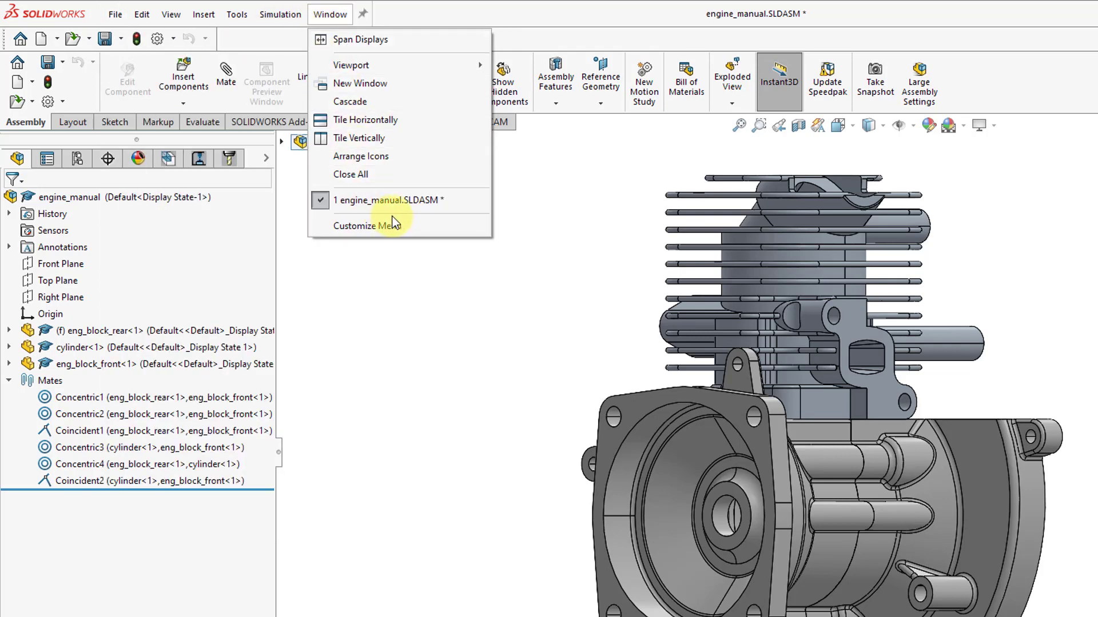
{"action": "mouse_move", "coordinate": [399, 174]}
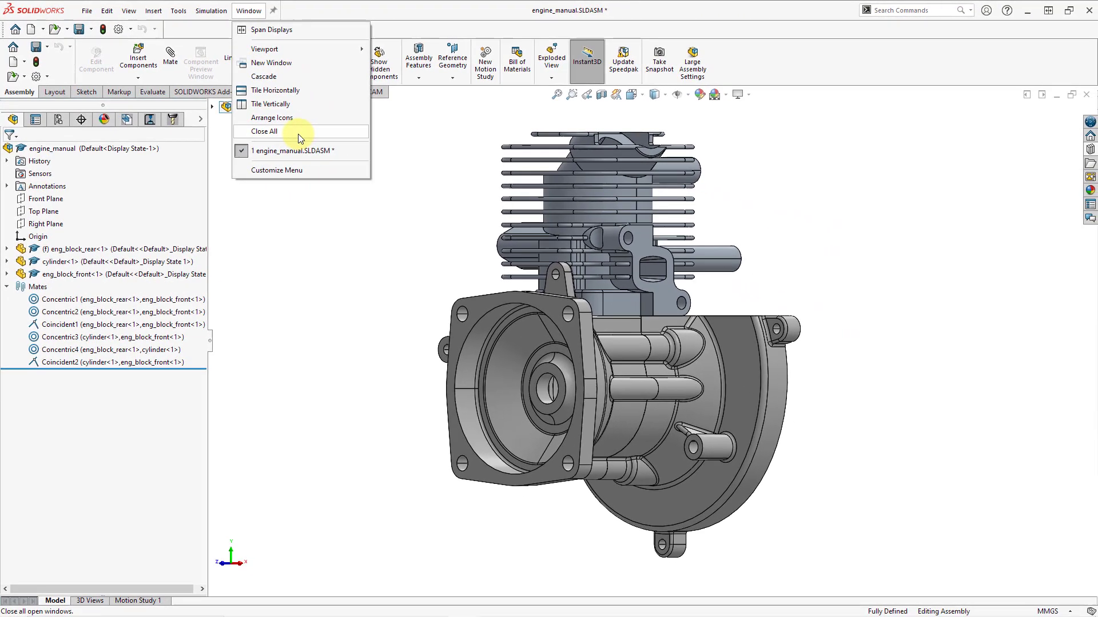
Step: Close all documents via Window > Close All, choosing Don't Save
{"action": "left_click", "coordinate": [264, 131]}
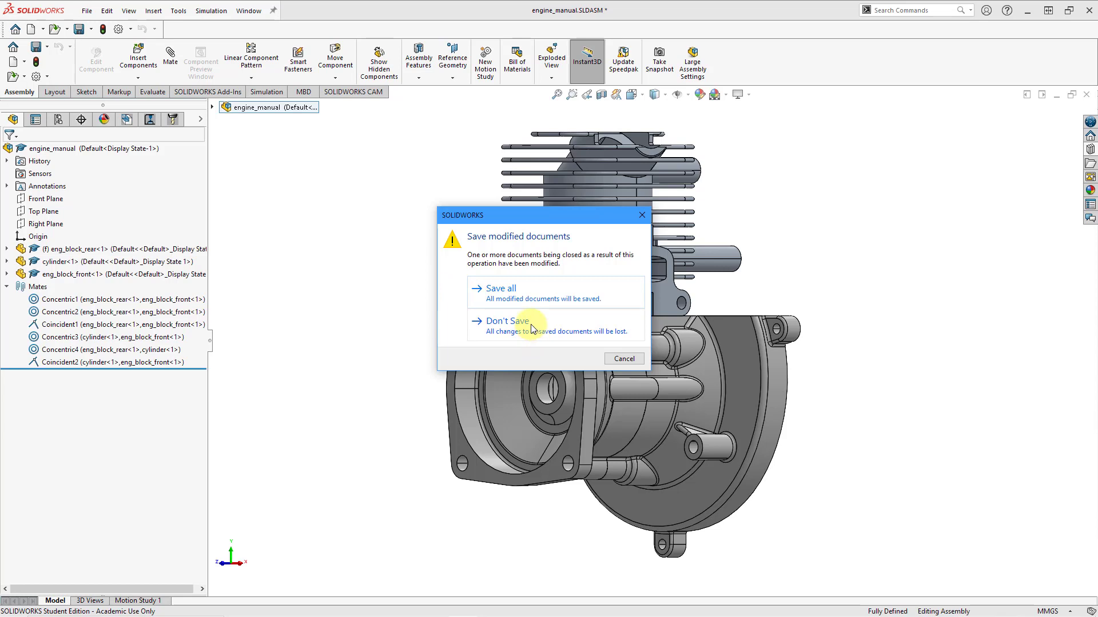
{"action": "left_click", "coordinate": [502, 321]}
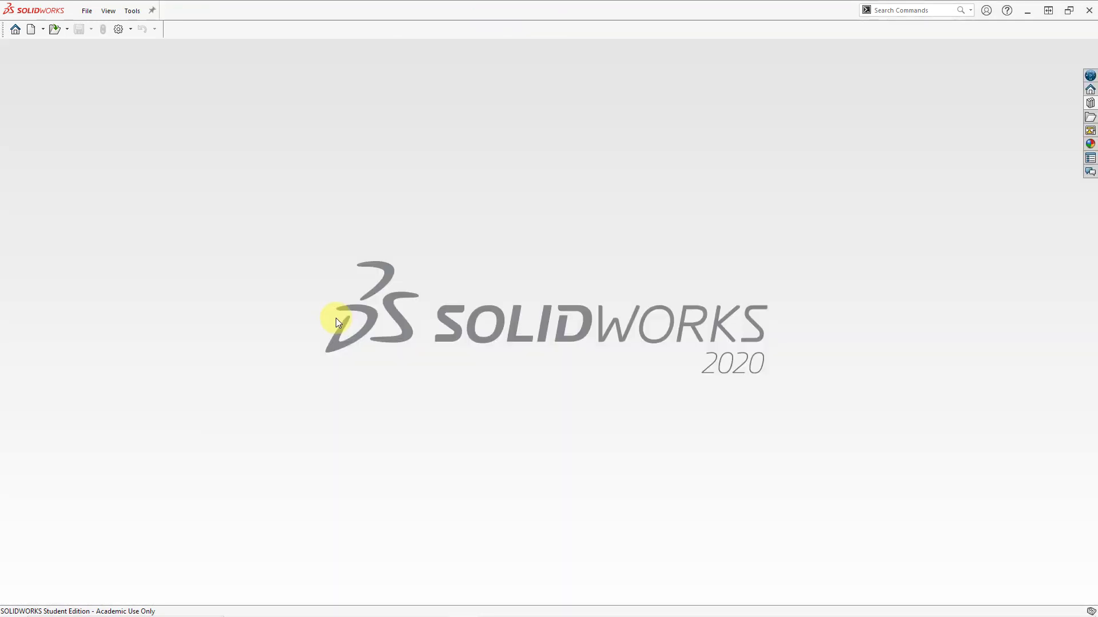